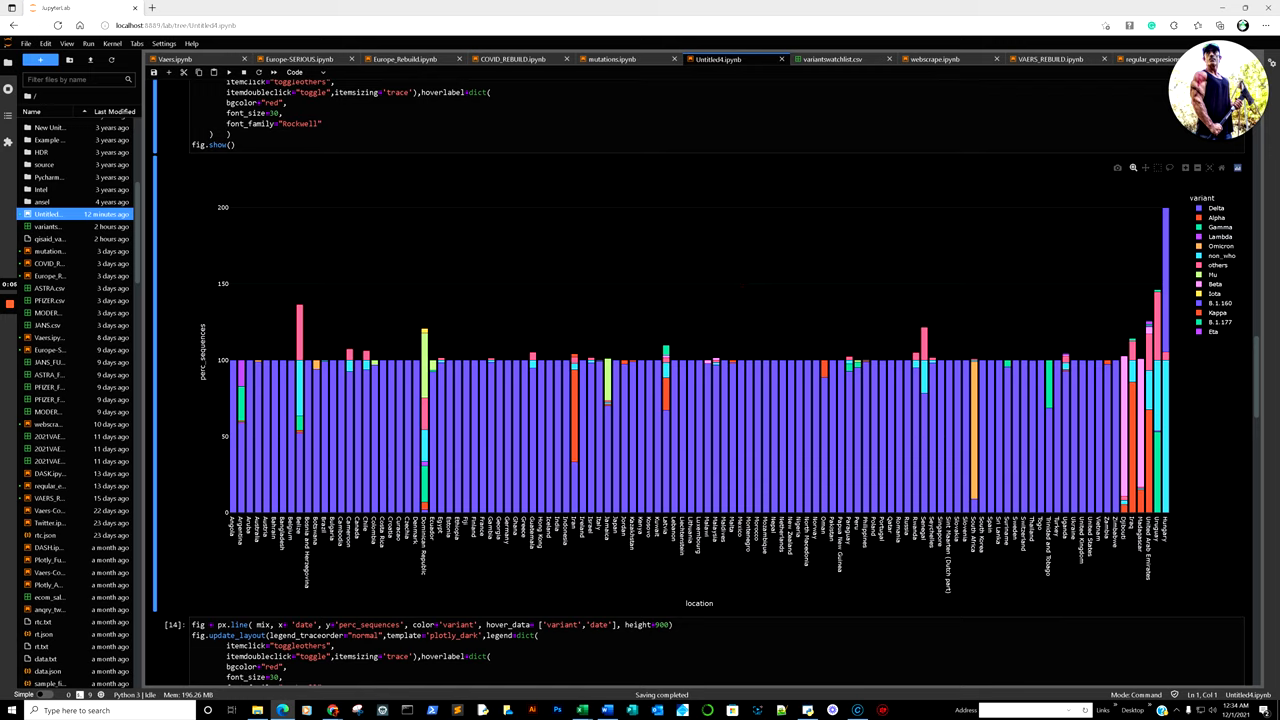
{"action": "mouse_move", "coordinate": [377, 385]}
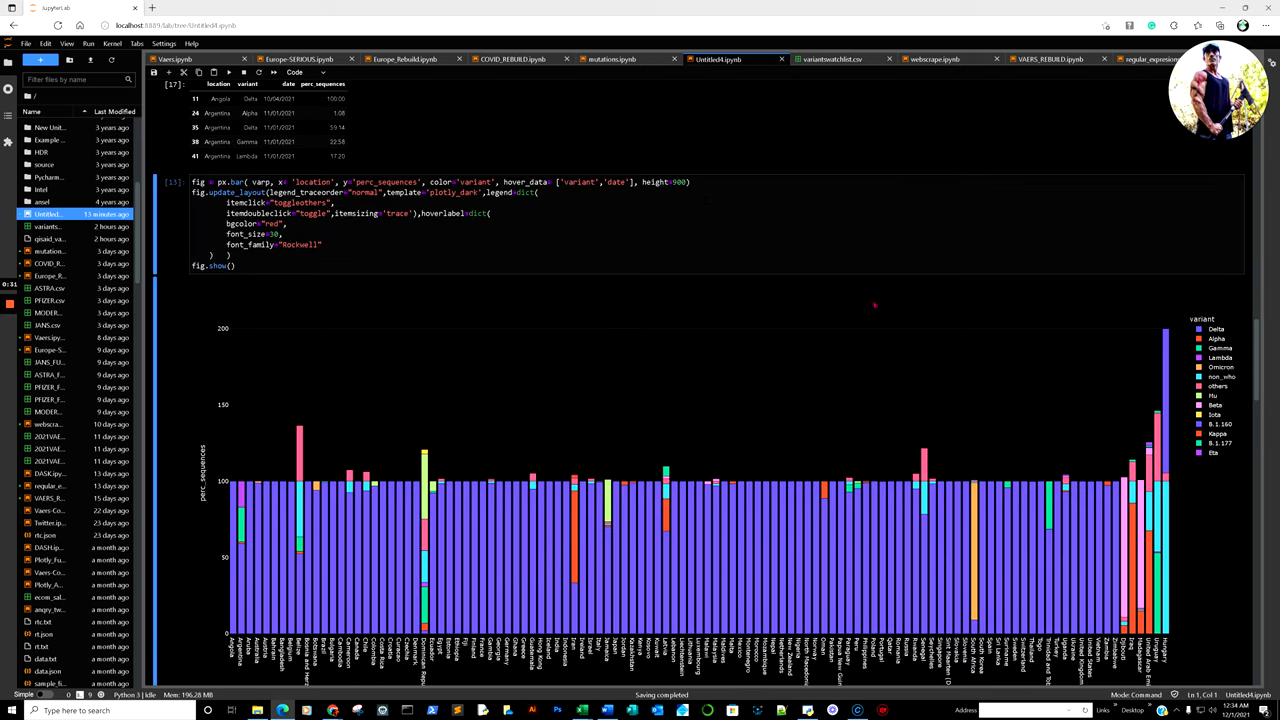
- Restart the notebook kernel and clear all outputs, confirming the restart
{"action": "scroll", "scroll_direction": "down", "scroll_amount": 3}
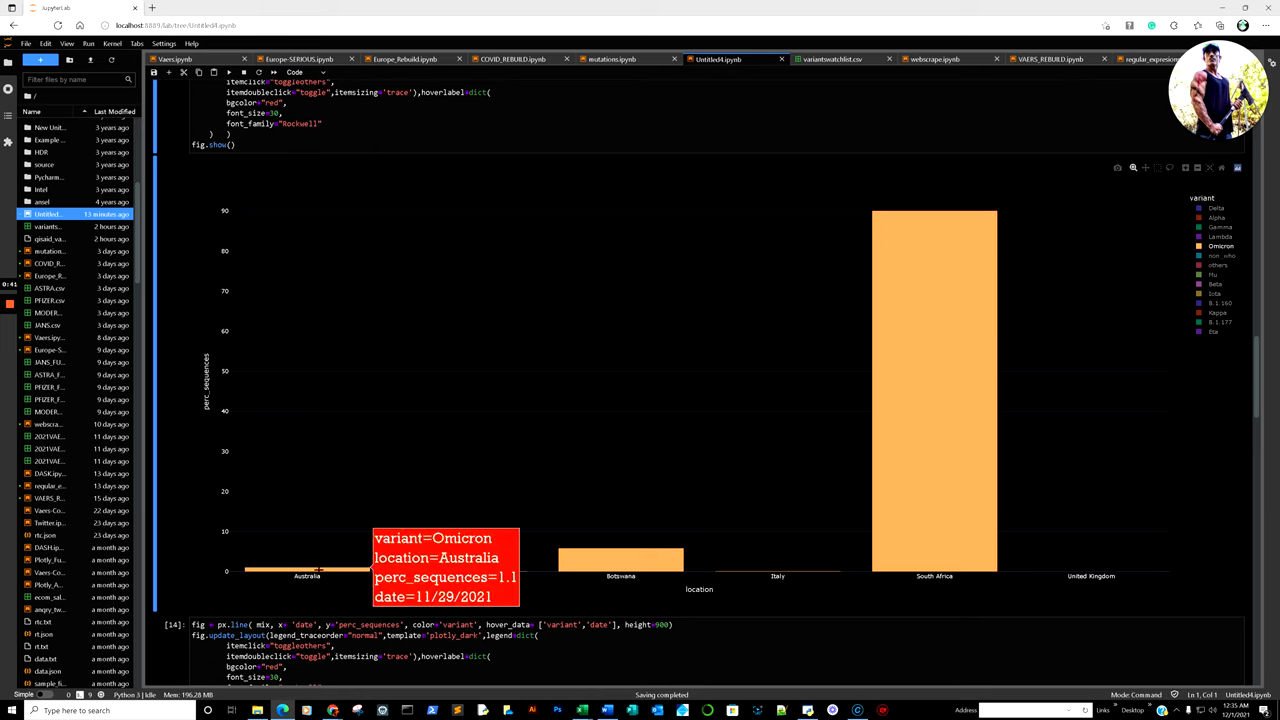
{"action": "mouse_move", "coordinate": [1220, 258]}
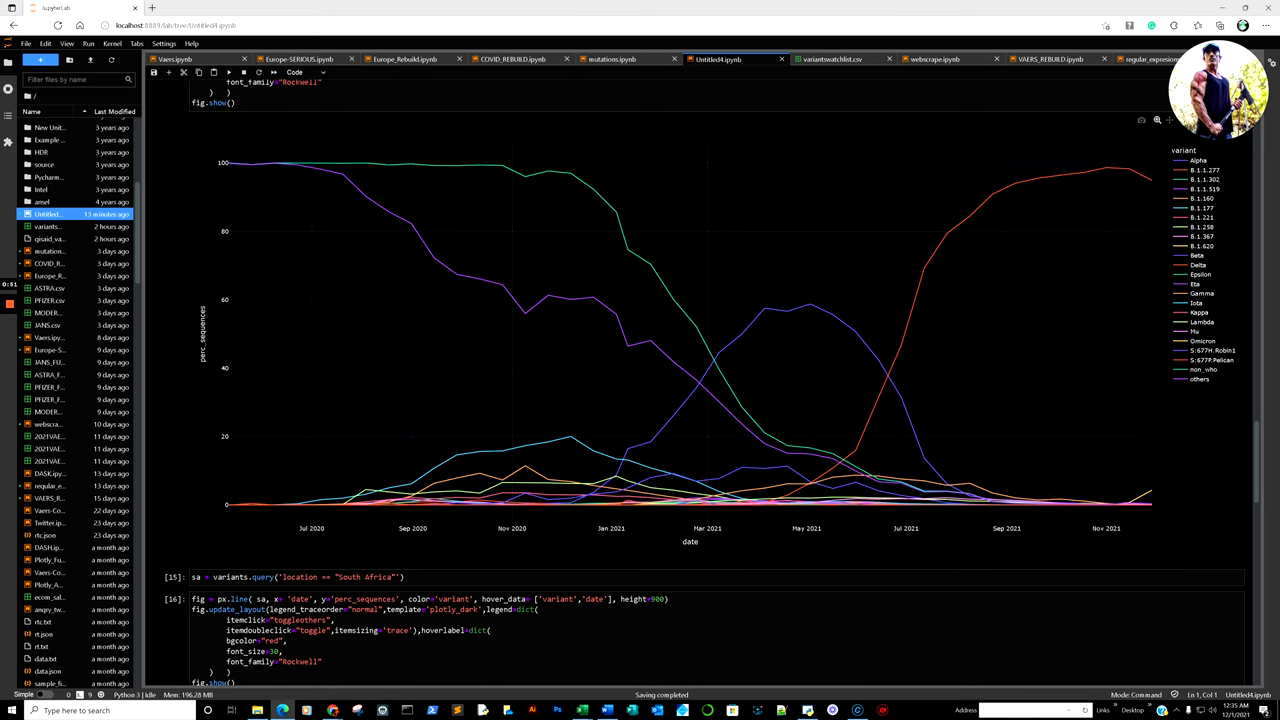
{"action": "scroll", "scroll_direction": "down", "scroll_amount": 3}
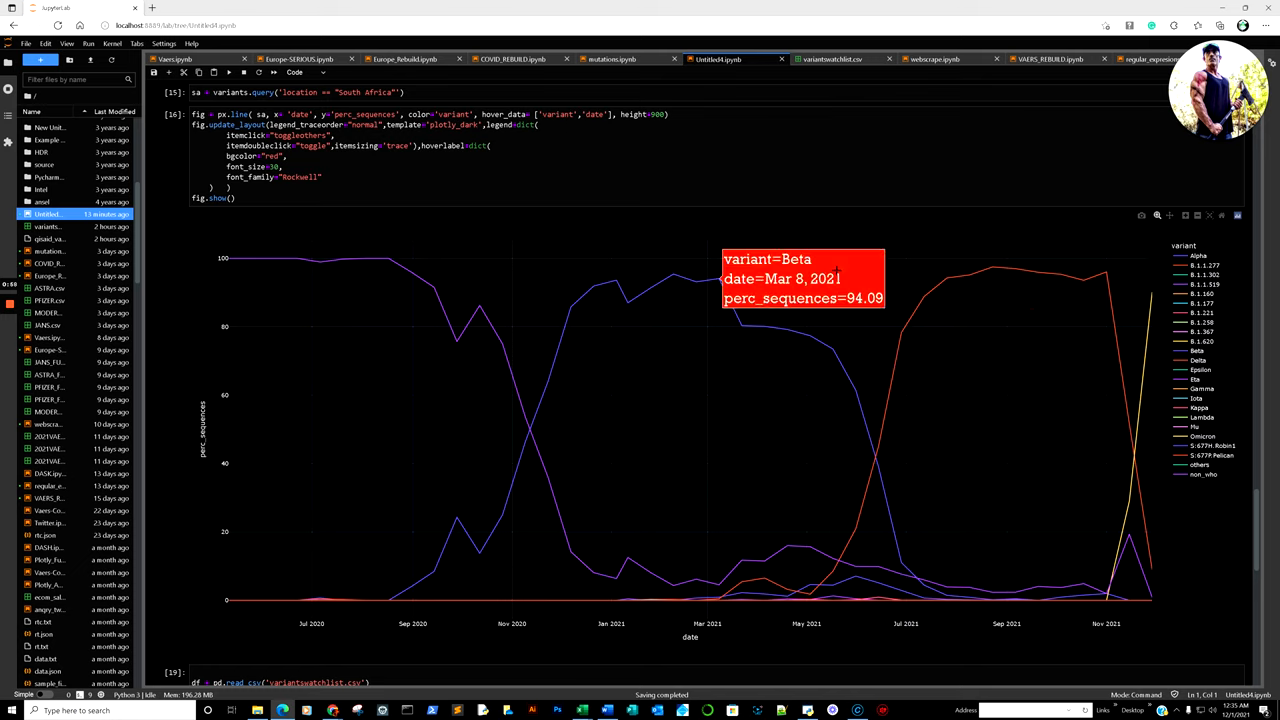
{"action": "mouse_move", "coordinate": [1035, 313]}
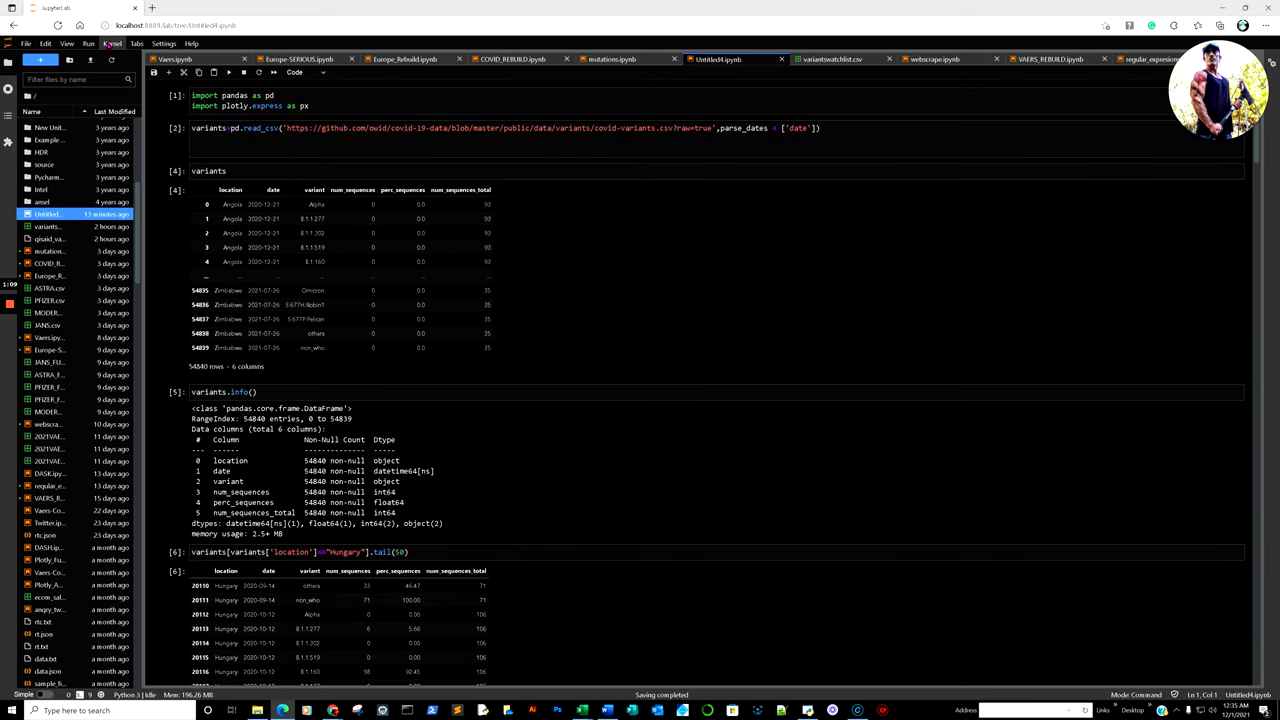
{"action": "left_click", "coordinate": [112, 43]}
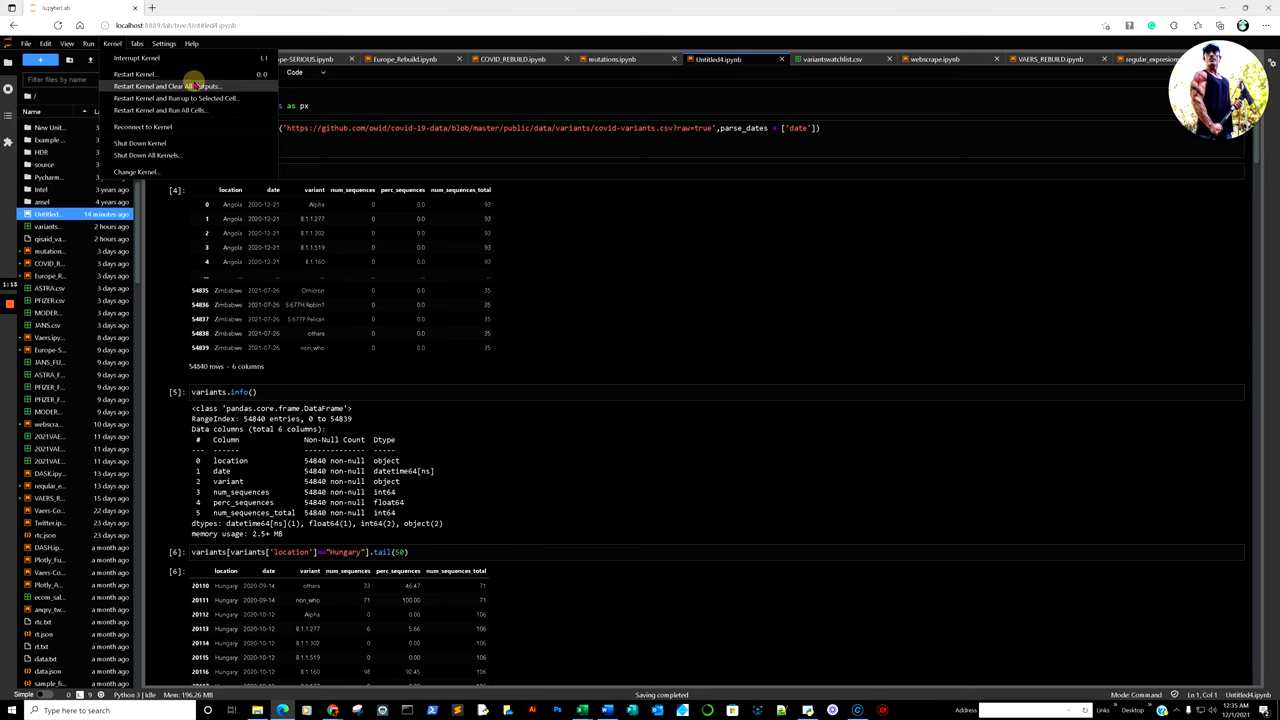
{"action": "left_click", "coordinate": [134, 73]}
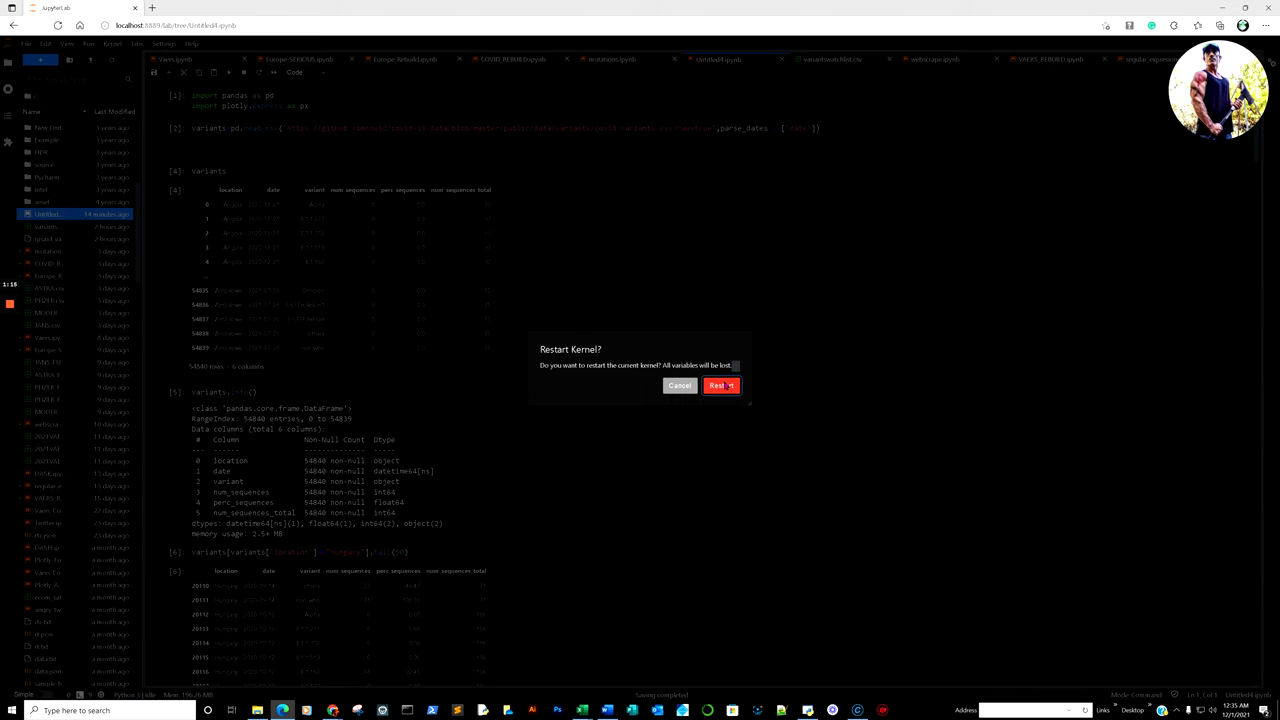
{"action": "left_click", "coordinate": [720, 386]}
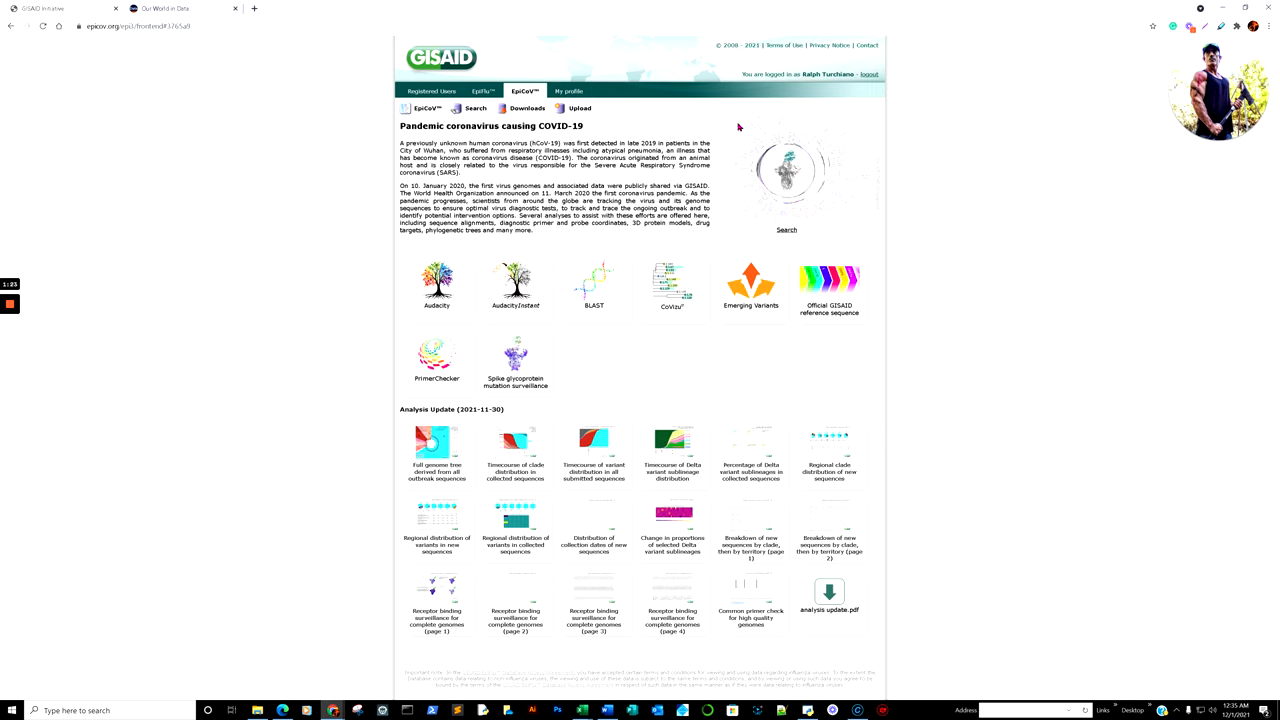
{"action": "mouse_move", "coordinate": [838, 84]}
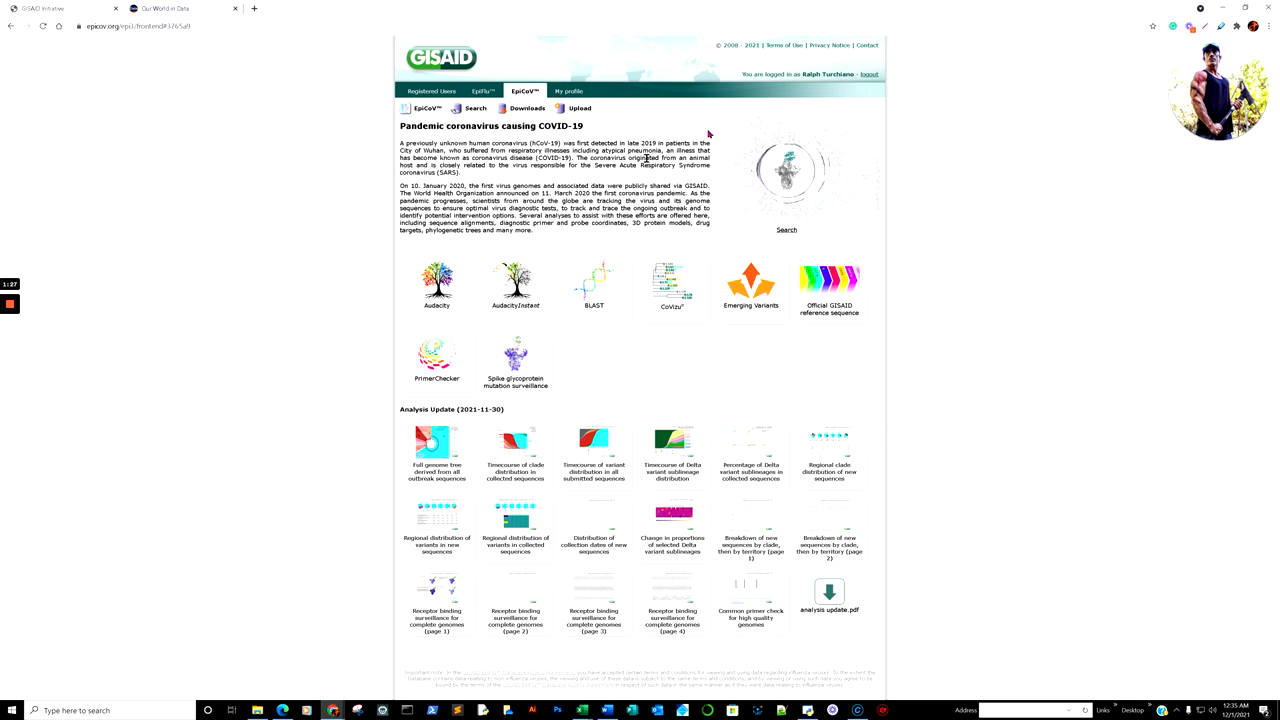
{"action": "mouse_move", "coordinate": [698, 442]}
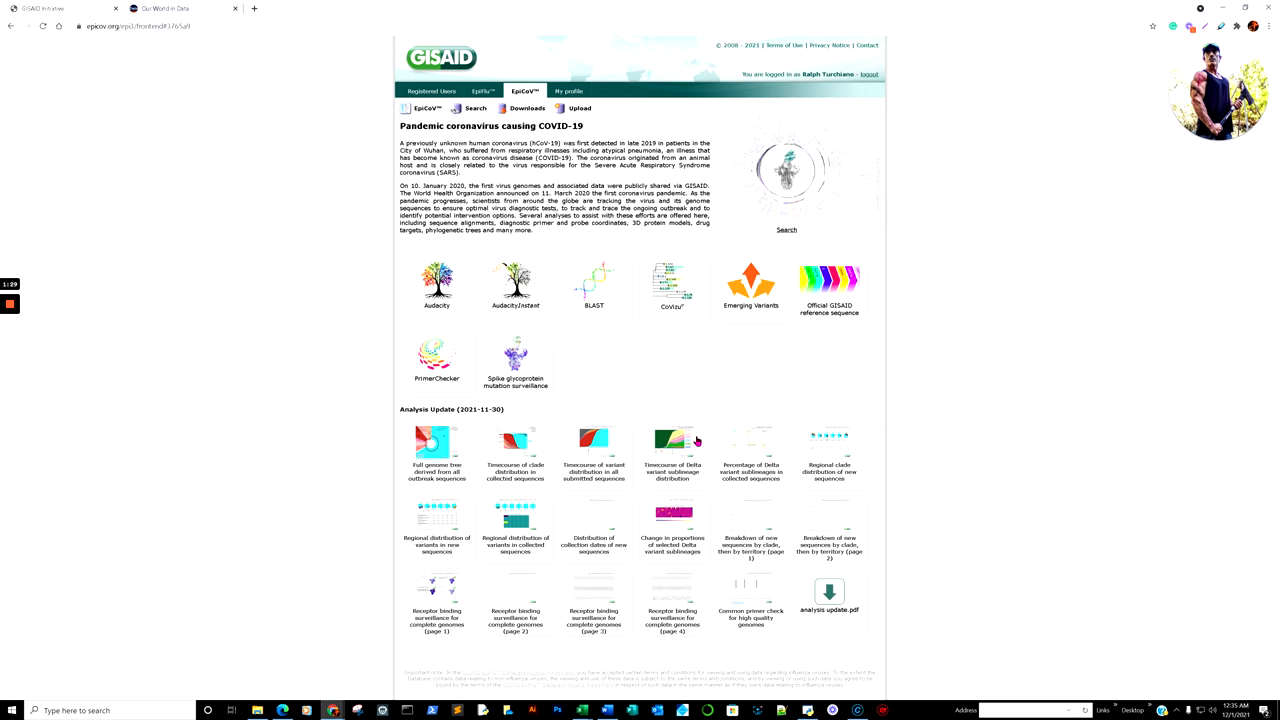
{"action": "mouse_move", "coordinate": [442, 468]}
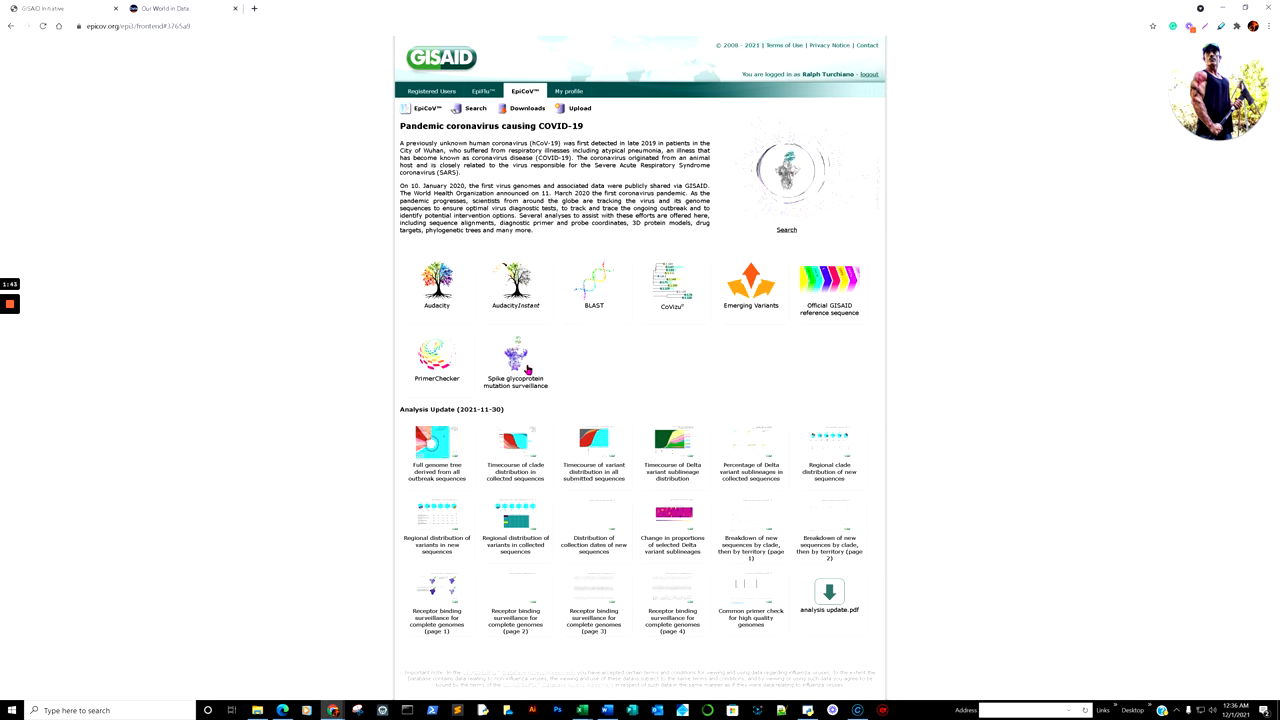
{"action": "mouse_move", "coordinate": [532, 368]}
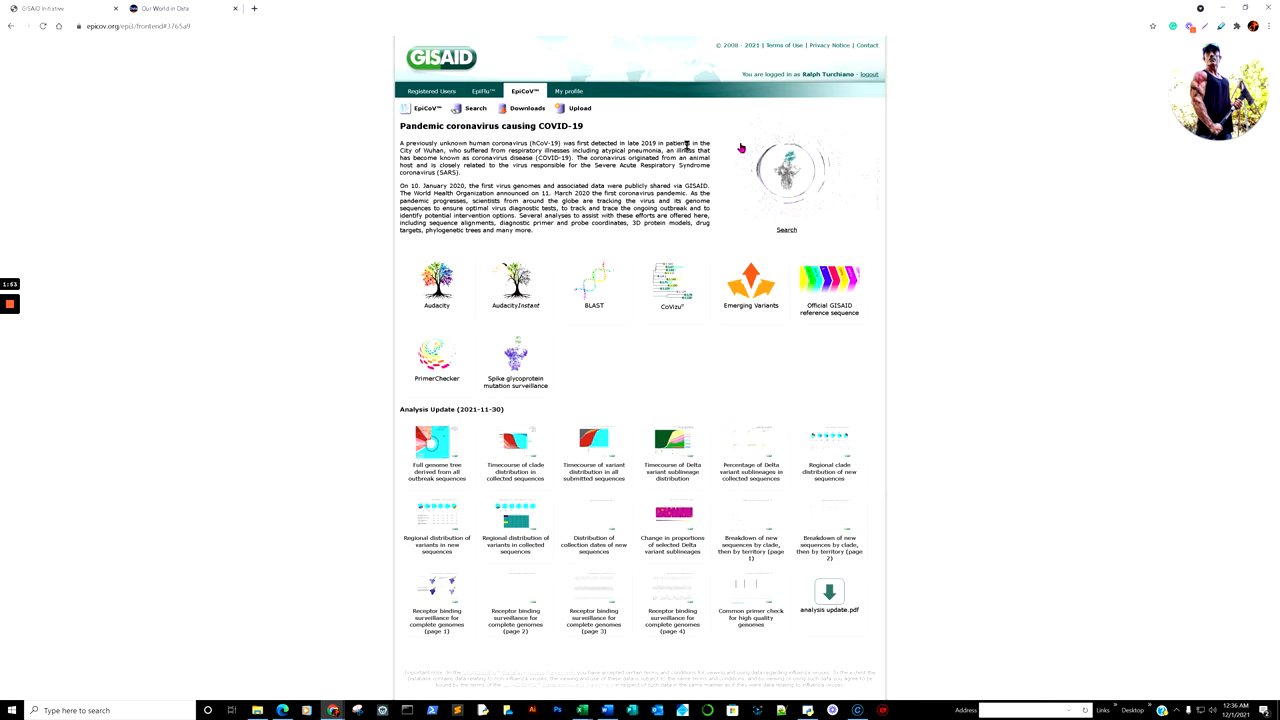
{"action": "mouse_move", "coordinate": [517, 328]}
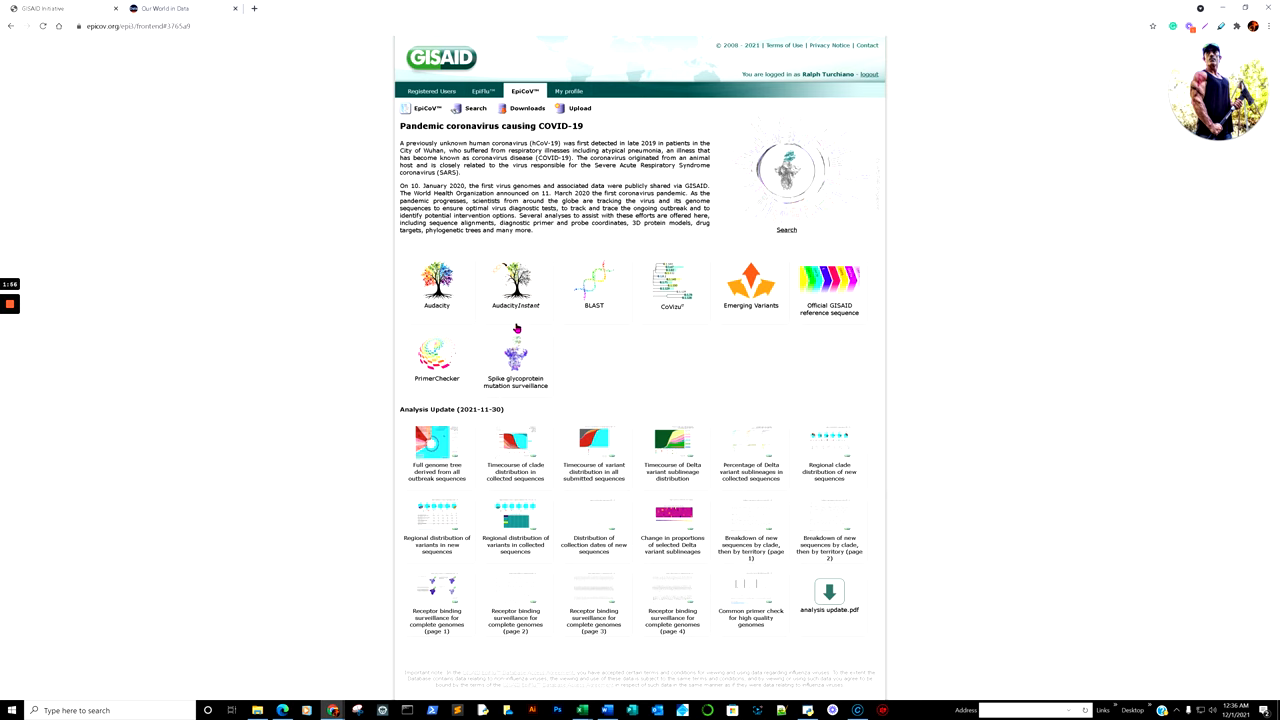
{"action": "mouse_move", "coordinate": [292, 143]}
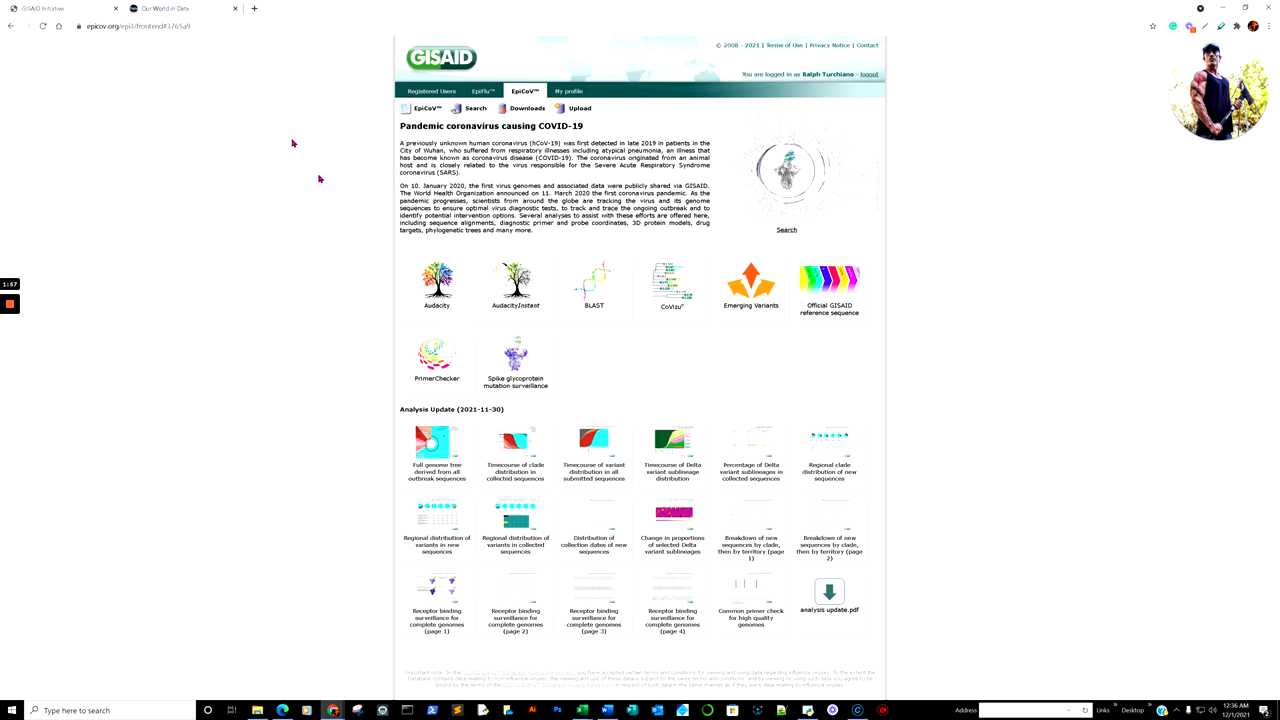
- Go from Our World in Data's Coronavirus Pandemic topic to the COVID-19 Data Explorer chart
{"action": "left_click", "coordinate": [165, 8]}
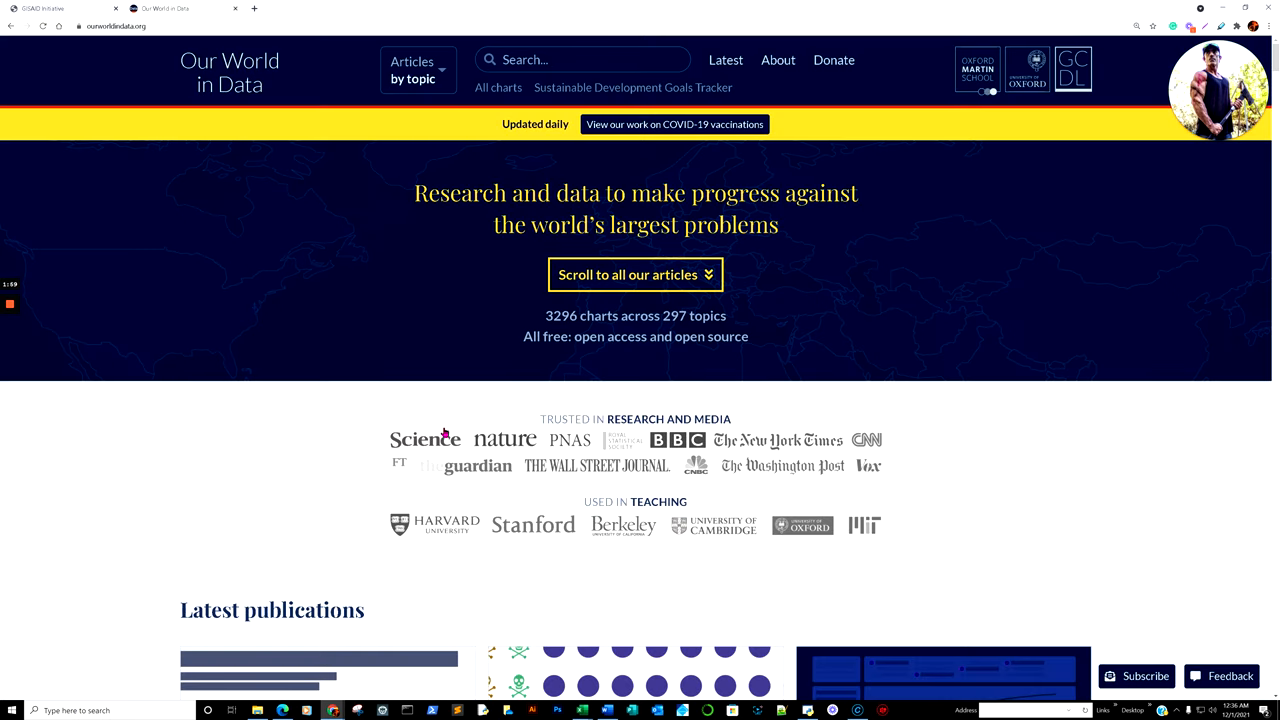
{"action": "left_click", "coordinate": [417, 69]}
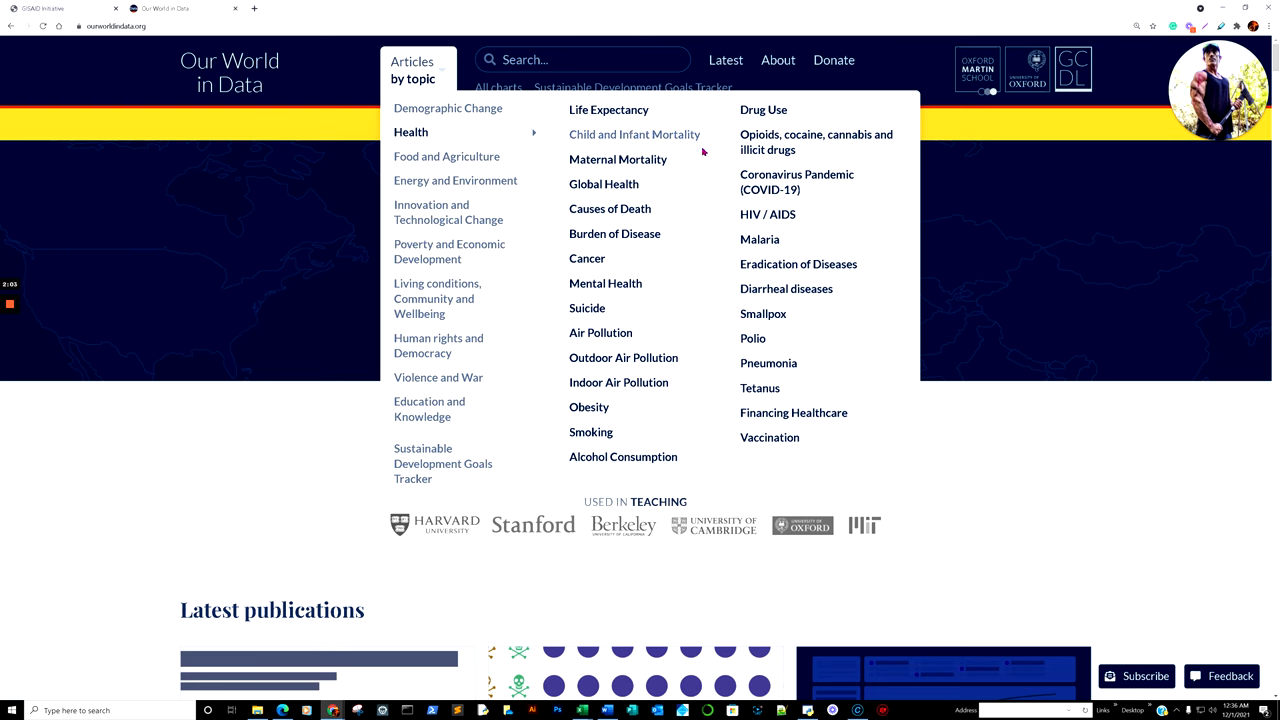
{"action": "left_click", "coordinate": [797, 181]}
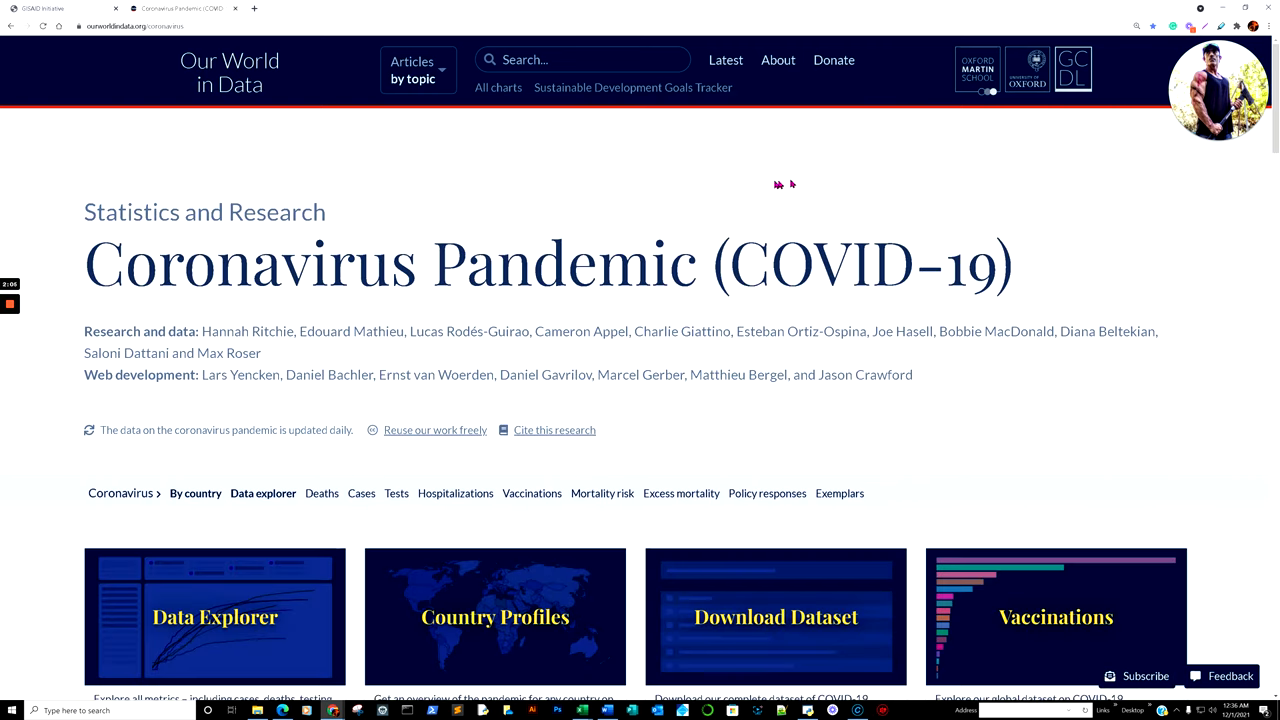
{"action": "scroll", "scroll_direction": "down", "scroll_amount": 3}
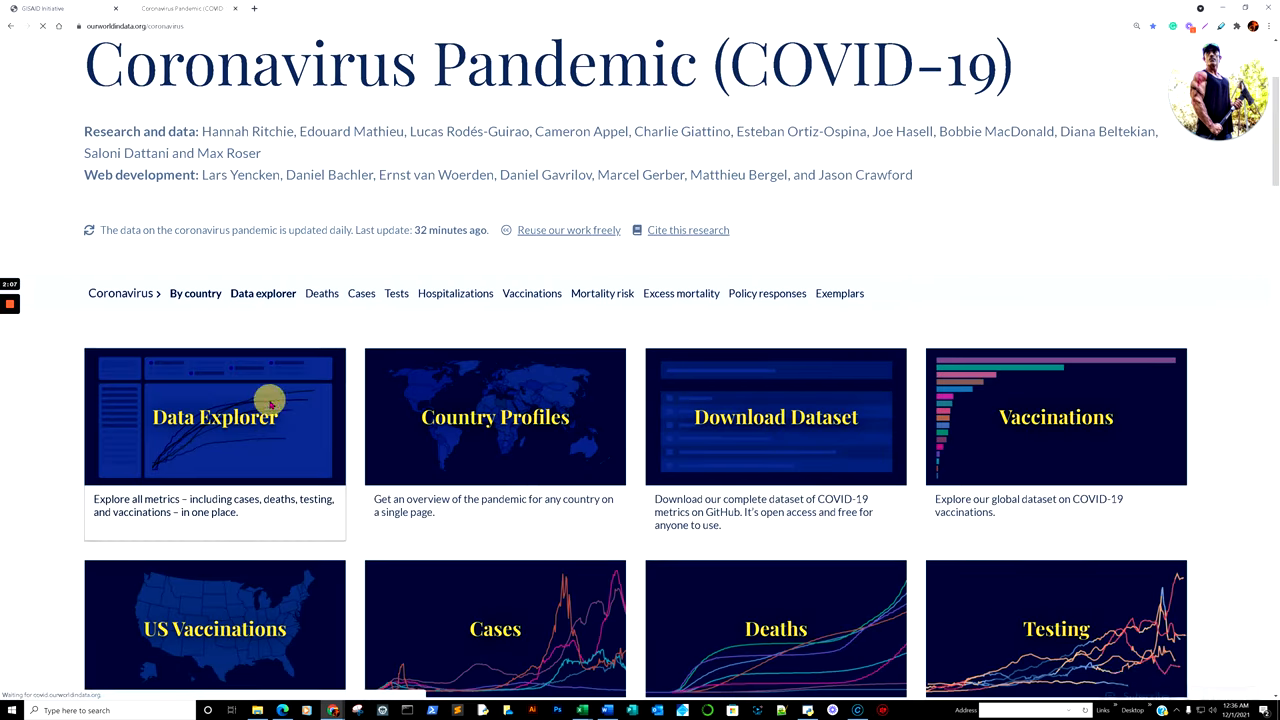
{"action": "left_click", "coordinate": [214, 417]}
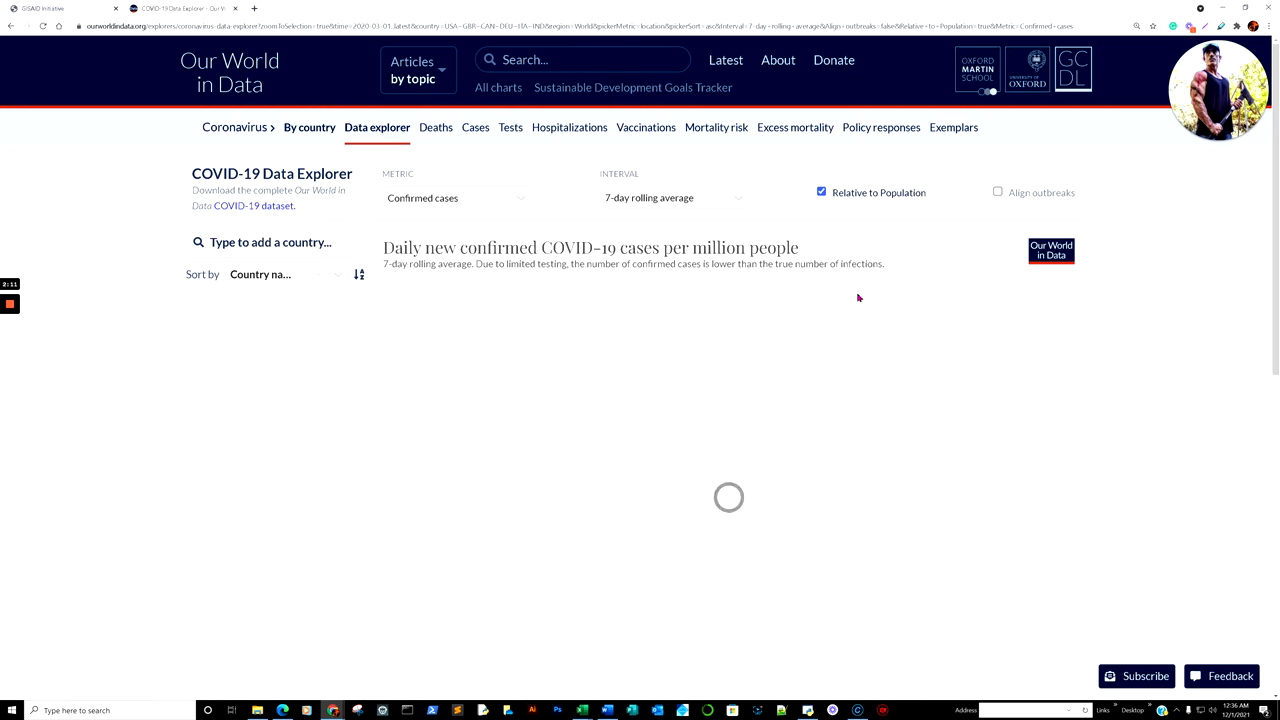
{"action": "scroll", "scroll_direction": "down", "scroll_amount": 3}
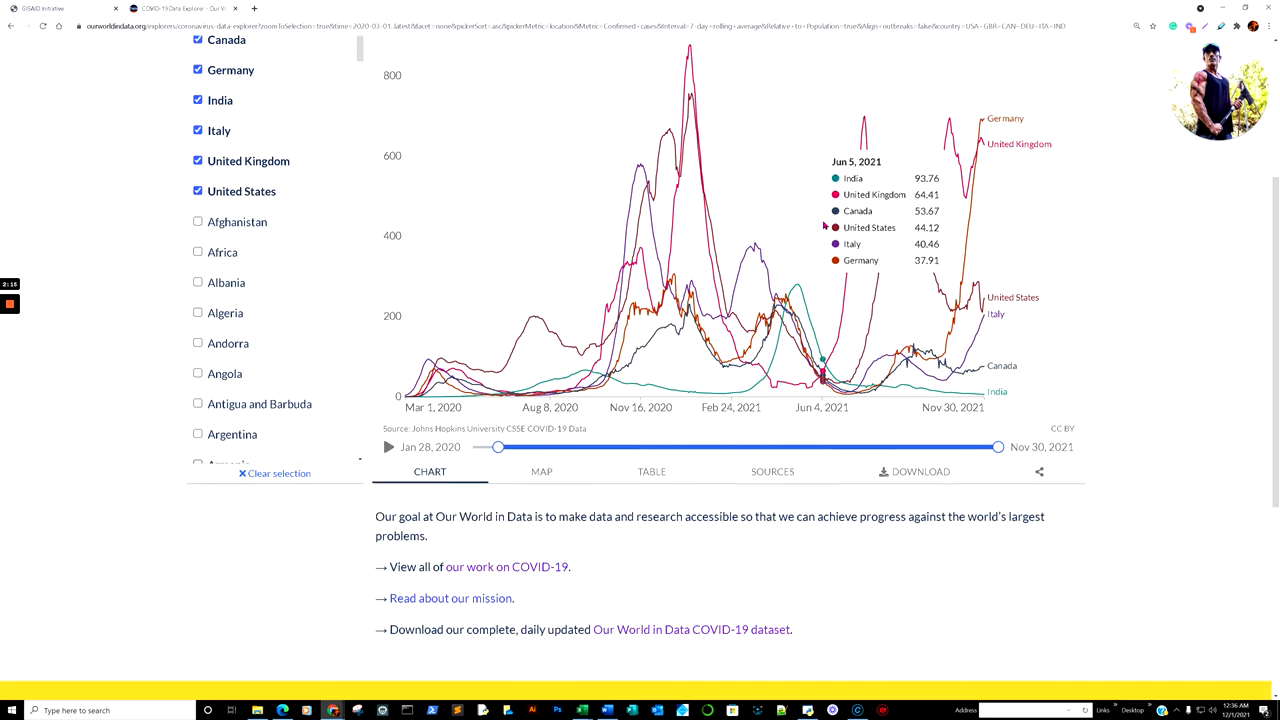
{"action": "scroll", "scroll_direction": "down", "scroll_amount": 3}
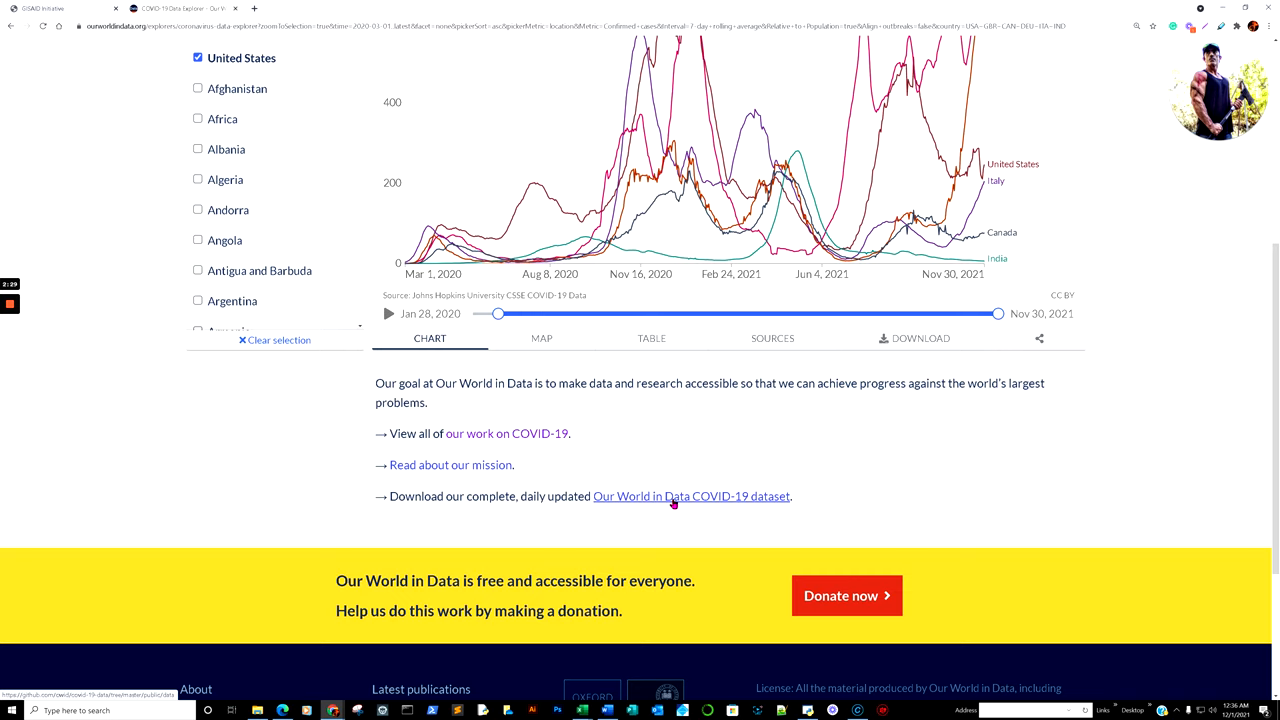
- Open the covid-19-data variants folder on GitHub and copy the variants CSV link address
{"action": "left_click", "coordinate": [691, 496]}
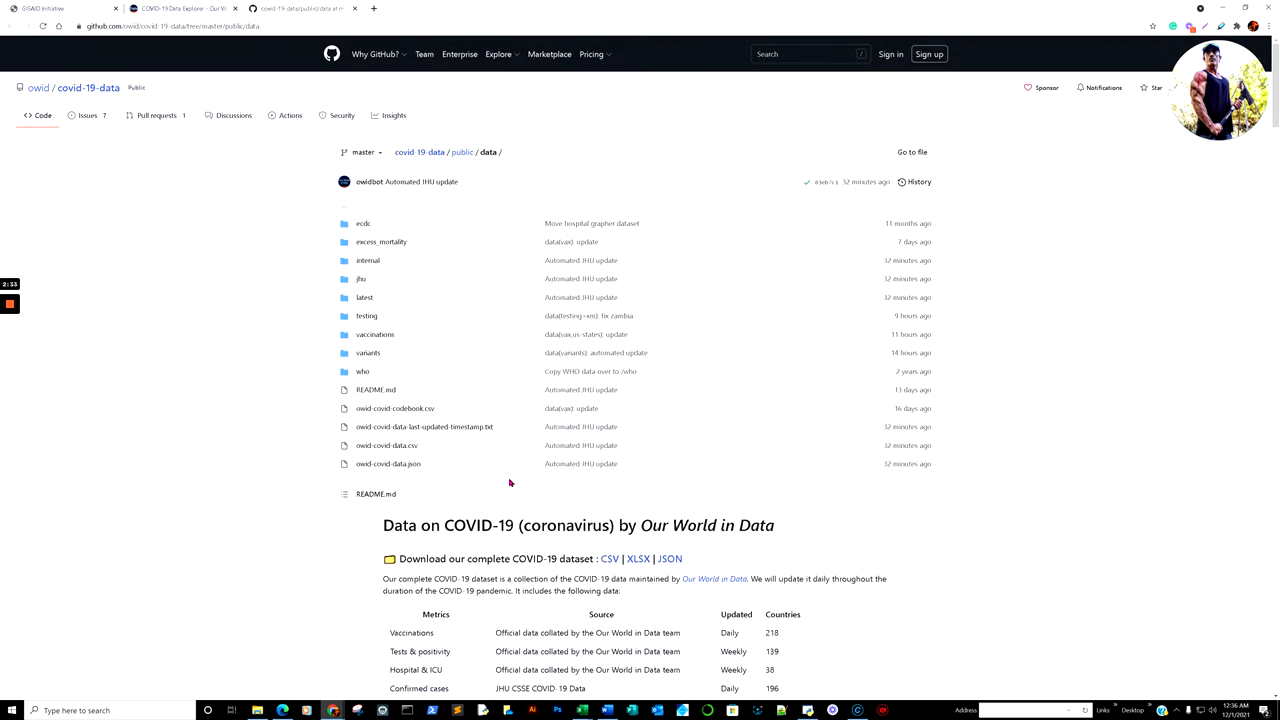
{"action": "left_click", "coordinate": [368, 352]}
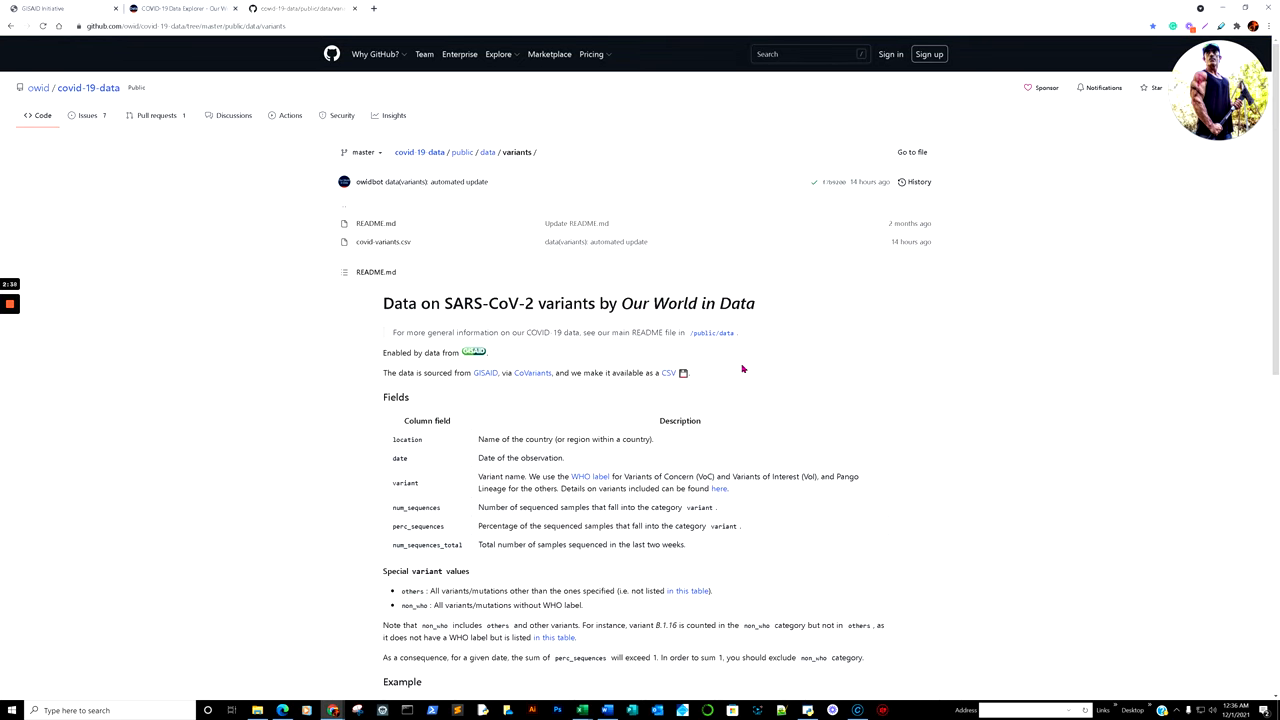
{"action": "mouse_move", "coordinate": [825, 375]}
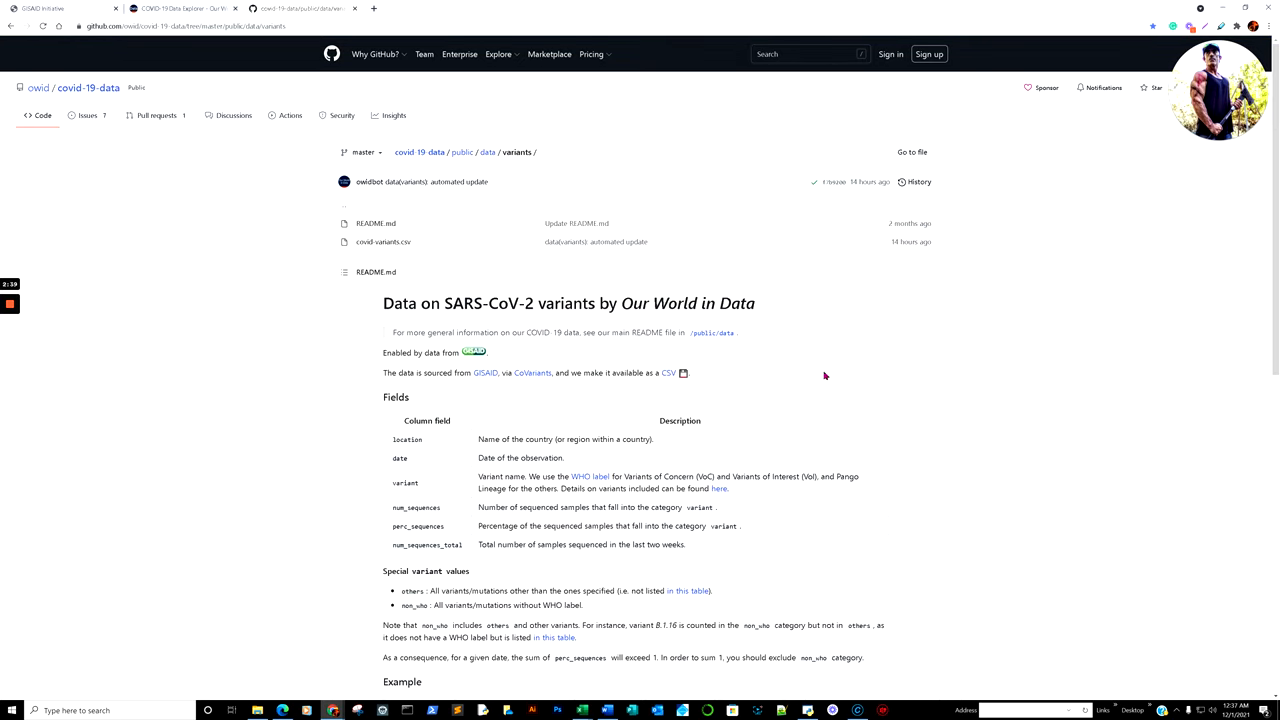
{"action": "mouse_move", "coordinate": [669, 373]}
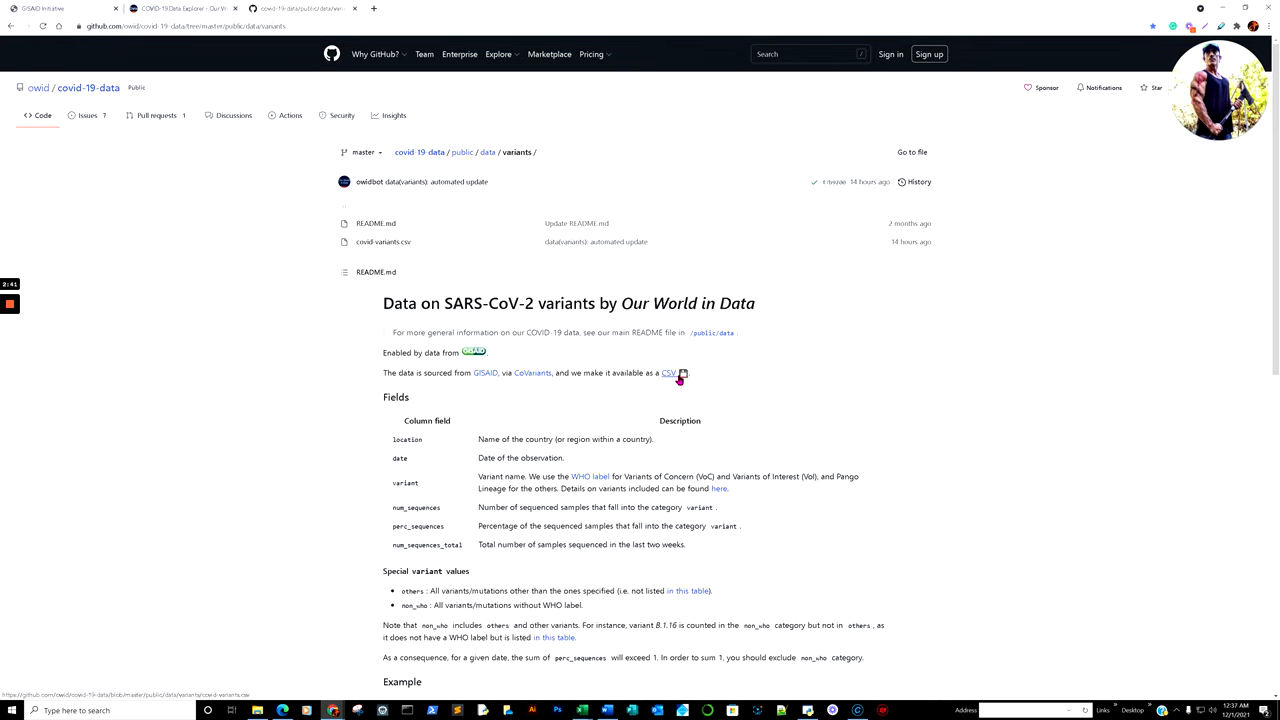
{"action": "right_click", "coordinate": [668, 373]}
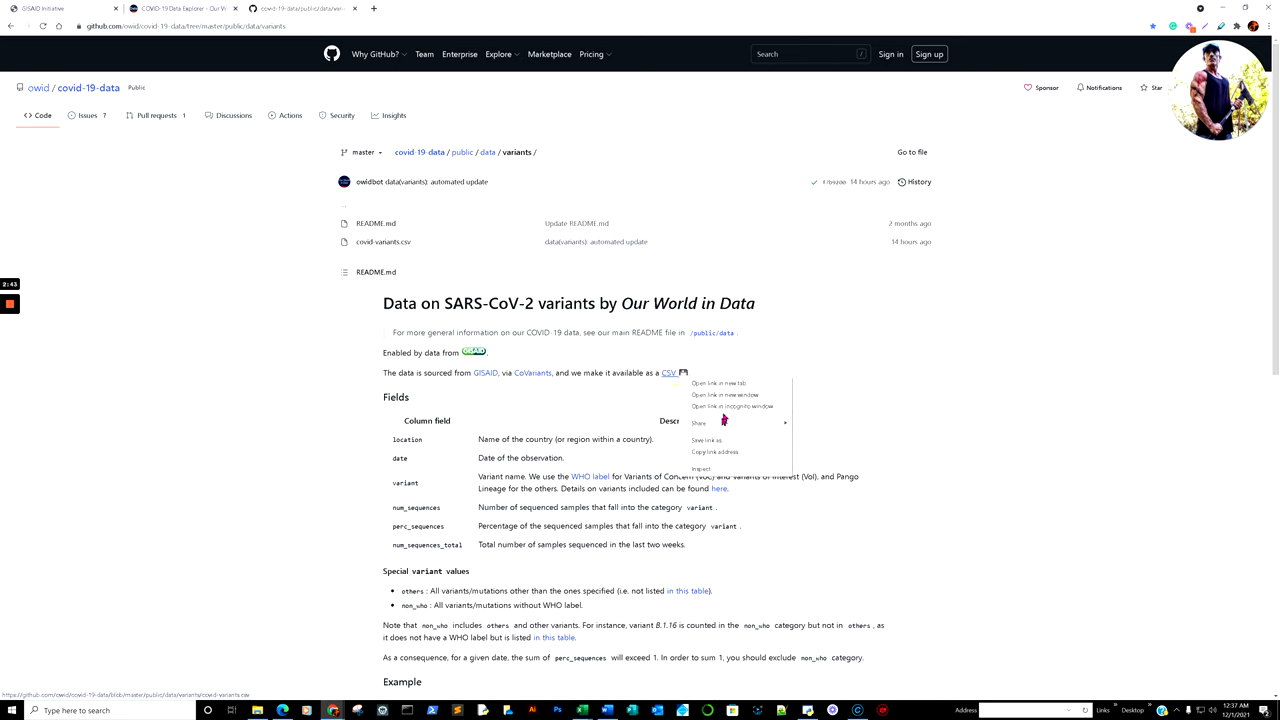
{"action": "left_click", "coordinate": [783, 370]}
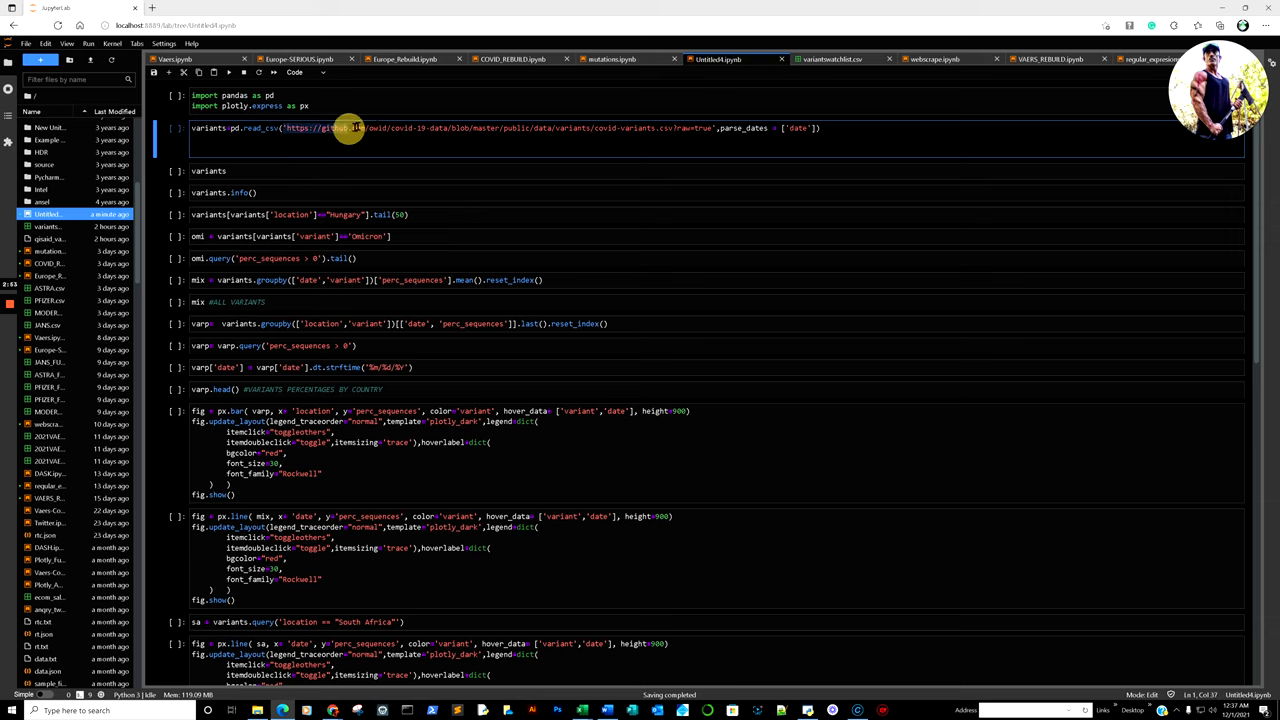
- Select the '?raw=true' flag at the end of the read_csv URL
{"action": "left_click_drag", "start_coordinate": [350, 128], "coordinate": [715, 128]}
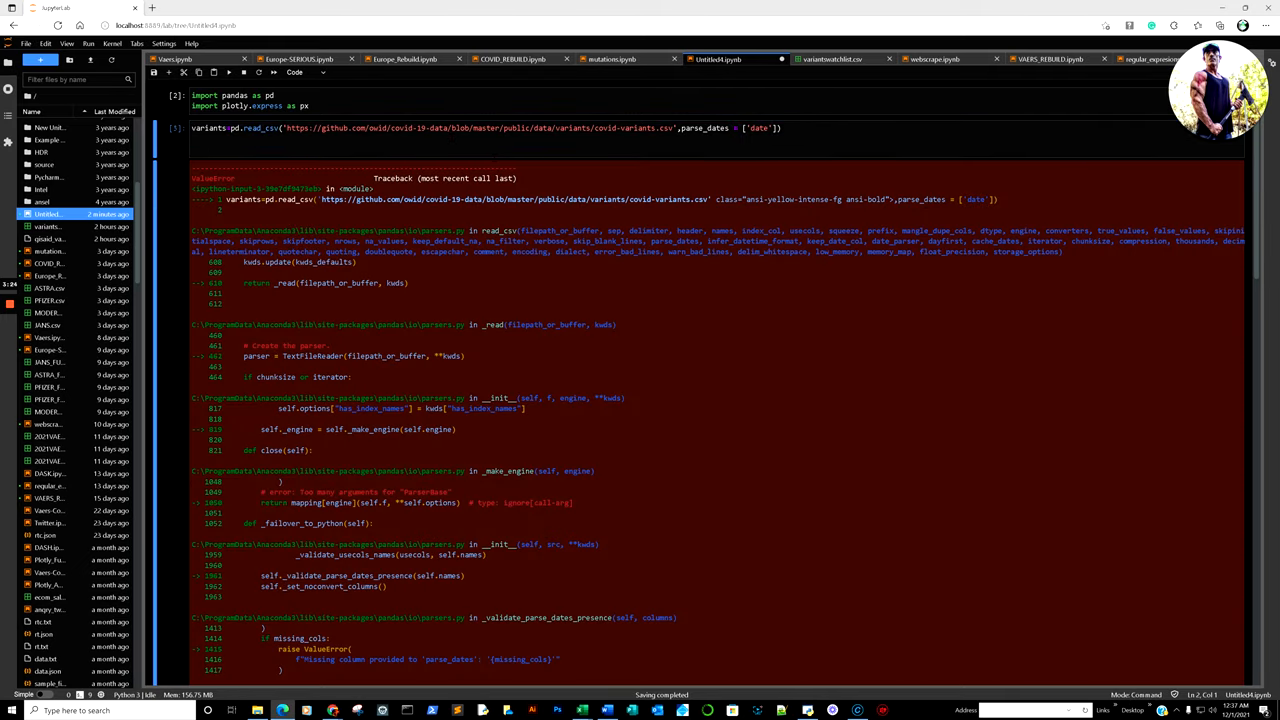
- Remove parse_dates from the load line and run the cell without date parsing
{"action": "scroll", "scroll_direction": "down", "scroll_amount": 3}
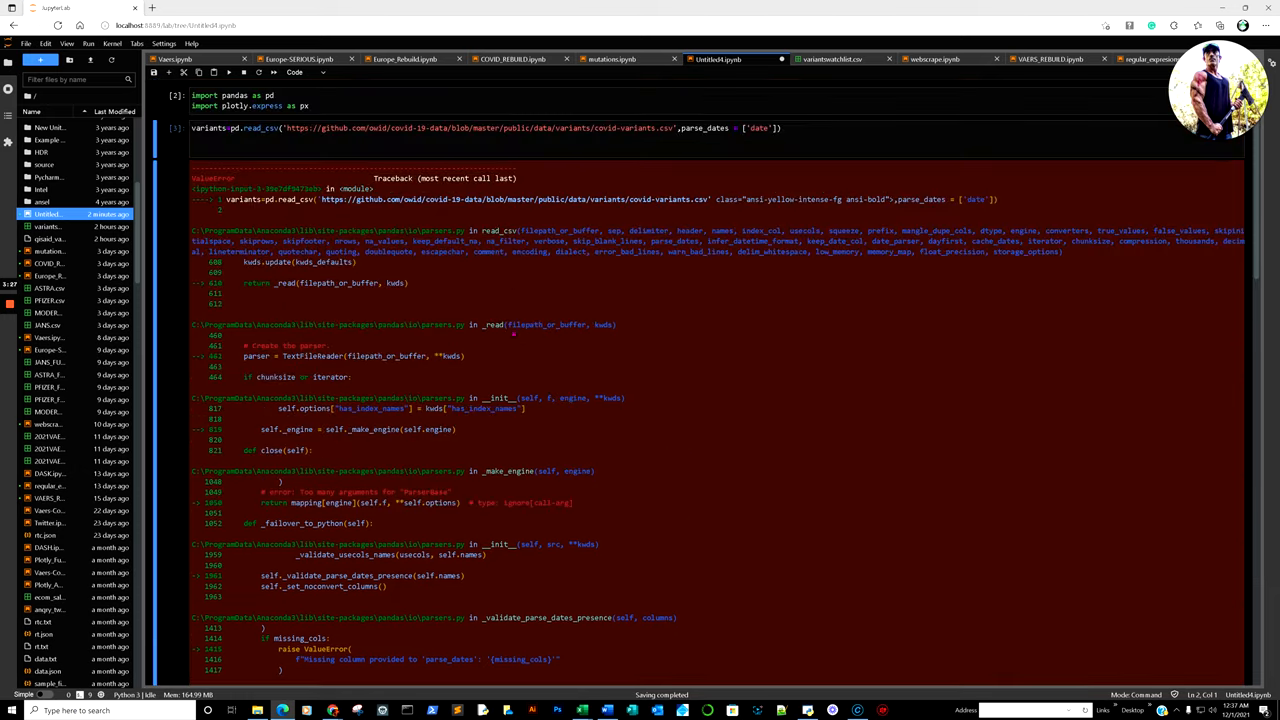
{"action": "left_click", "coordinate": [775, 128]}
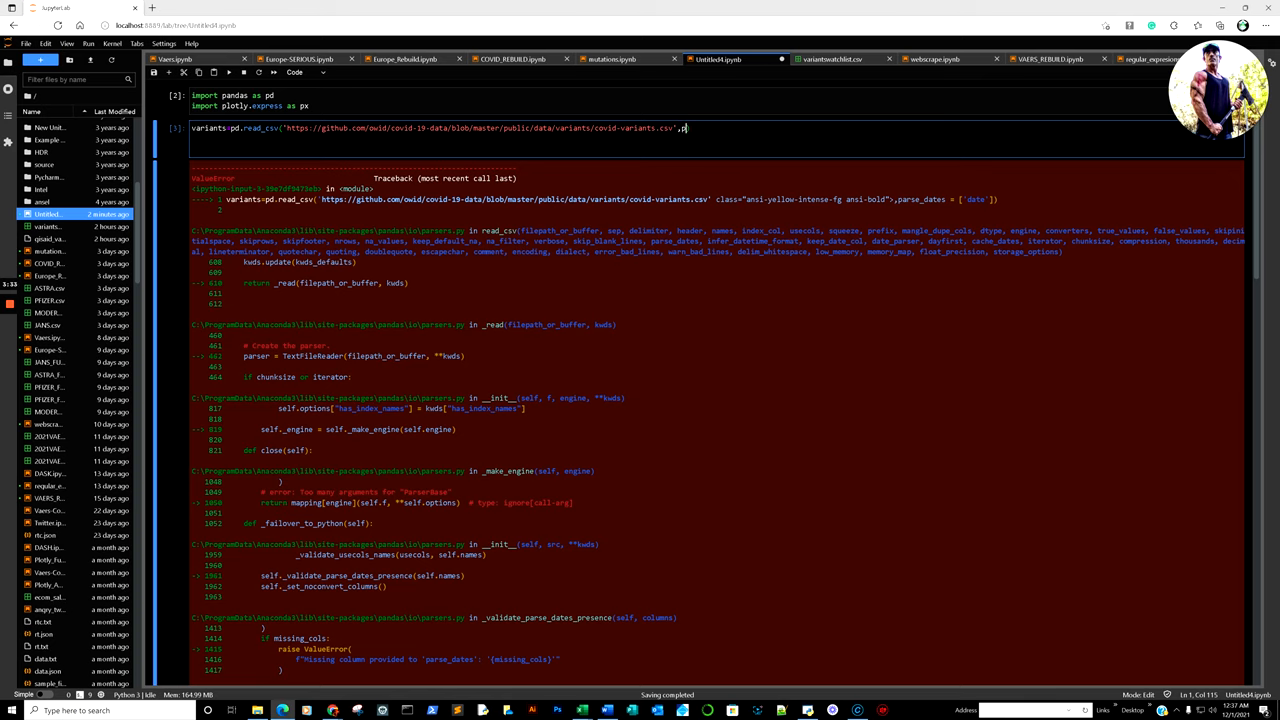
{"action": "key", "text": "BackSpace"}
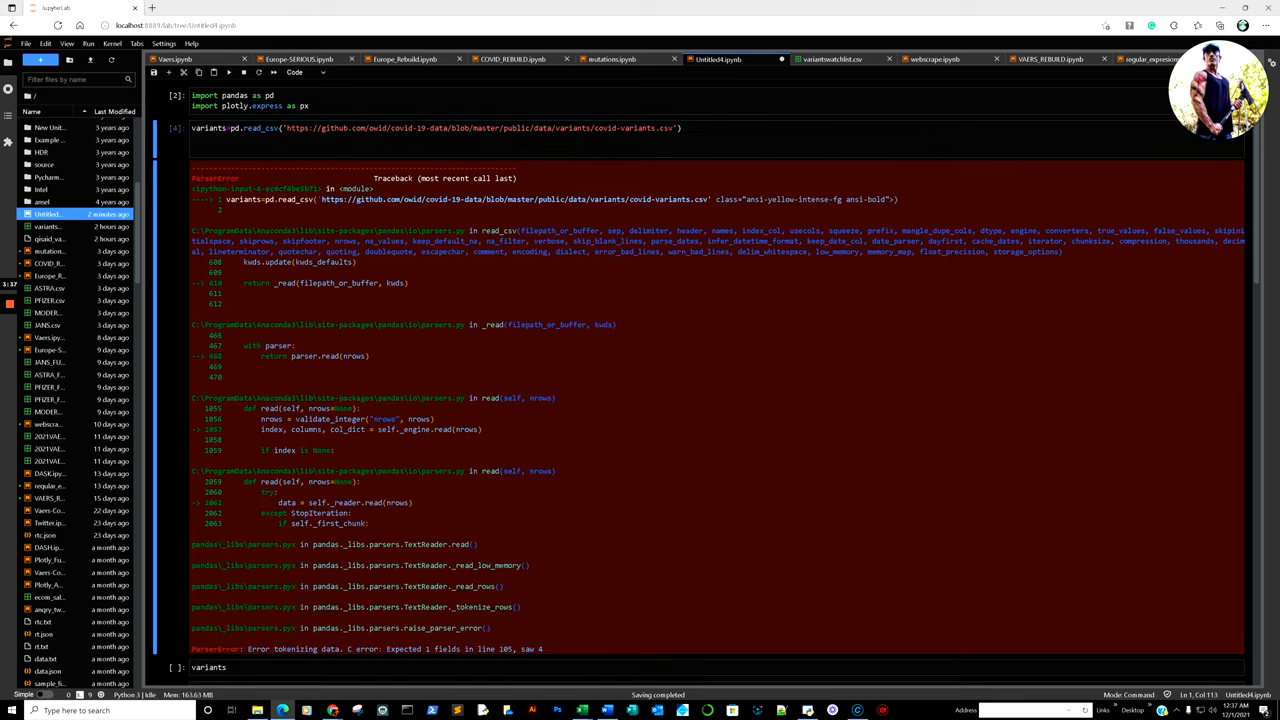
{"action": "scroll", "scroll_direction": "down", "scroll_amount": 3}
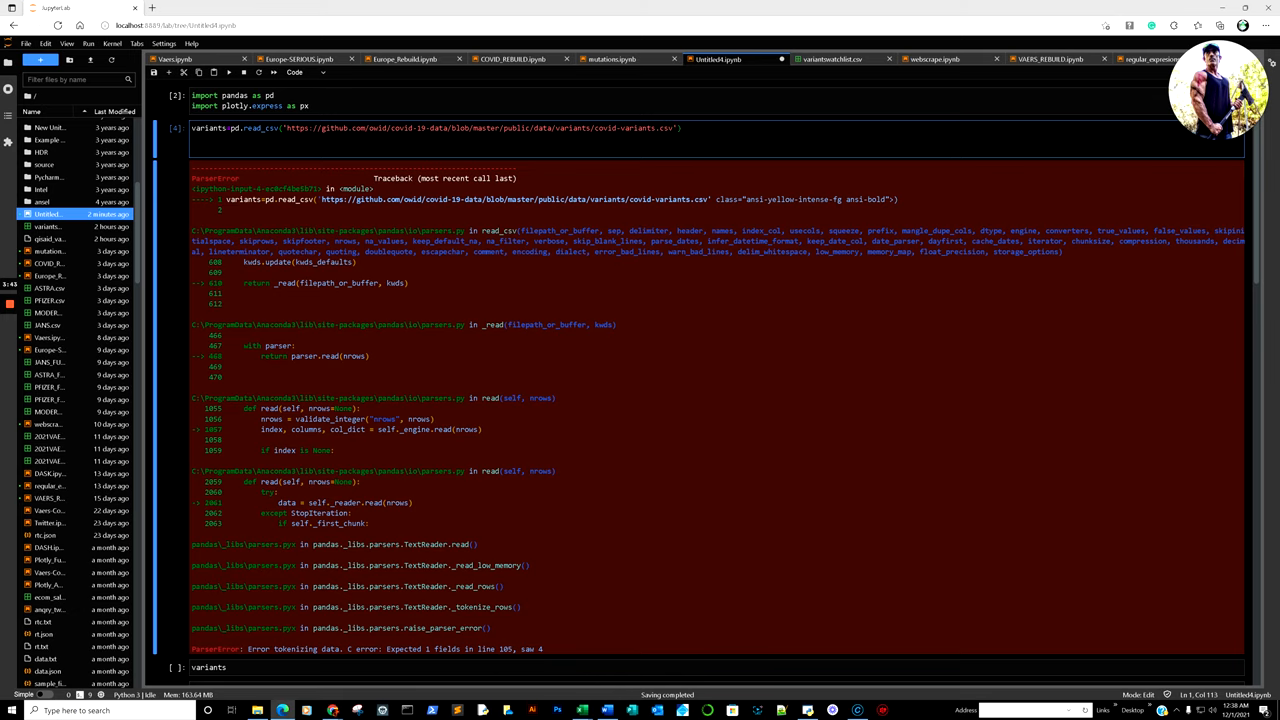
- Add back ",parse_dates = ['date']" and append '?raw=true' to the URL
{"action": "type", "text": ",p"}
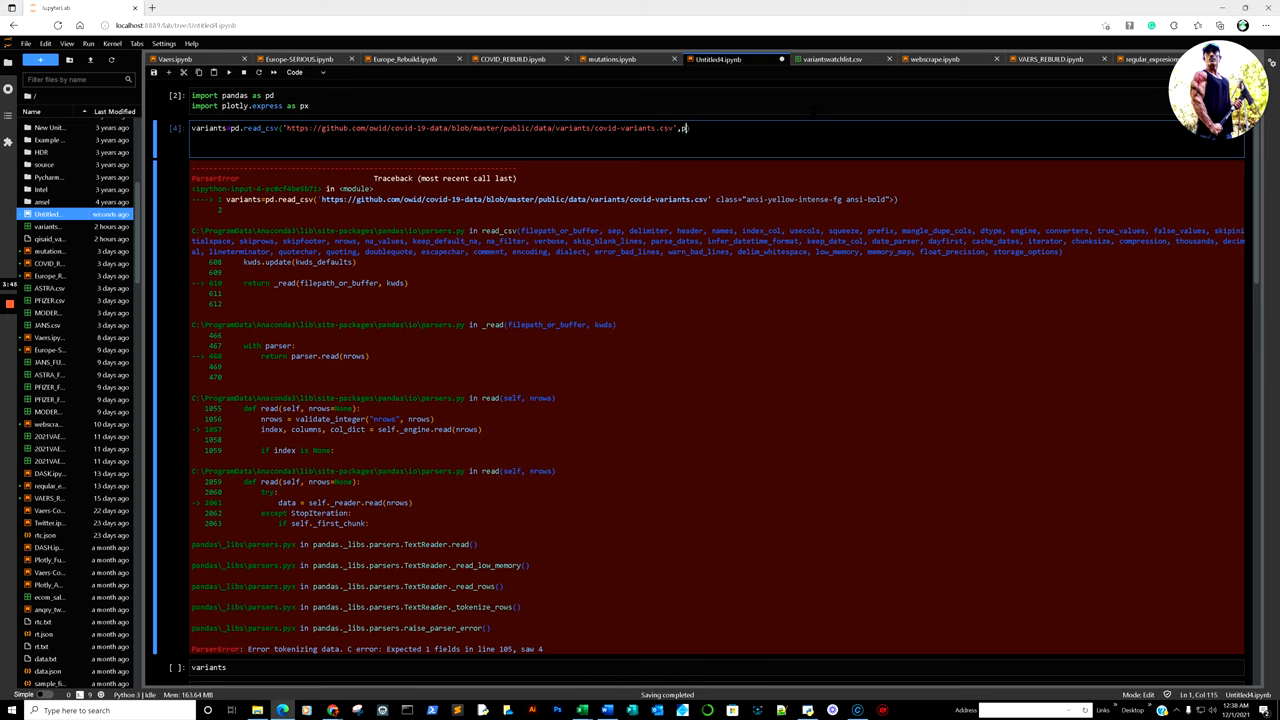
{"action": "type", "text": ",parse_dates = ['date'])"}
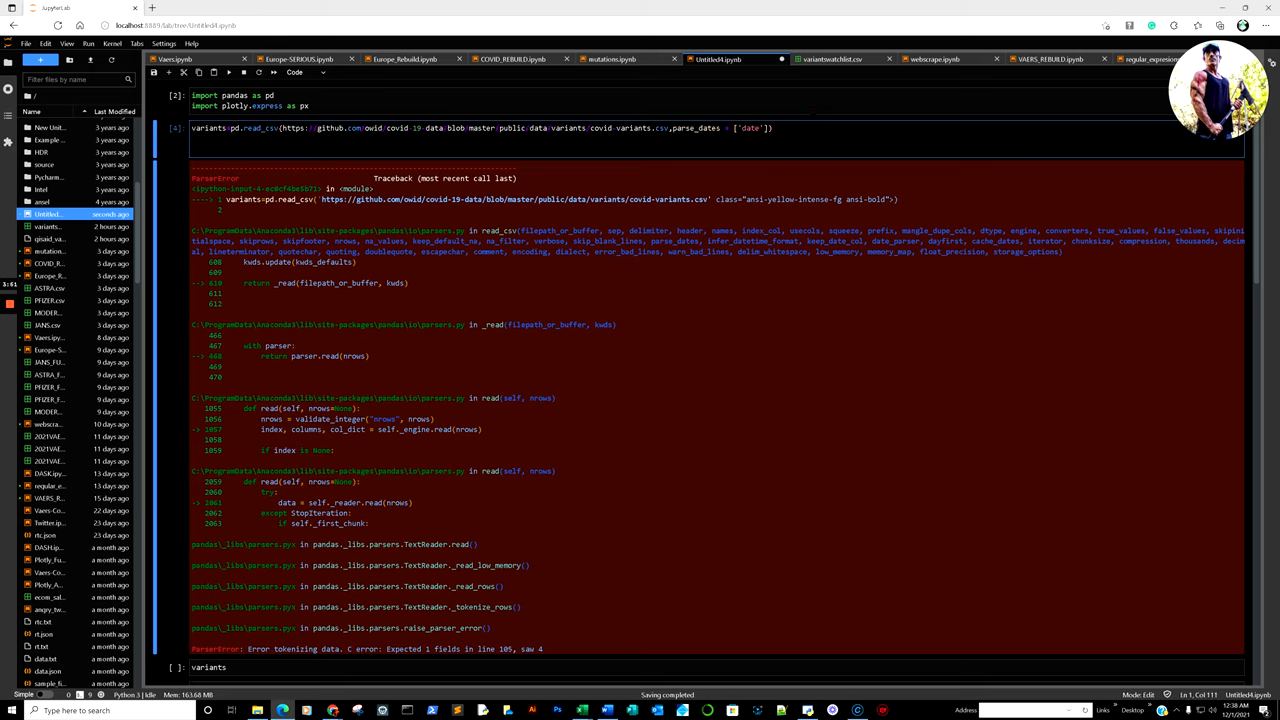
{"action": "type", "text": "?raw=true"}
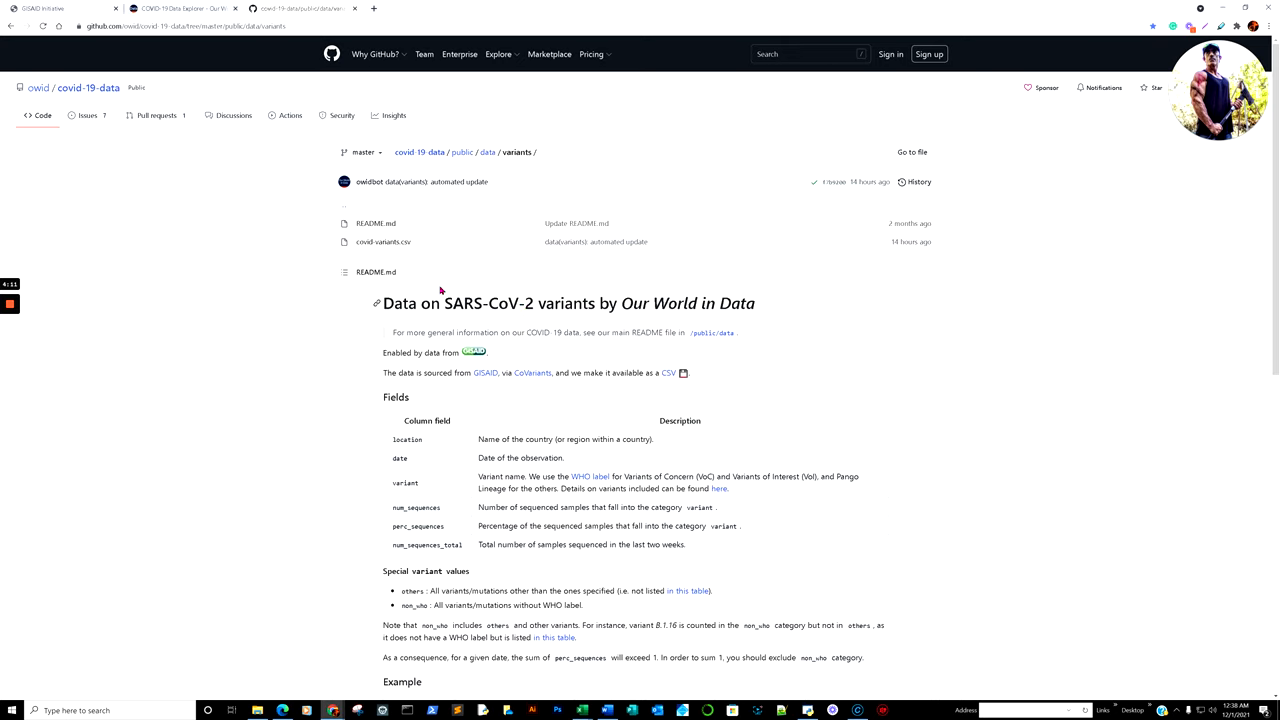
{"action": "mouse_move", "coordinate": [383, 242]}
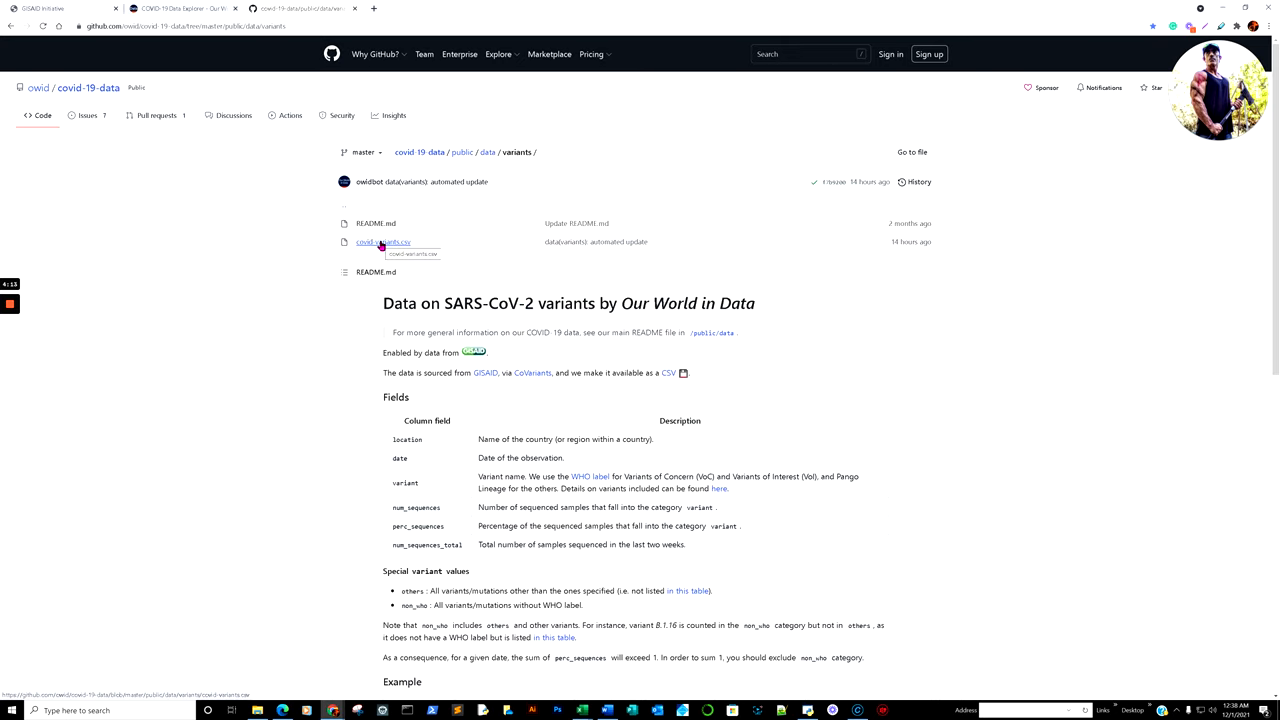
- Open the covid-variants.csv file page and use the View raw link's context menu
{"action": "left_click", "coordinate": [383, 242]}
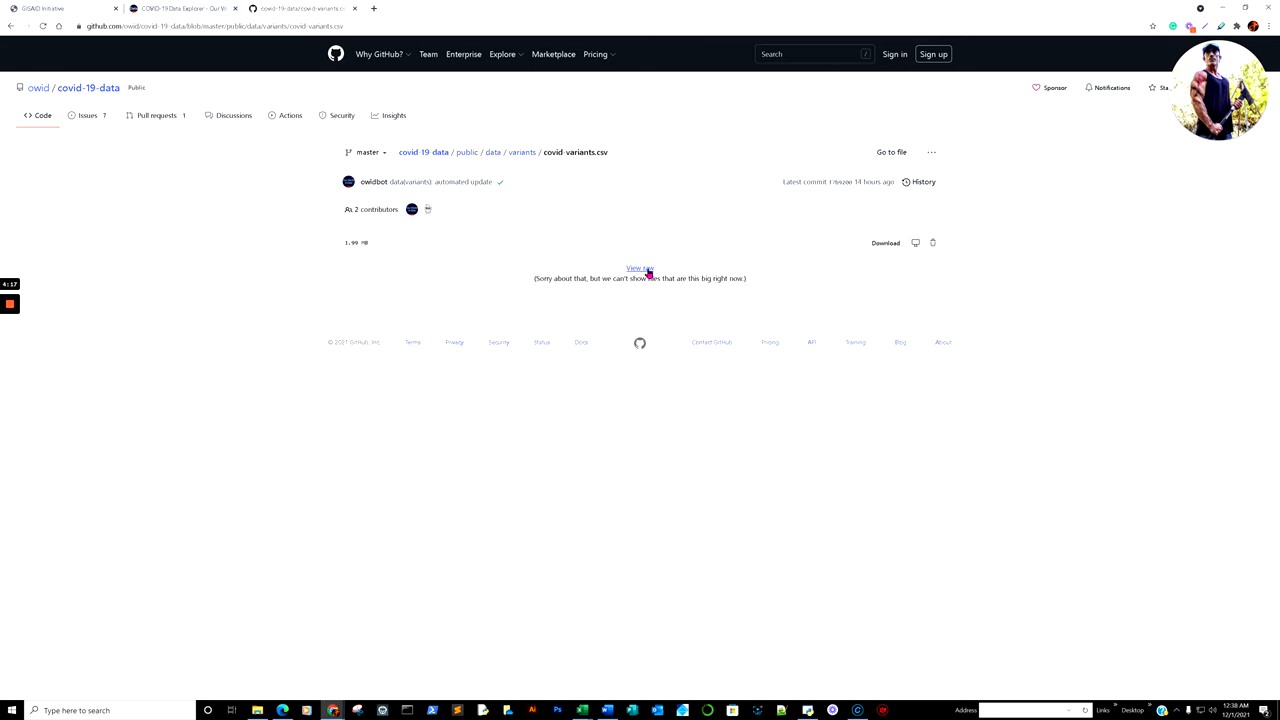
{"action": "right_click", "coordinate": [640, 268]}
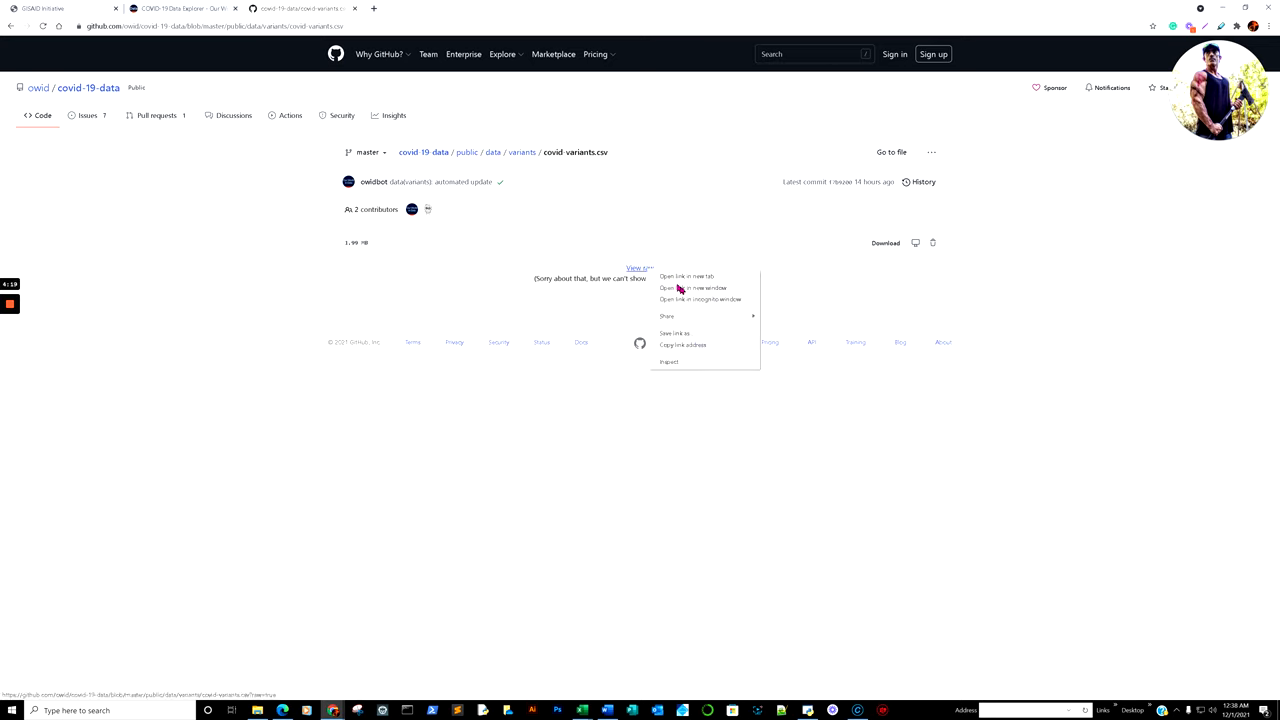
{"action": "left_click", "coordinate": [700, 353]}
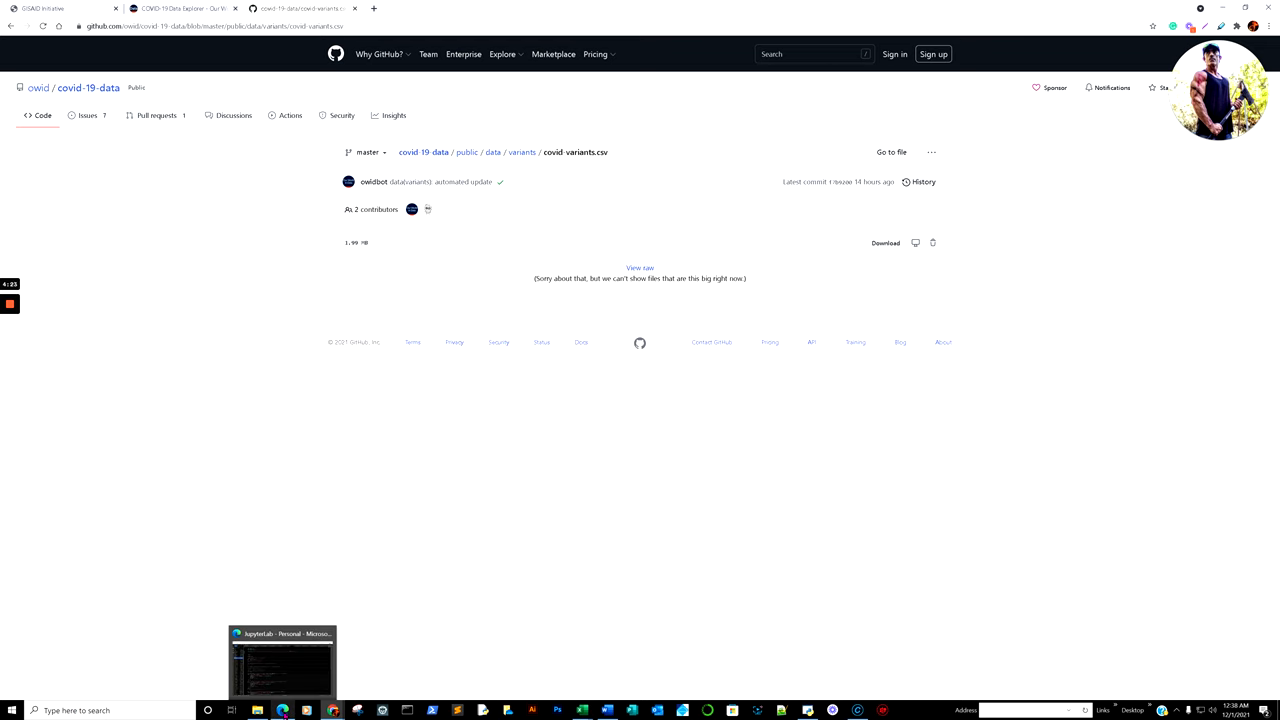
{"action": "left_click", "coordinate": [281, 660]}
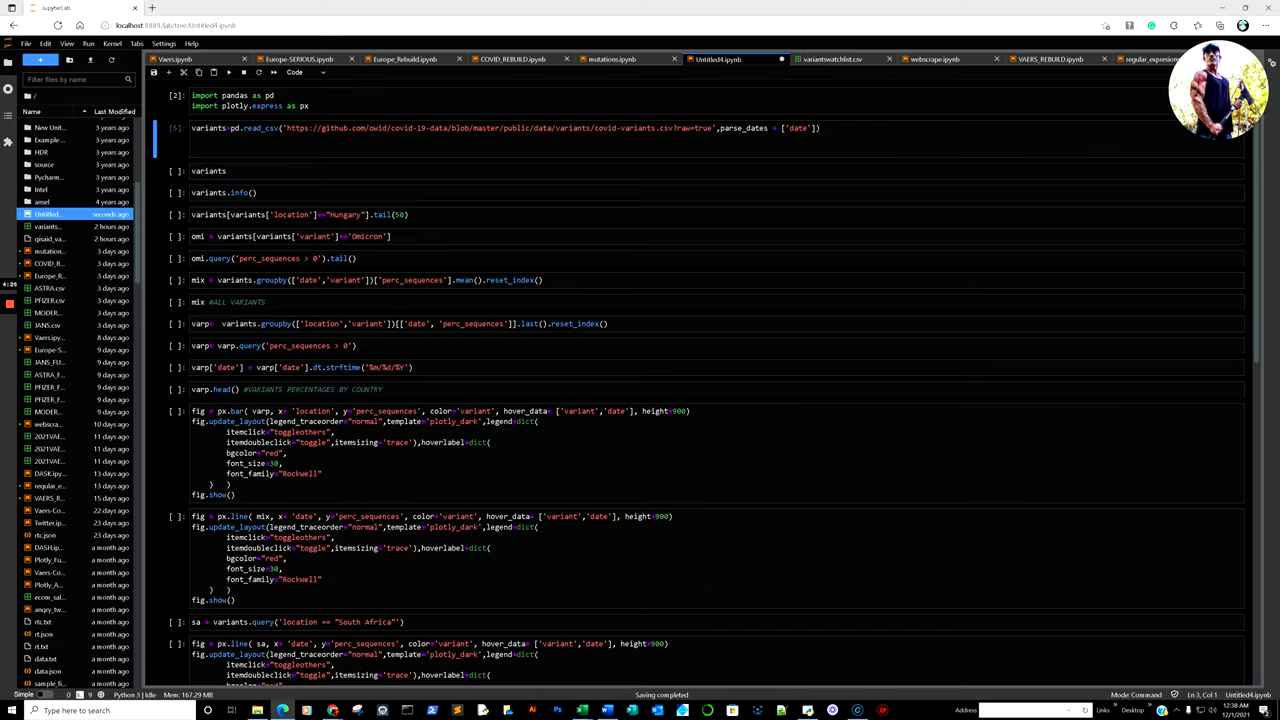
{"action": "left_click", "coordinate": [292, 128]}
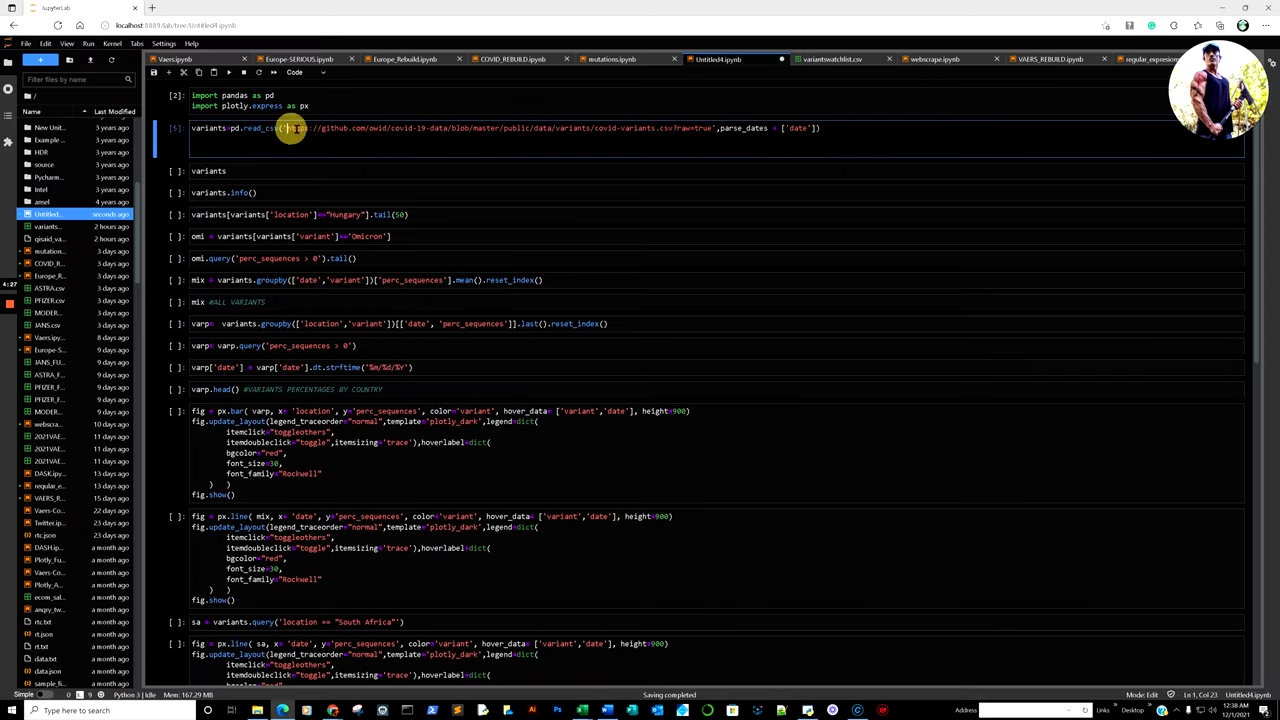
{"action": "left_click_drag", "start_coordinate": [290, 128], "coordinate": [707, 128]}
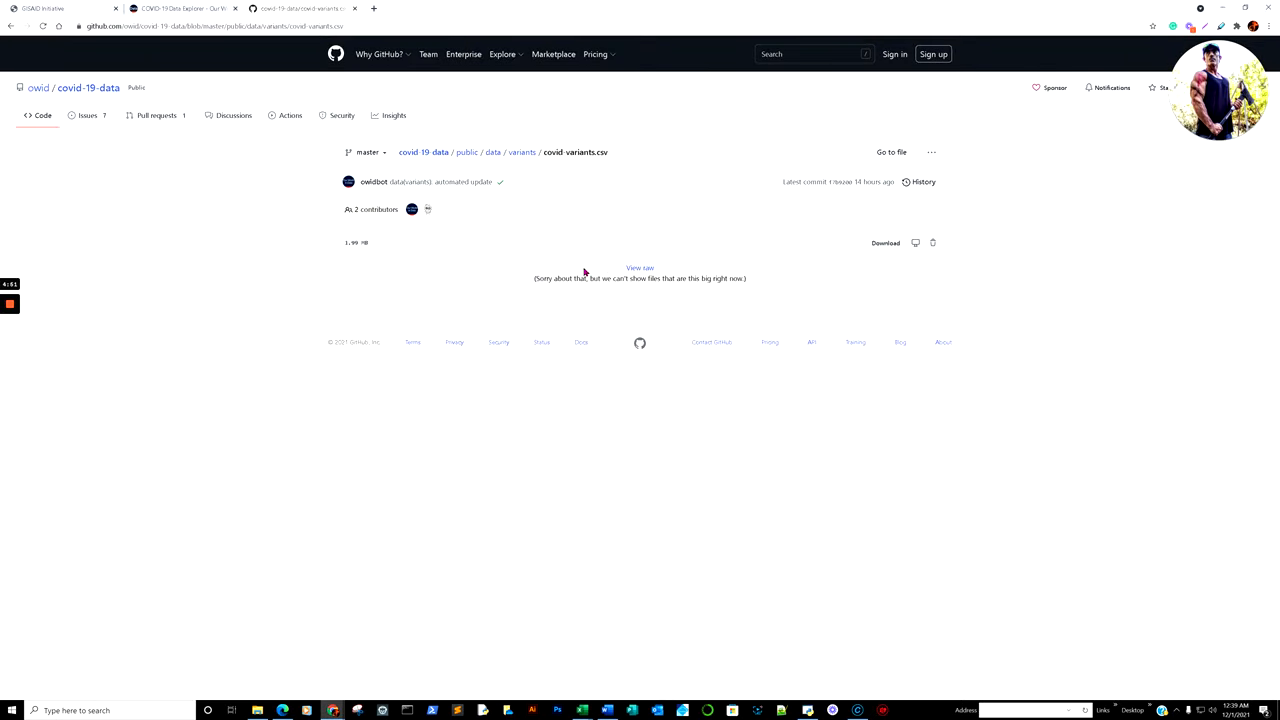
- Copy the covid-variants.csv permalink from the GitHub file page
{"action": "right_click", "coordinate": [640, 268]}
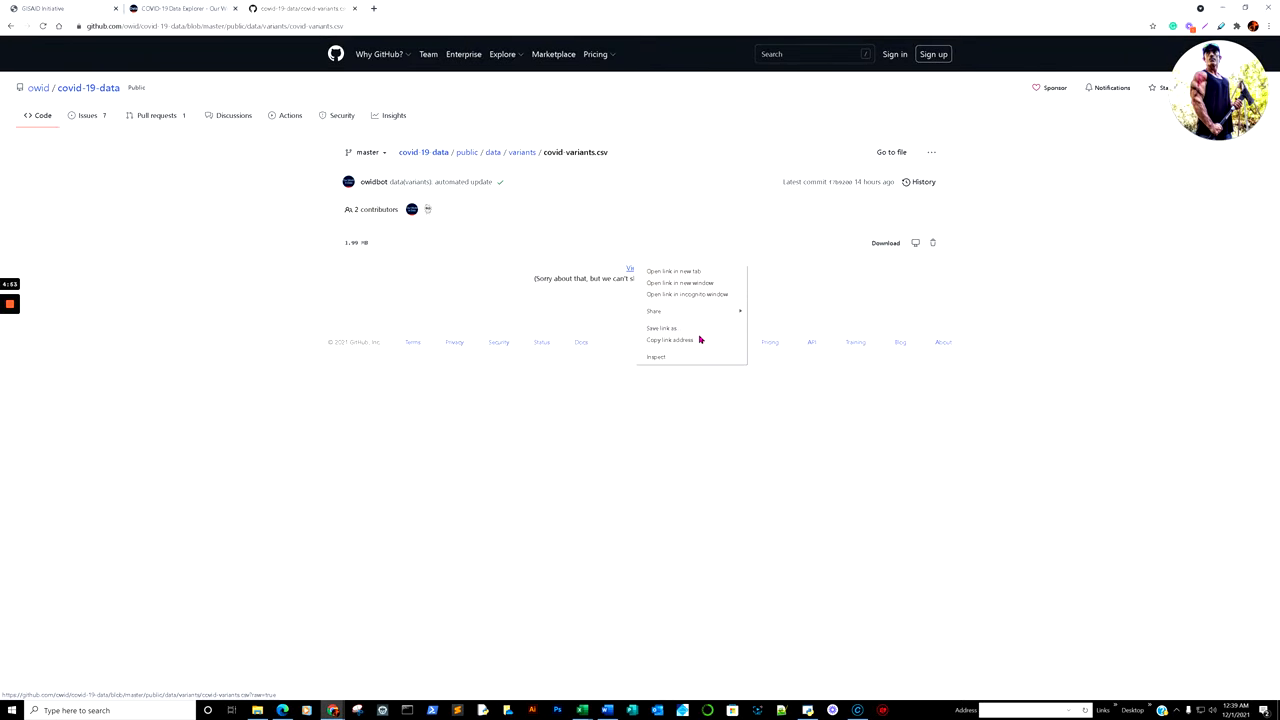
{"action": "mouse_move", "coordinate": [935, 160]}
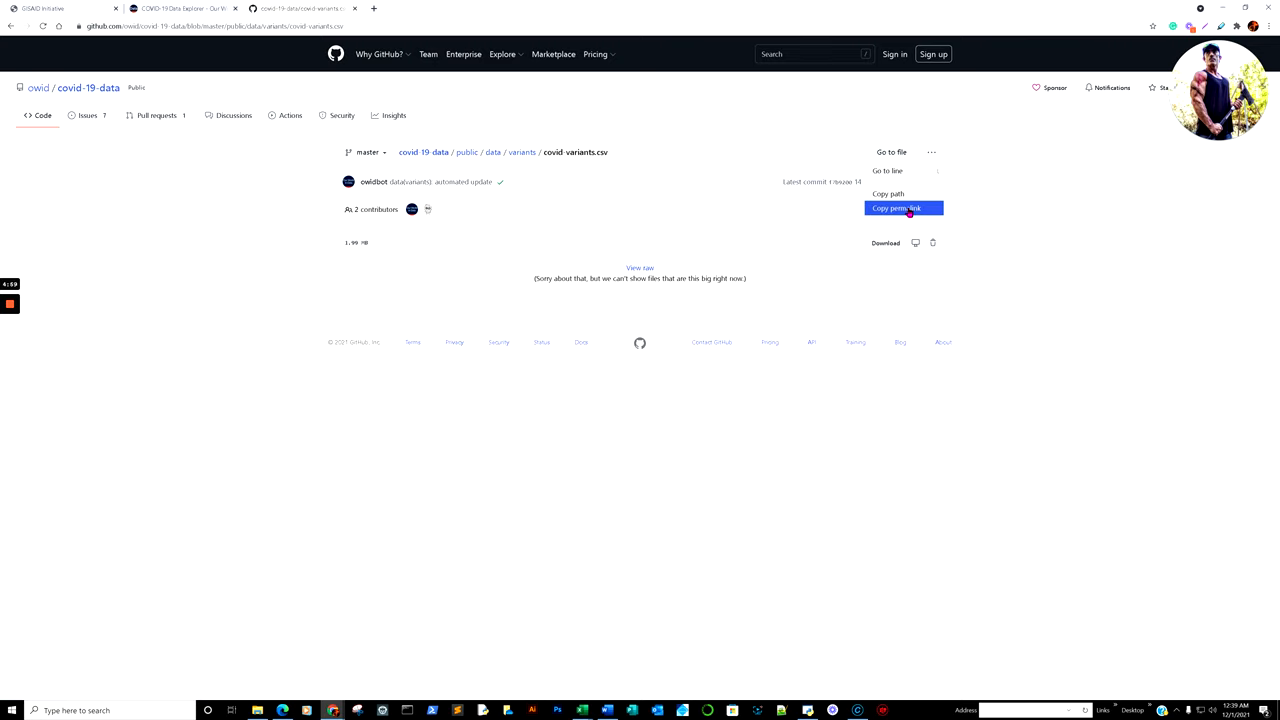
{"action": "left_click", "coordinate": [897, 208]}
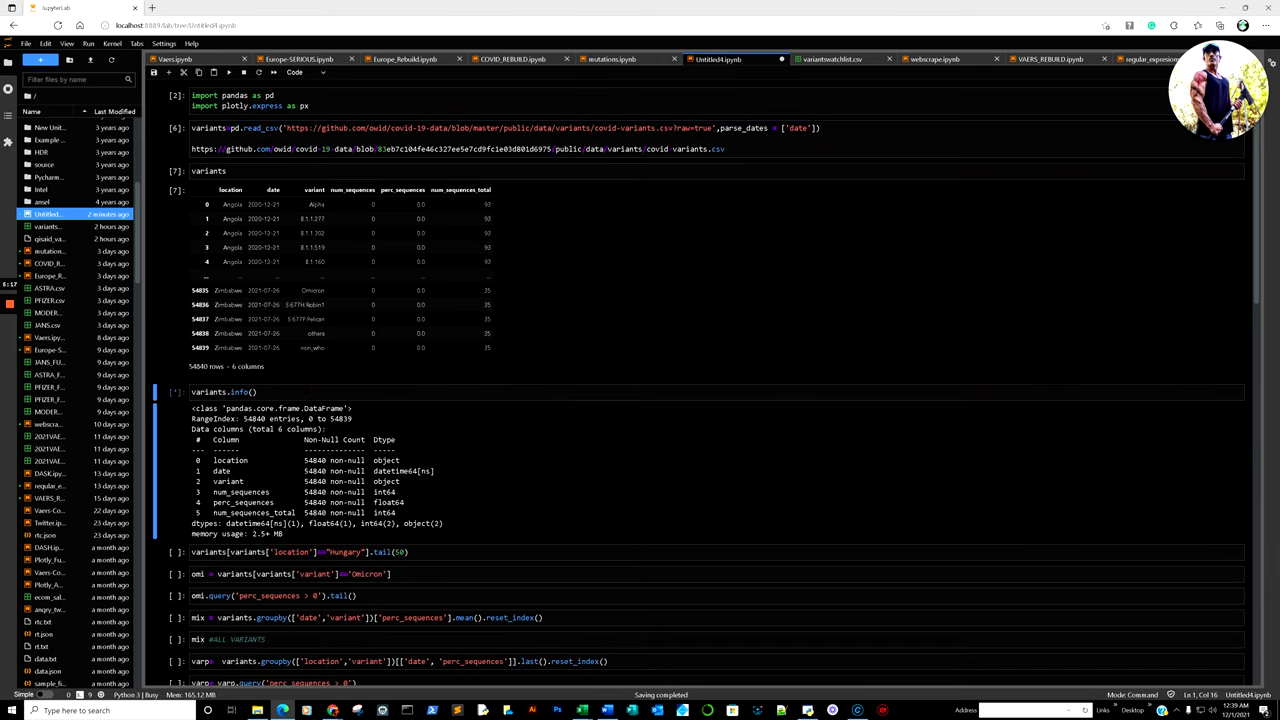
- Scroll through the loaded variants output and mark the Omicron entry in Hungary's table
{"action": "scroll", "scroll_direction": "down", "scroll_amount": 3}
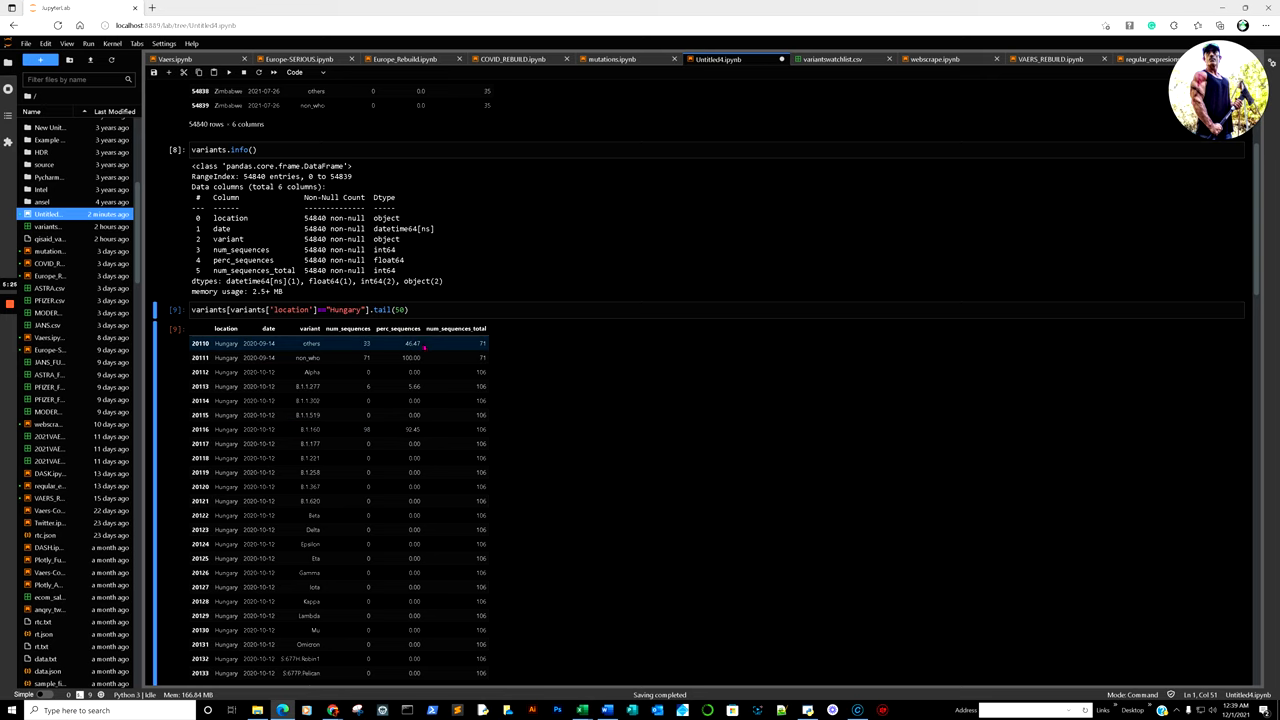
{"action": "scroll", "scroll_direction": "down", "scroll_amount": 3}
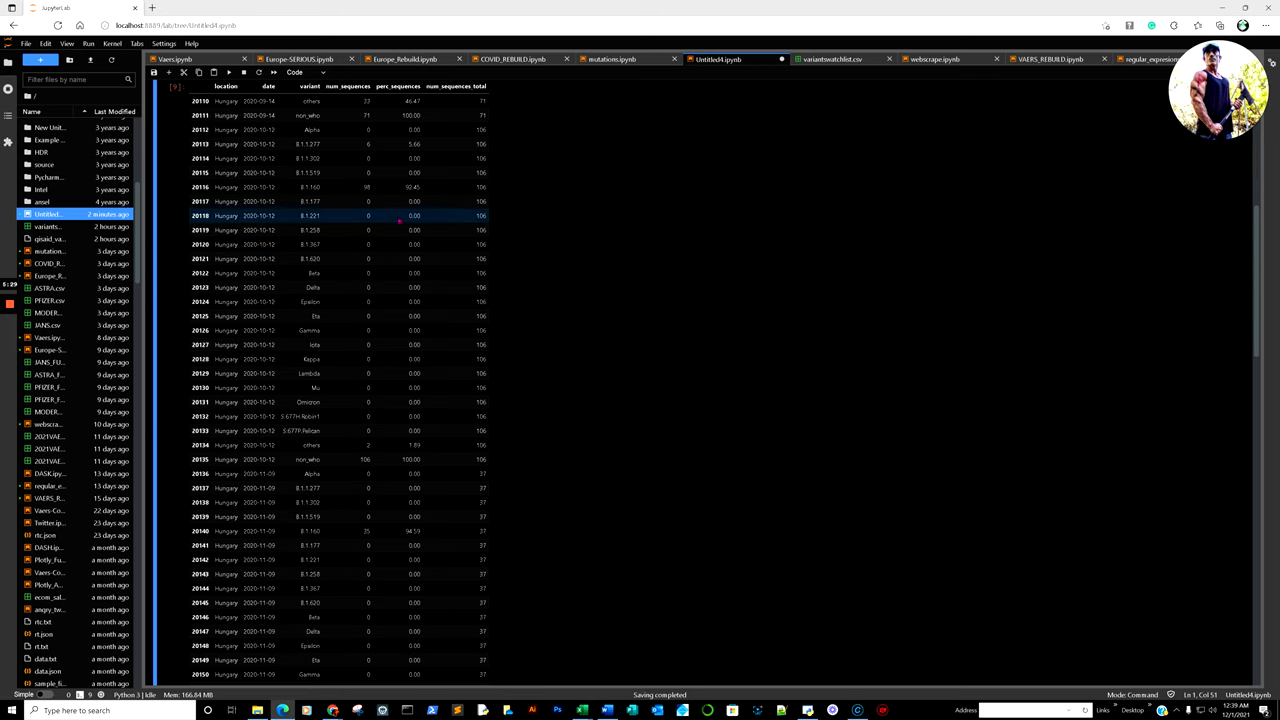
{"action": "left_click", "coordinate": [323, 402]}
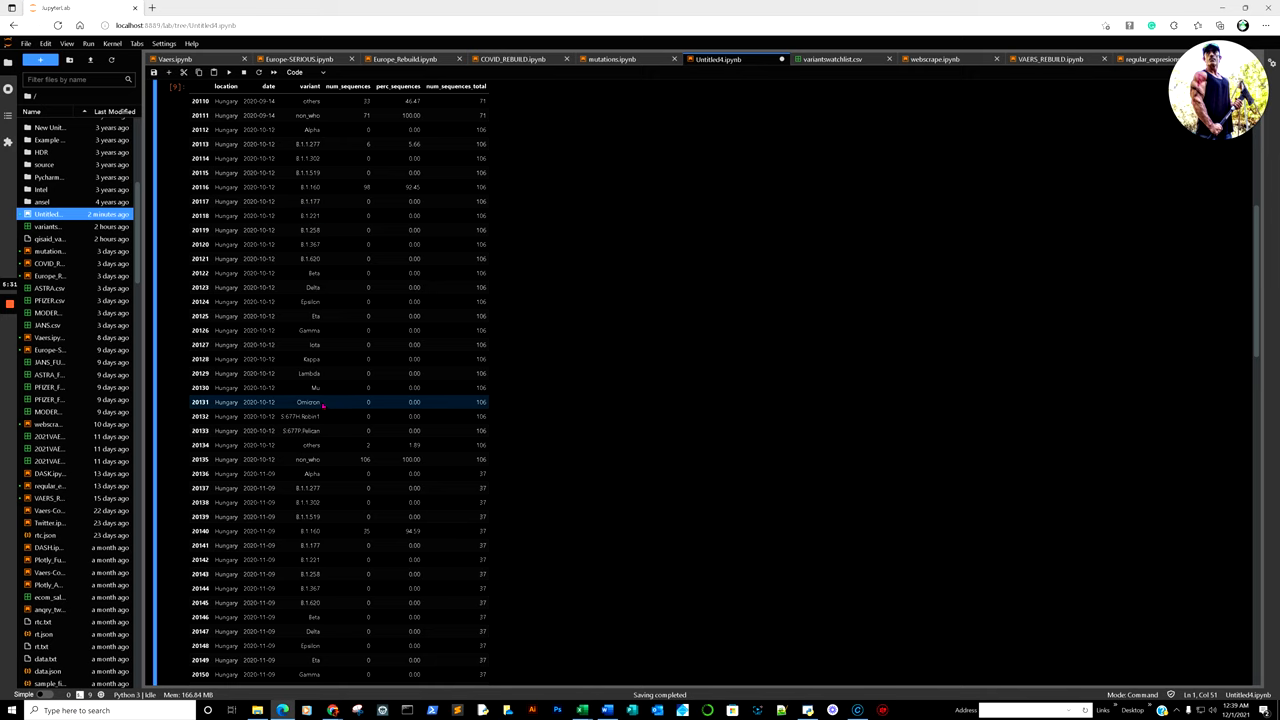
{"action": "scroll", "scroll_direction": "down", "scroll_amount": 3}
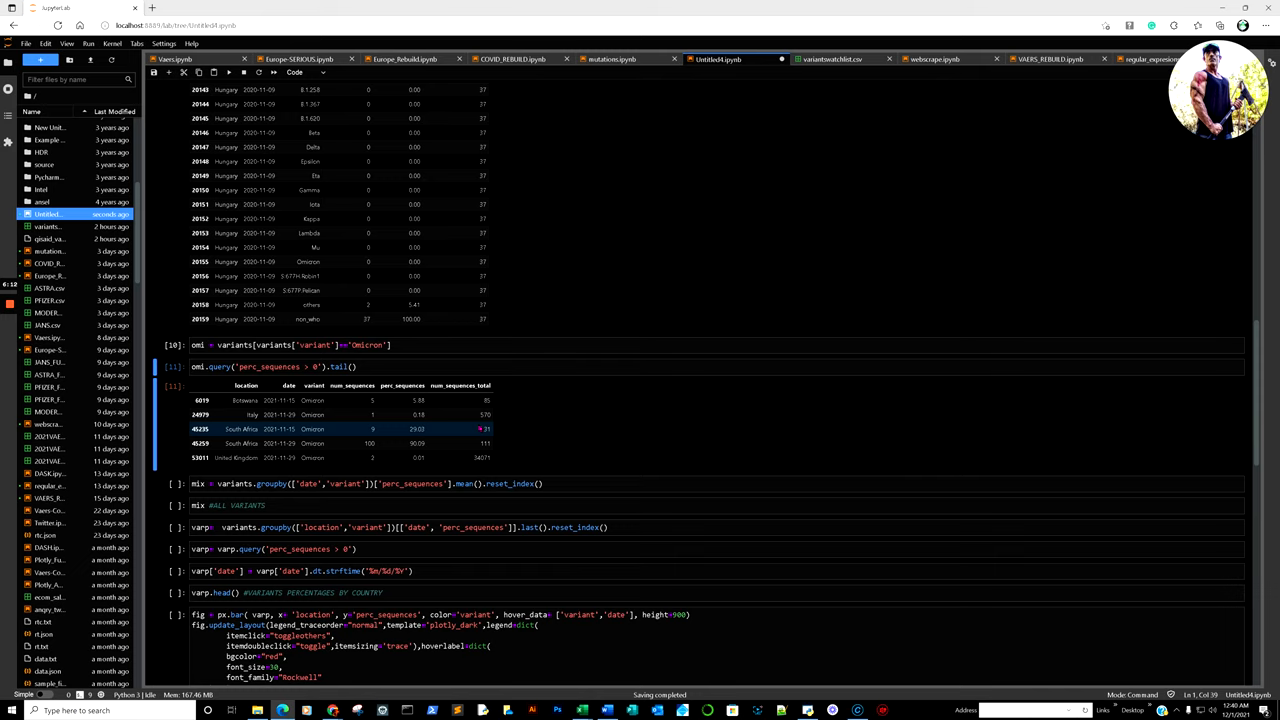
- Run the cell averaging shares by date and variant, then select the averaged-table cell
{"action": "scroll", "scroll_direction": "down", "scroll_amount": 3}
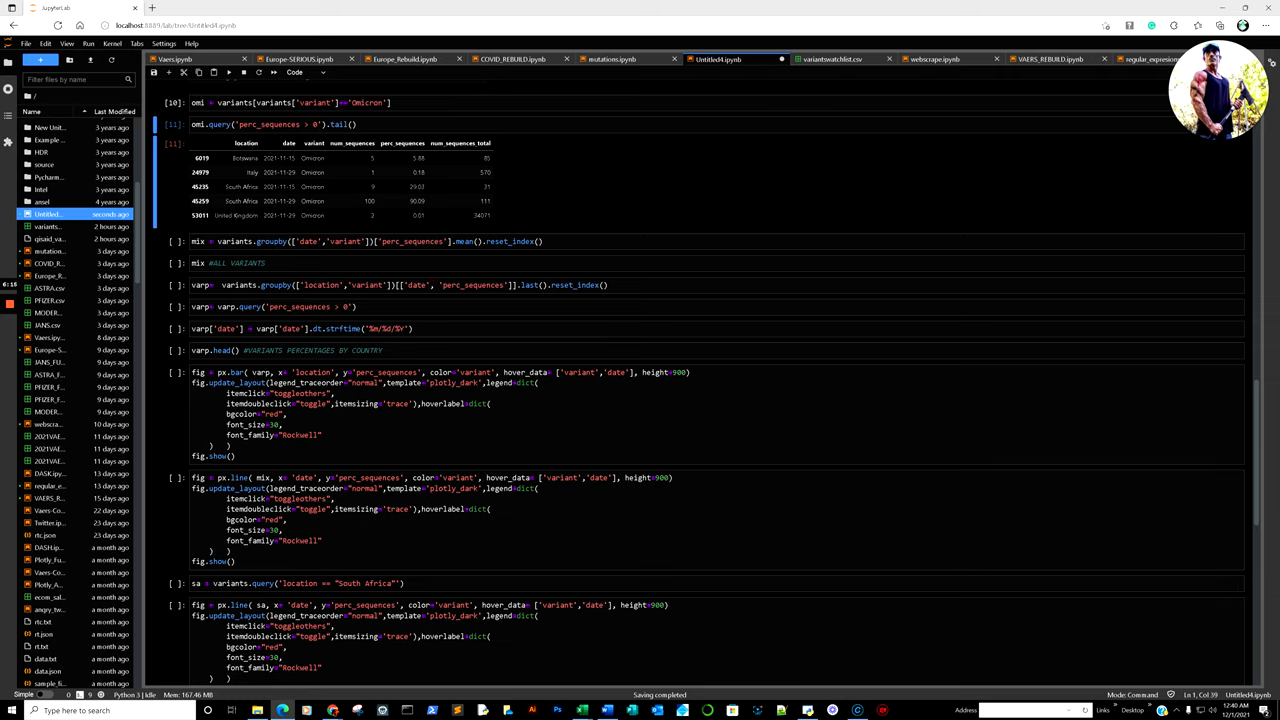
{"action": "left_click", "coordinate": [400, 241]}
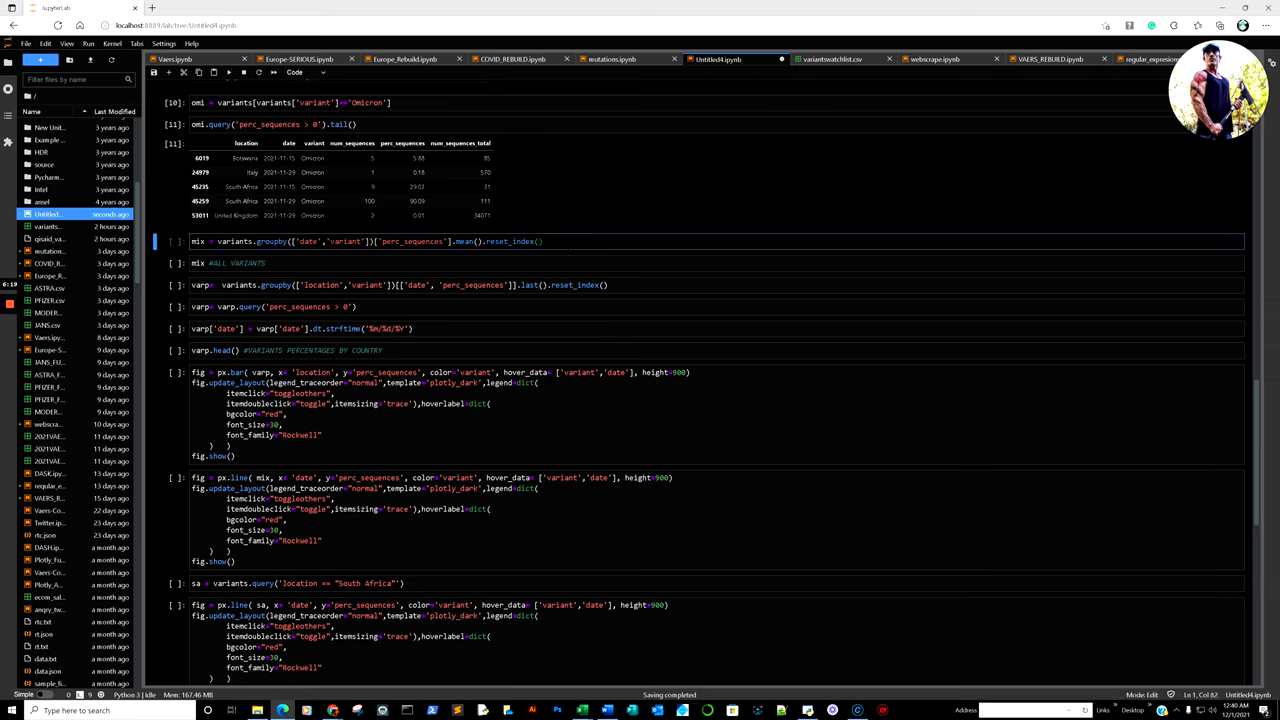
{"action": "key", "text": "shift+enter"}
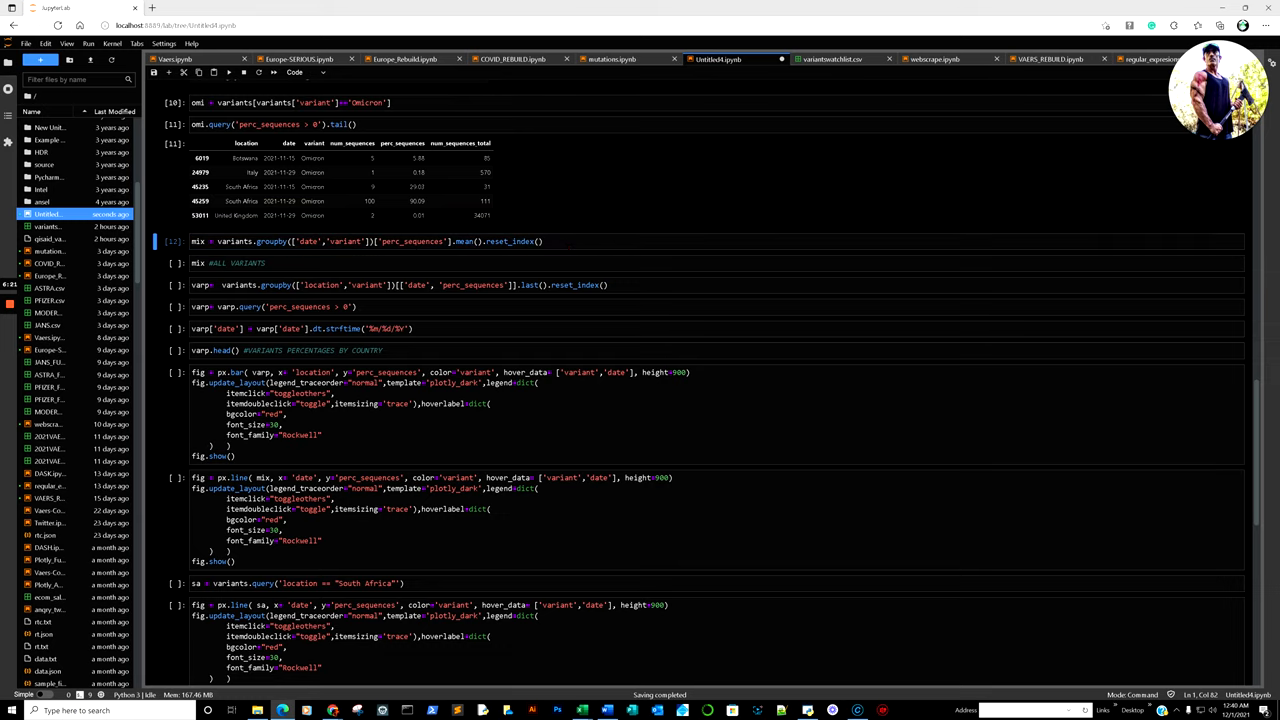
{"action": "left_click", "coordinate": [400, 263]}
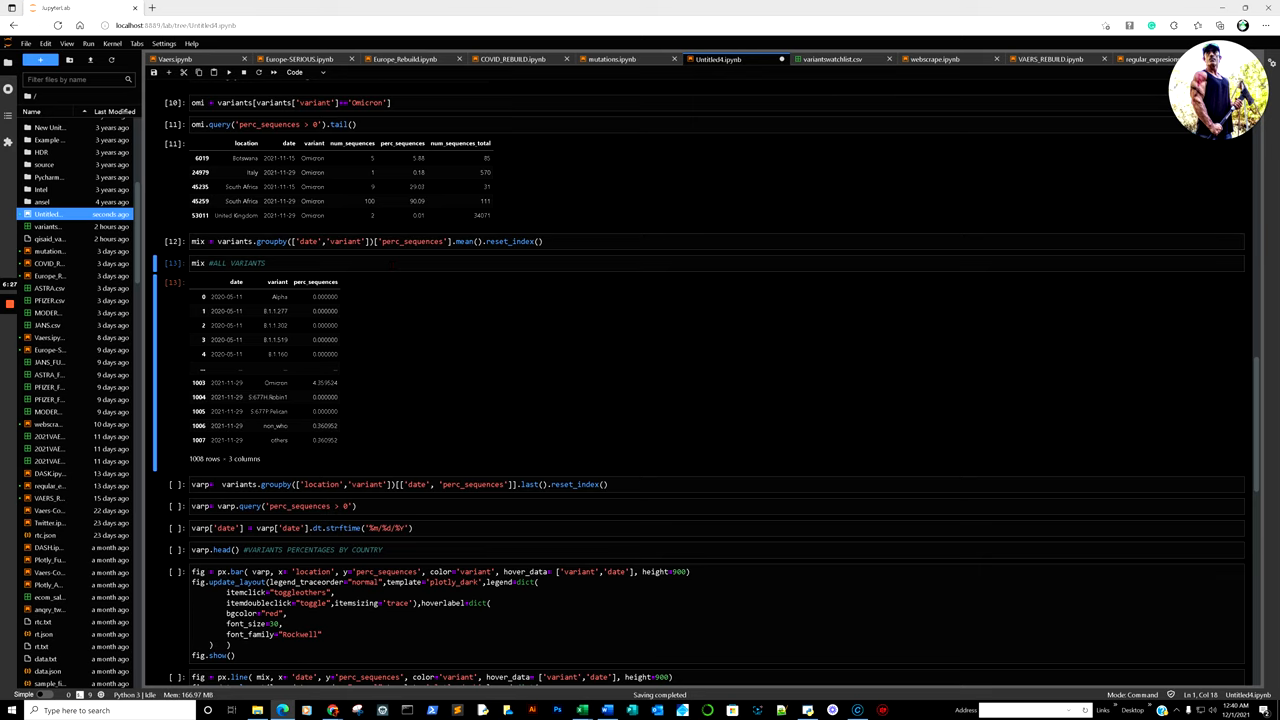
{"action": "scroll", "scroll_direction": "down", "scroll_amount": 3}
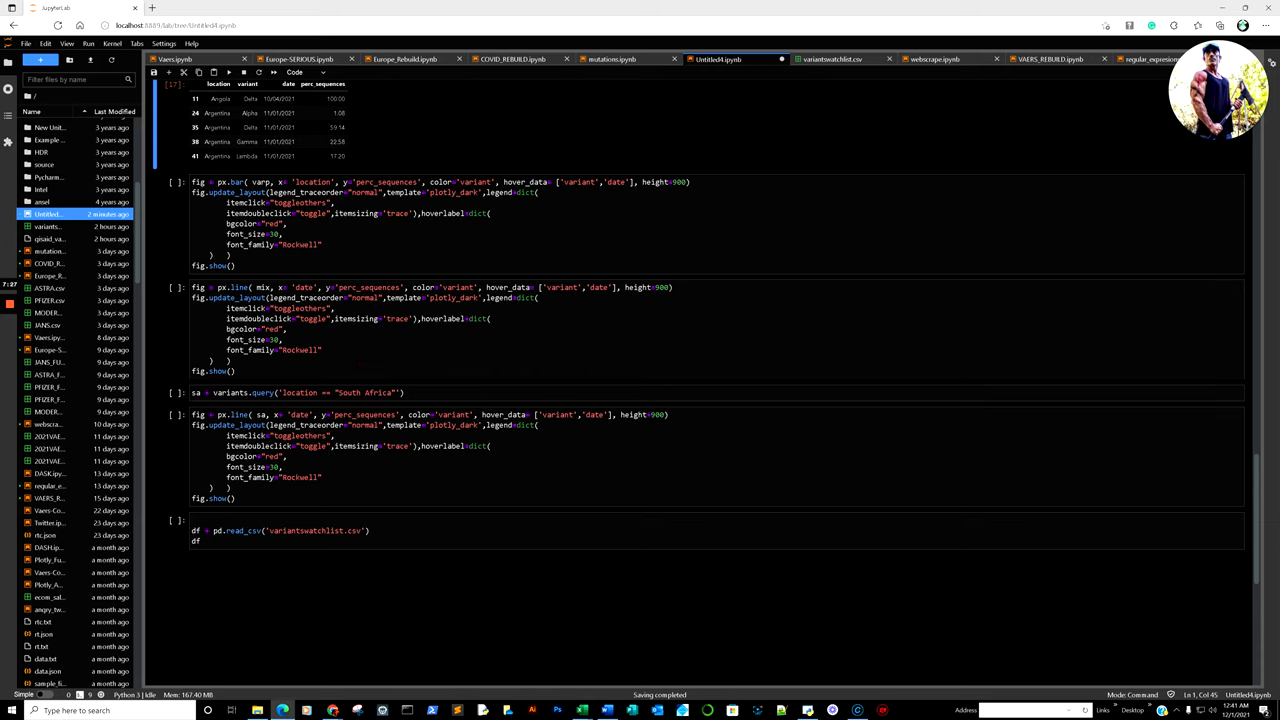
- Select the px.bar country variant chart cell and scroll to the rendered chart
{"action": "left_click", "coordinate": [400, 220]}
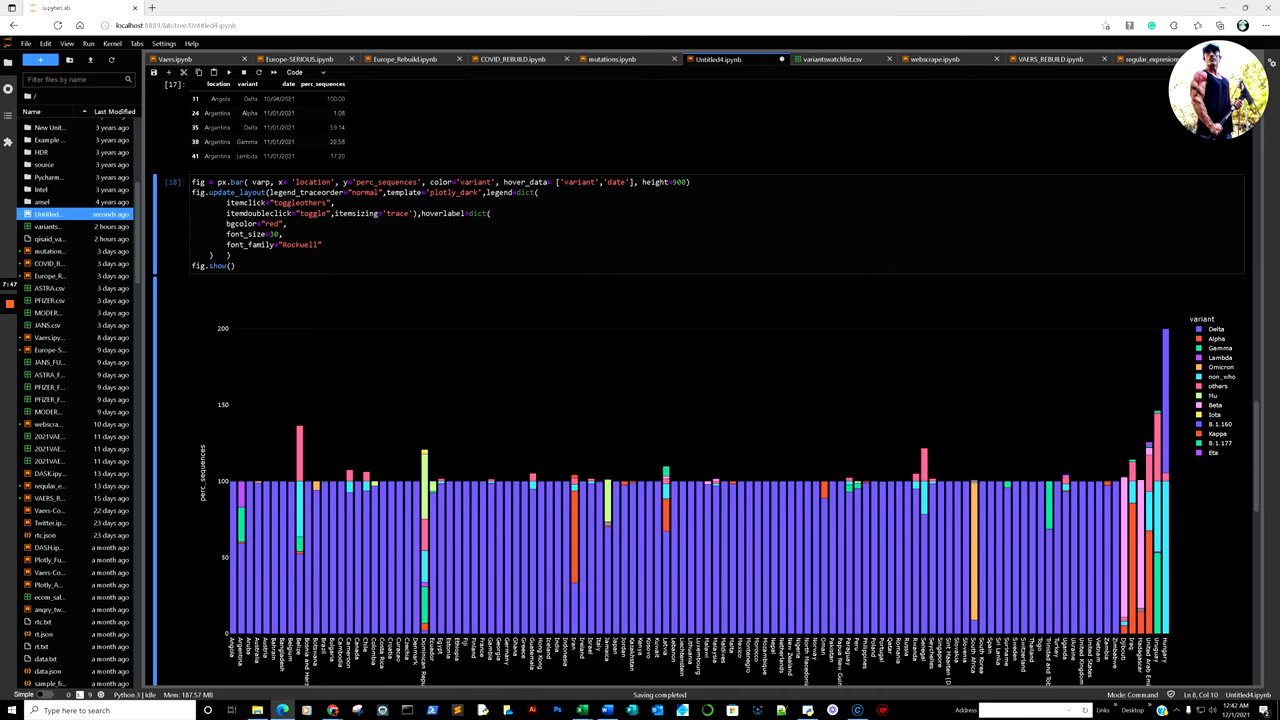
{"action": "scroll", "scroll_direction": "down", "scroll_amount": 3}
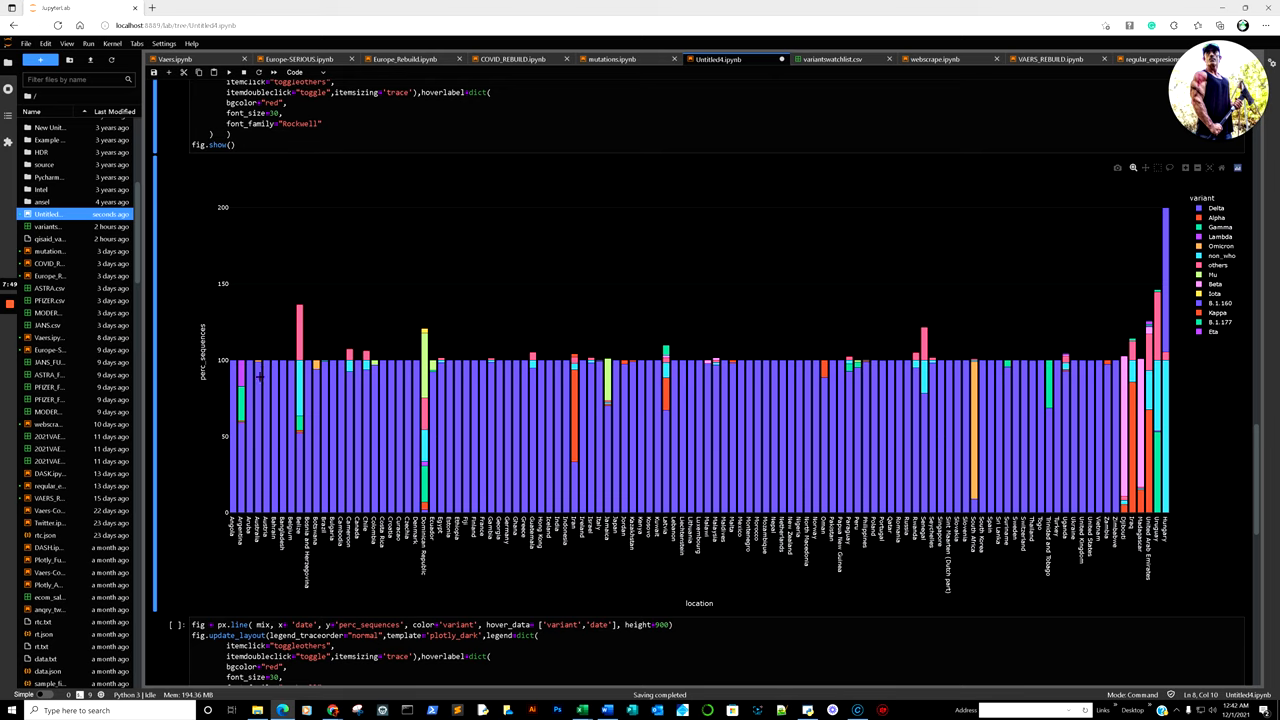
{"action": "mouse_move", "coordinate": [424, 360]}
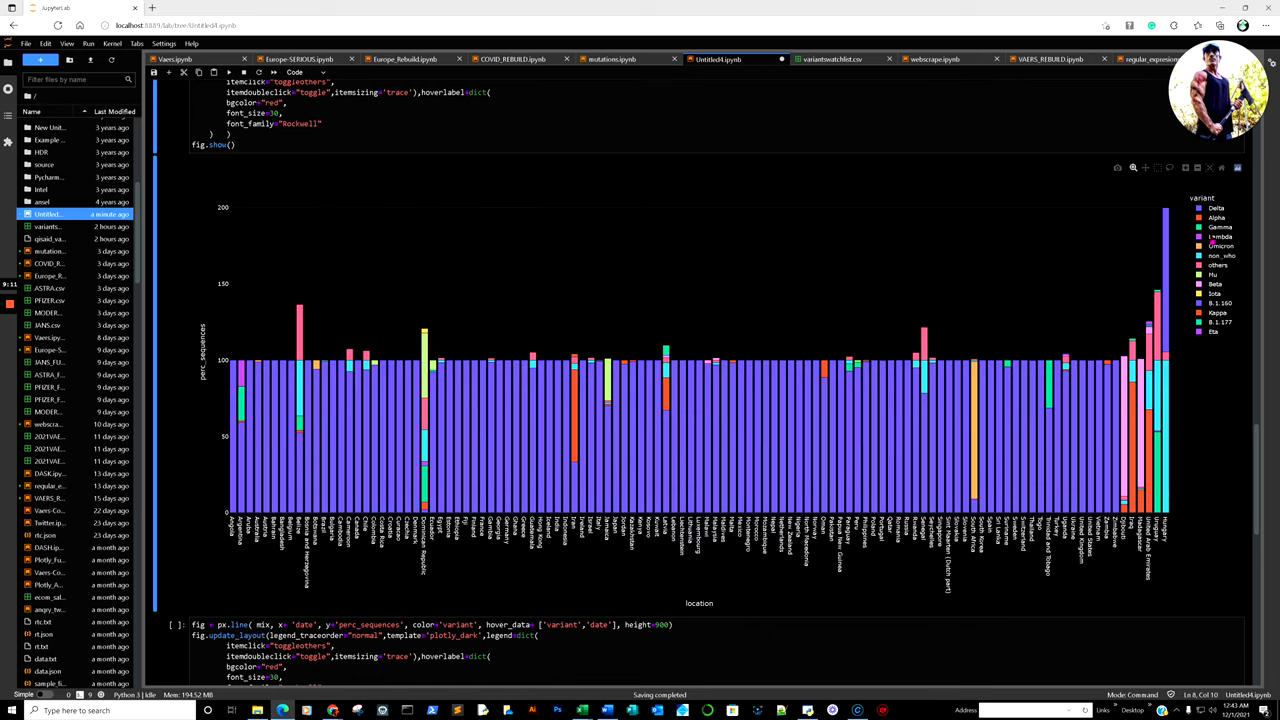
{"action": "mouse_move", "coordinate": [1123, 440]}
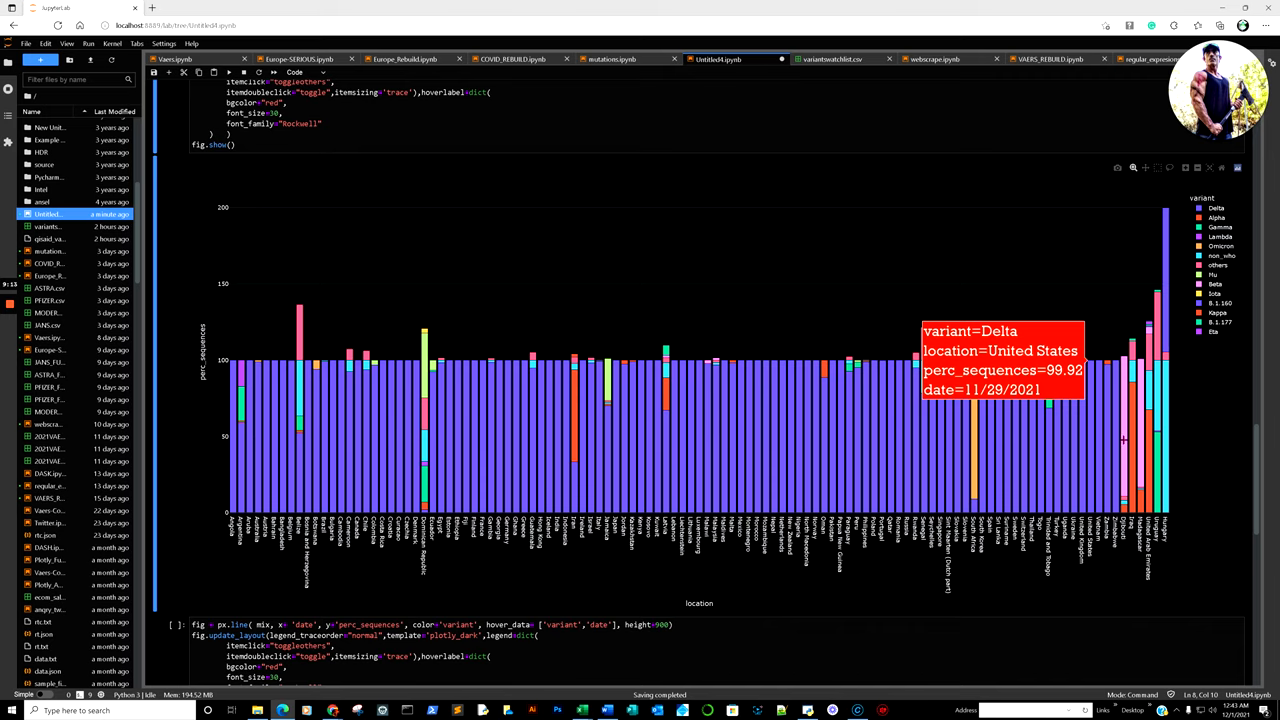
{"action": "mouse_move", "coordinate": [1123, 440]}
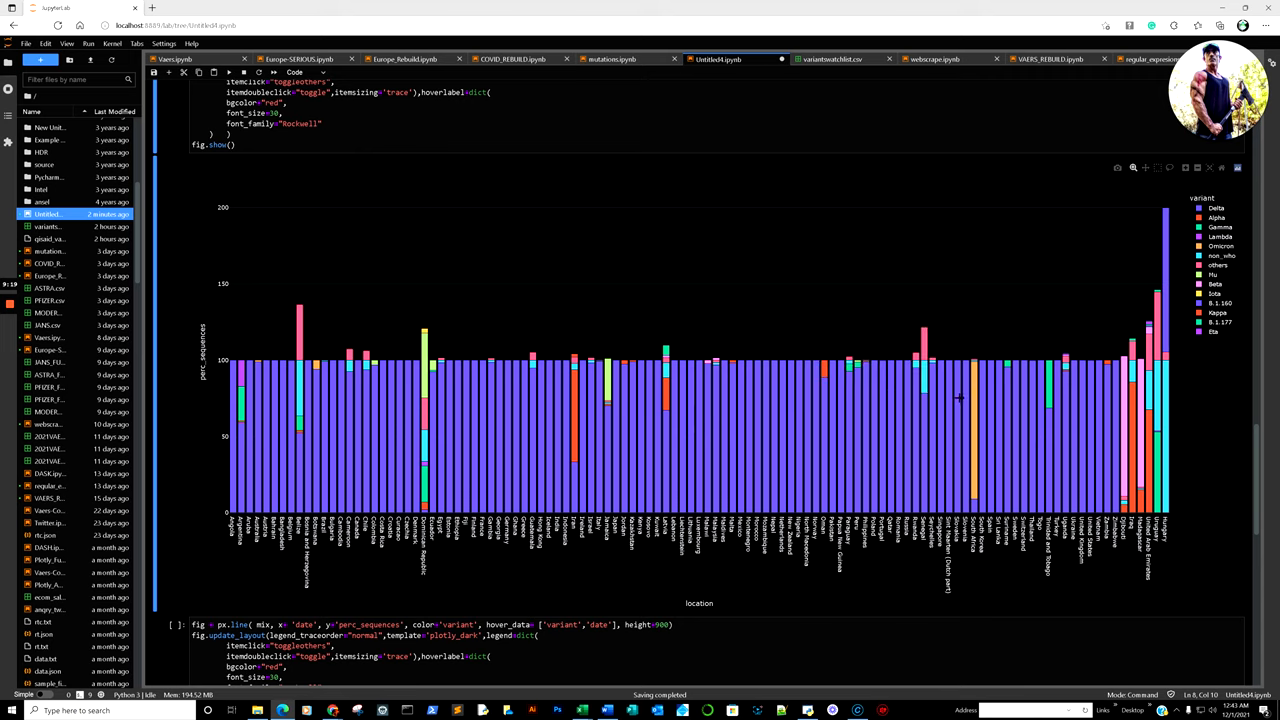
{"action": "mouse_move", "coordinate": [970, 398]}
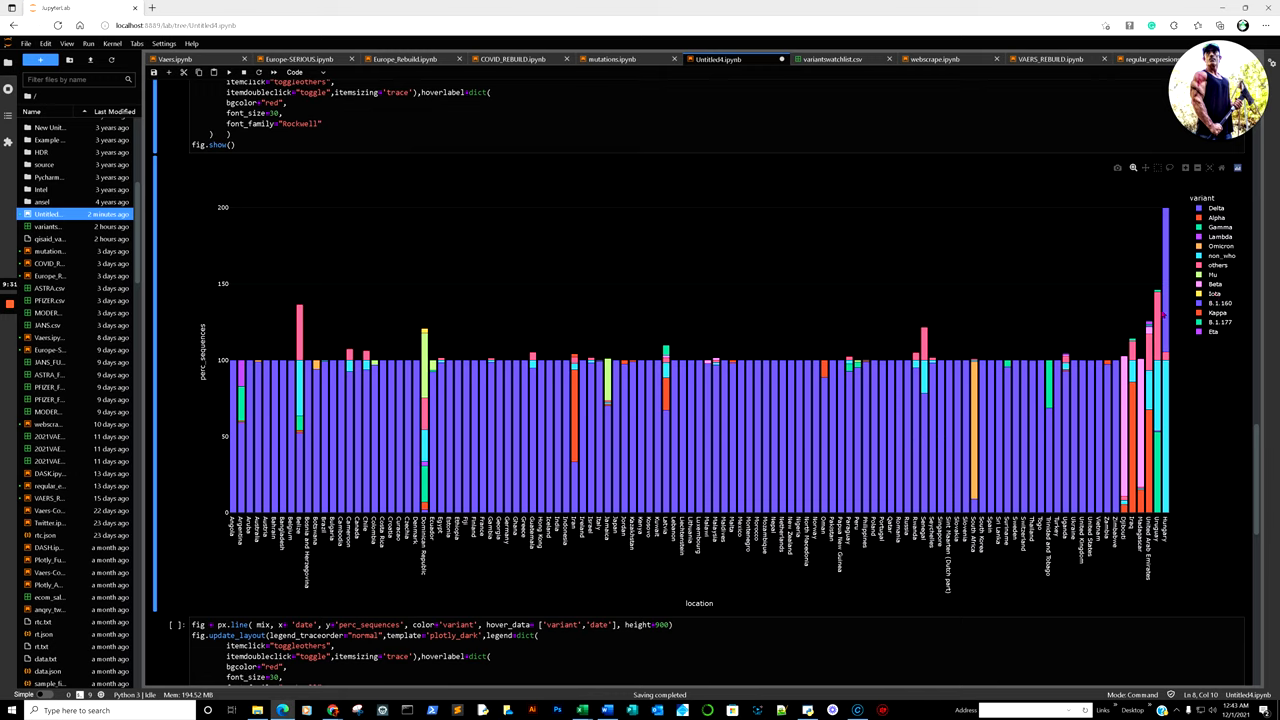
{"action": "mouse_move", "coordinate": [975, 375]}
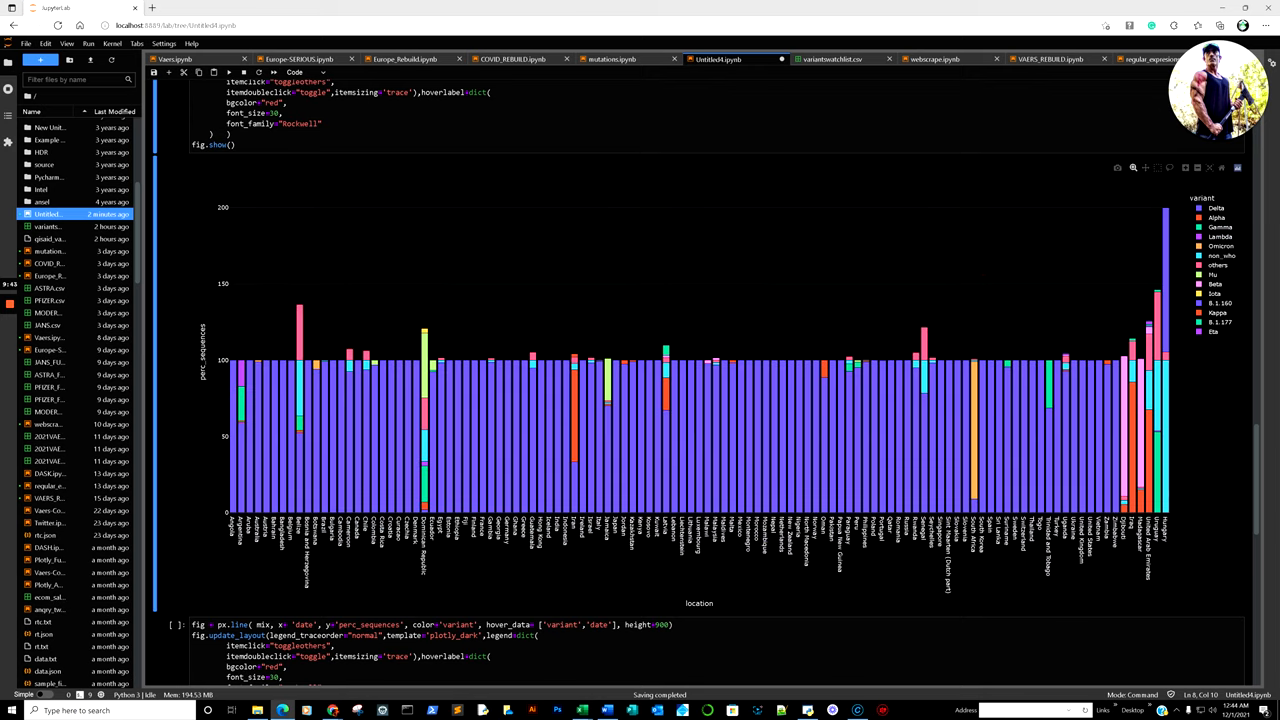
- Scroll to the px.line cell and render the global variant-share line chart through November 2021
{"action": "scroll", "scroll_direction": "down", "scroll_amount": 3}
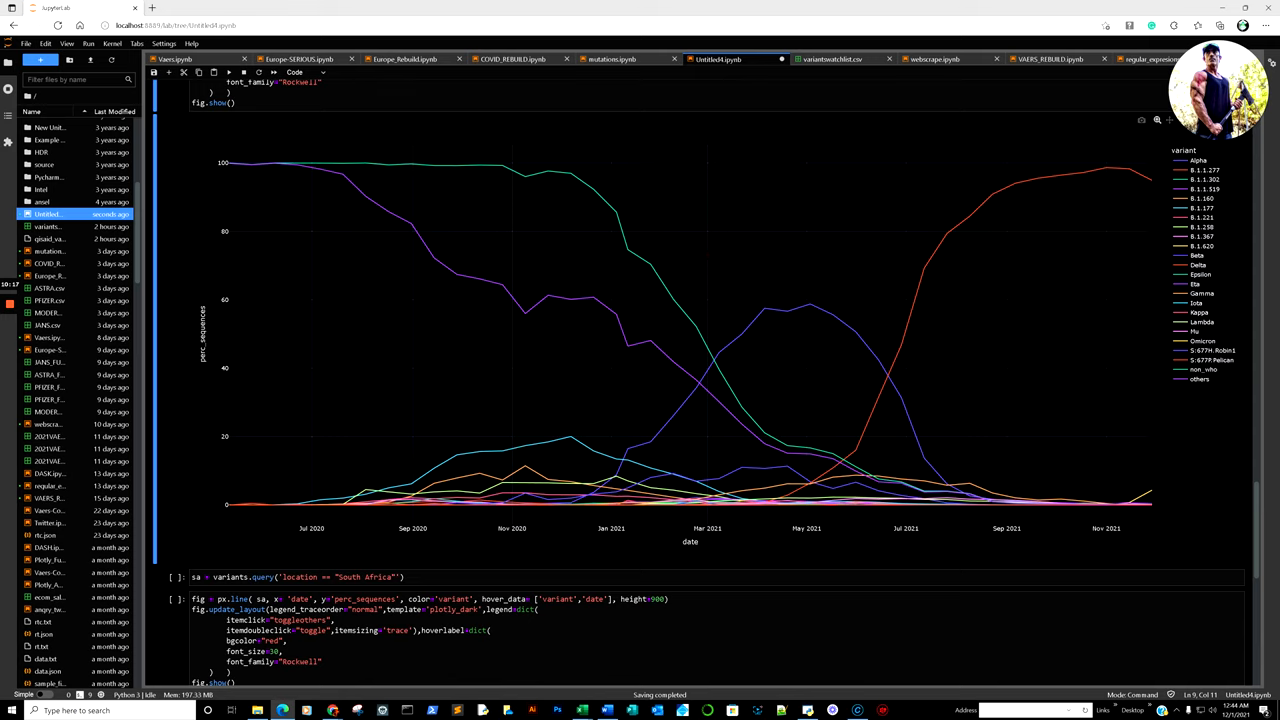
- Filter the South Africa rows and run their variant-share line chart cell
{"action": "scroll", "scroll_direction": "down", "scroll_amount": 3}
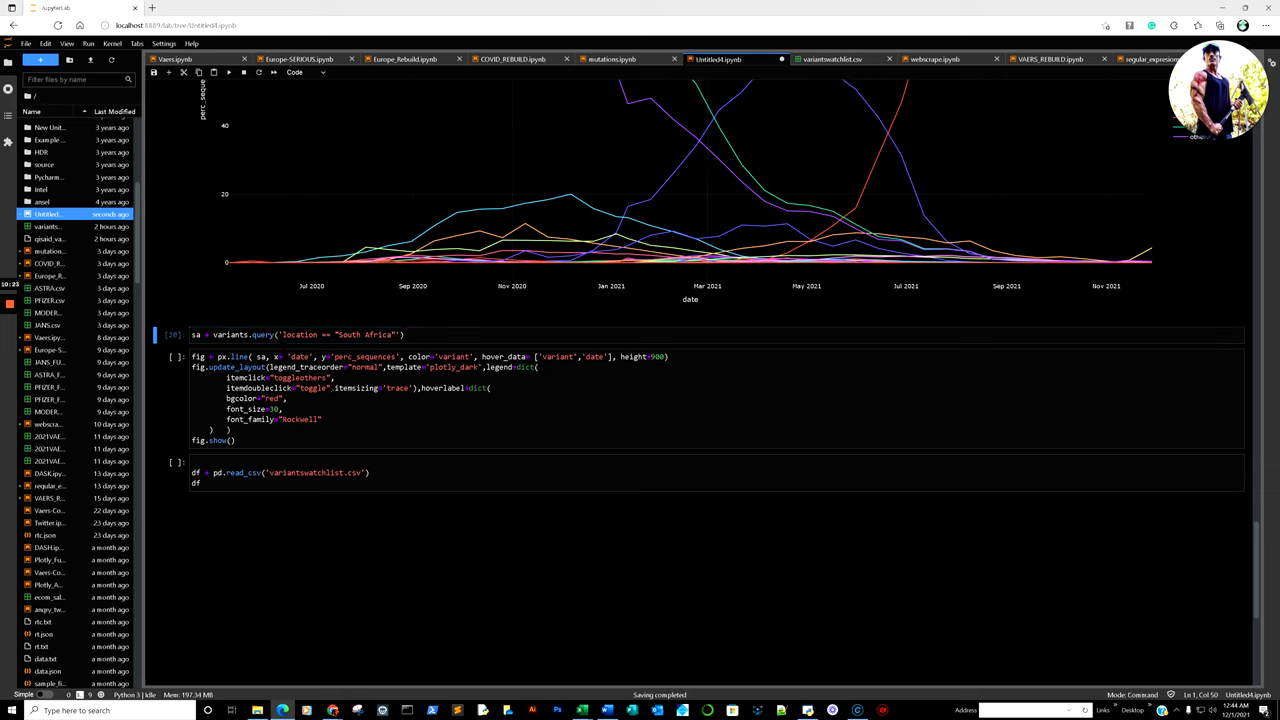
{"action": "left_click", "coordinate": [322, 419]}
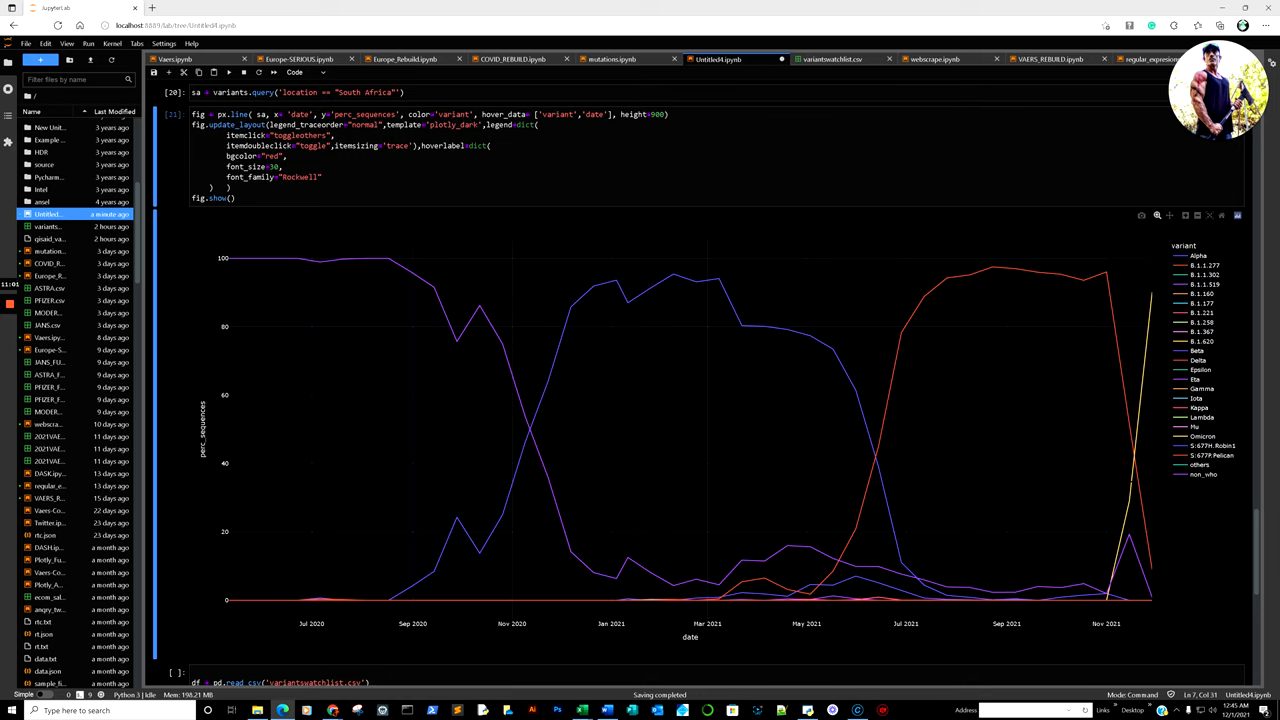
{"action": "mouse_move", "coordinate": [1130, 418]}
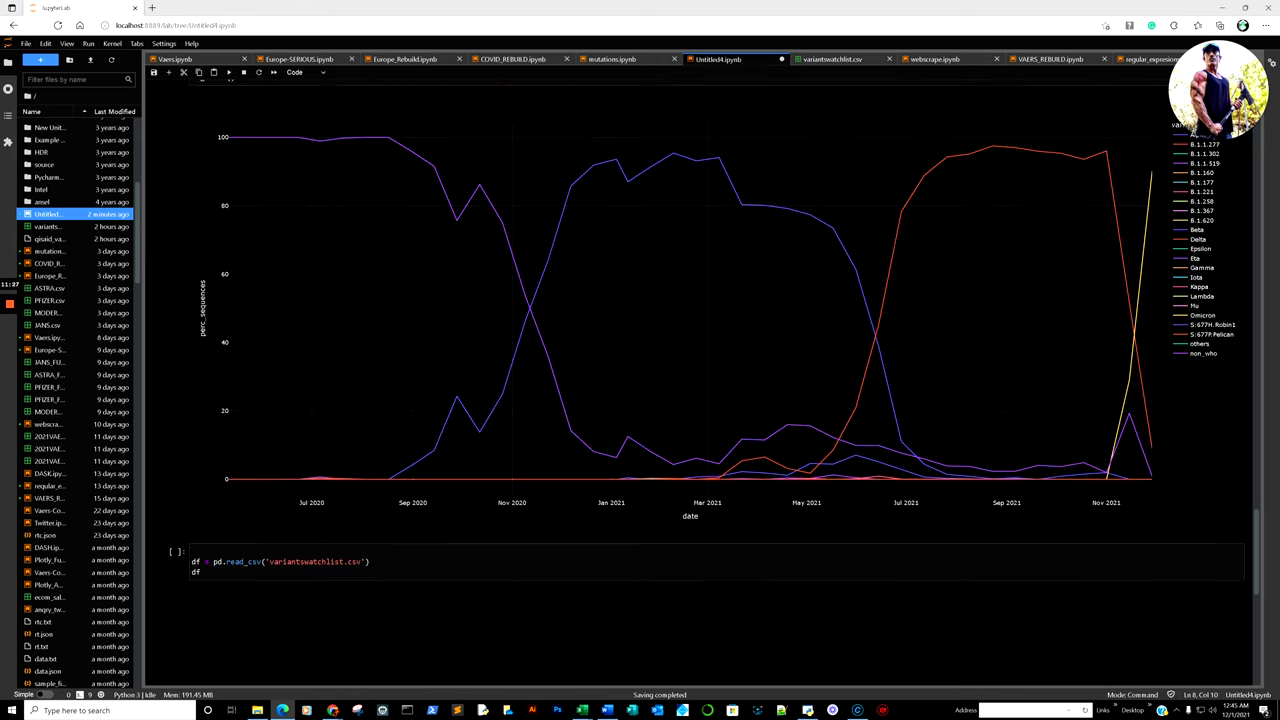
- Run the pd.read_csv('variantswatchlist.csv') cell to load the 947-row, 10-column watchlist table
{"action": "scroll", "scroll_direction": "down", "scroll_amount": 3}
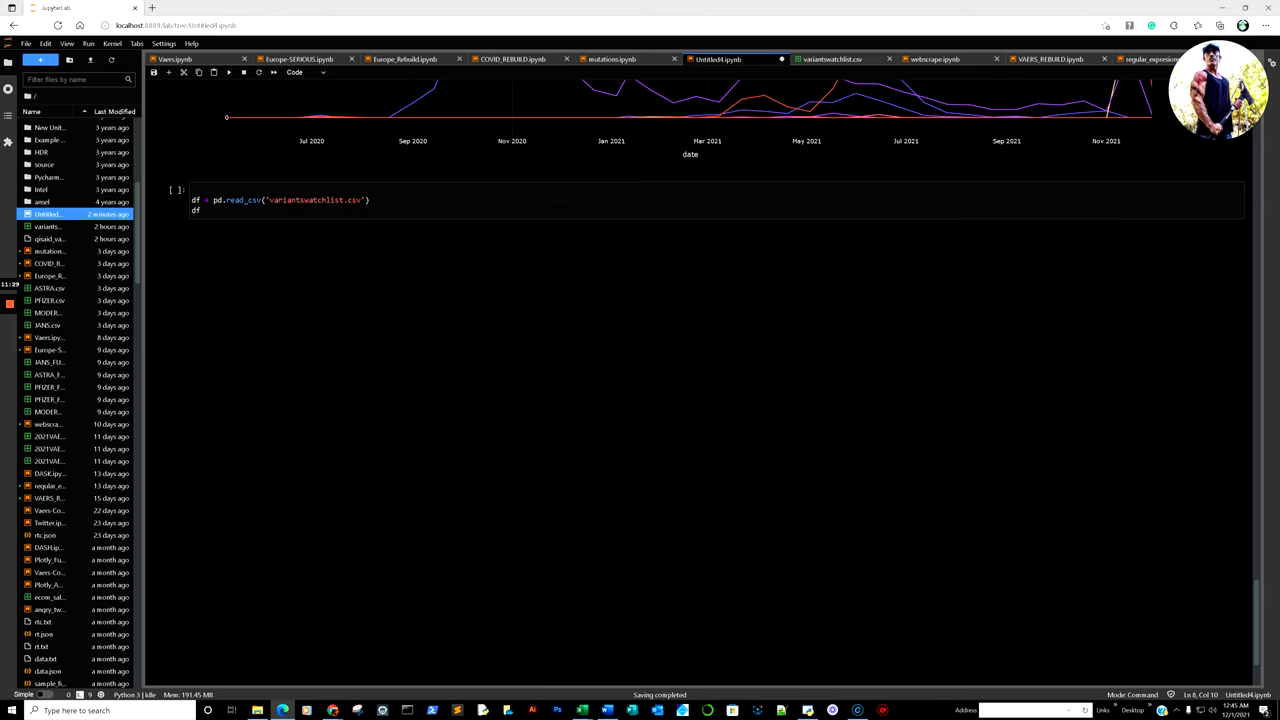
{"action": "left_click", "coordinate": [381, 207]}
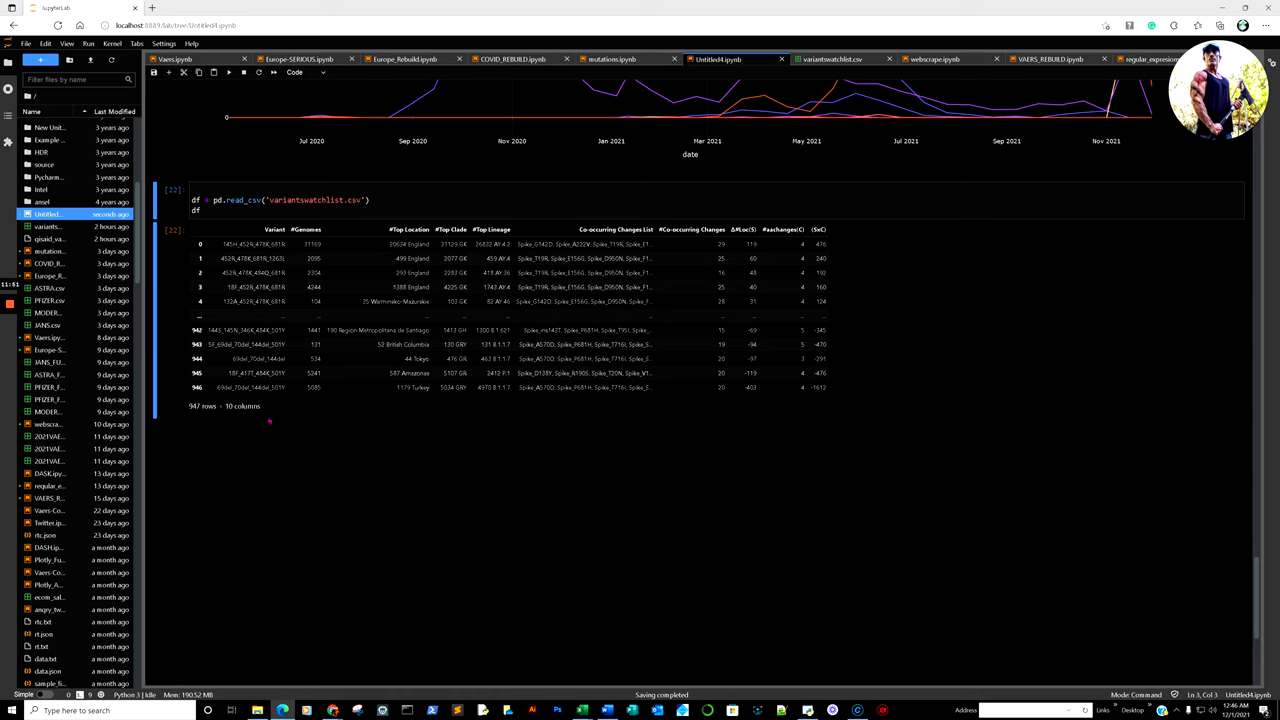
{"action": "mouse_move", "coordinate": [267, 442]}
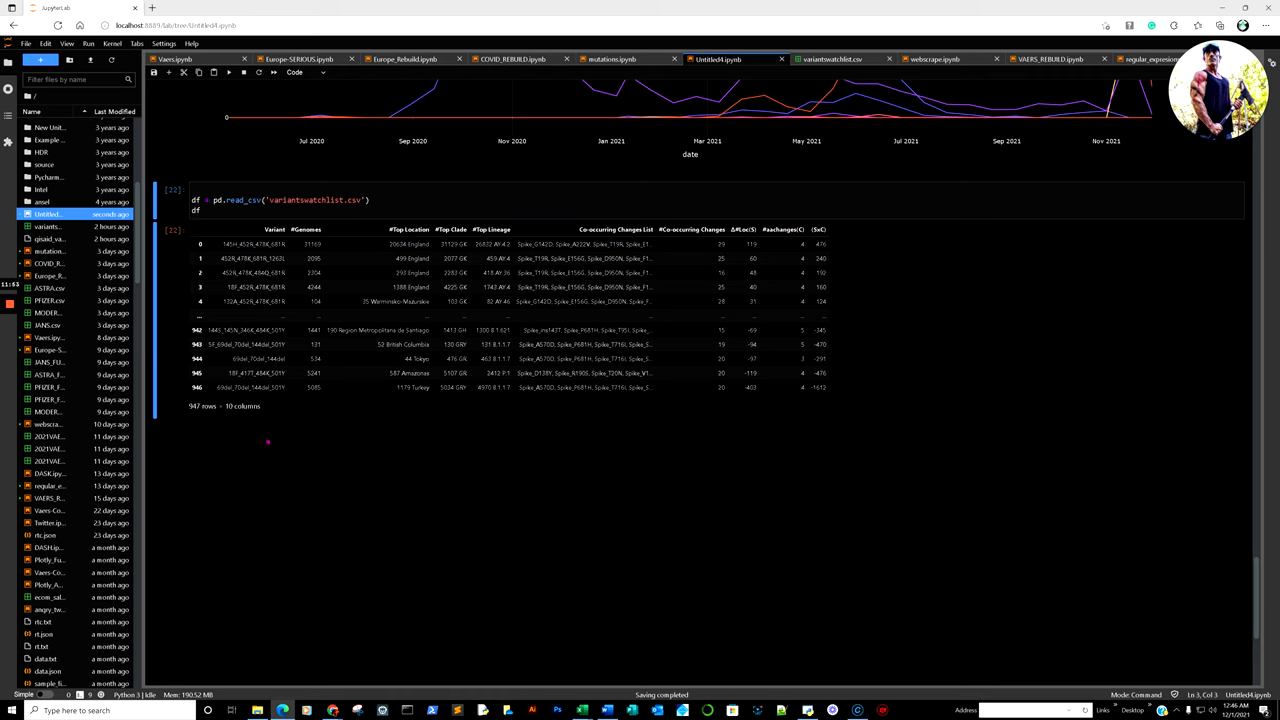
{"action": "mouse_move", "coordinate": [268, 443]}
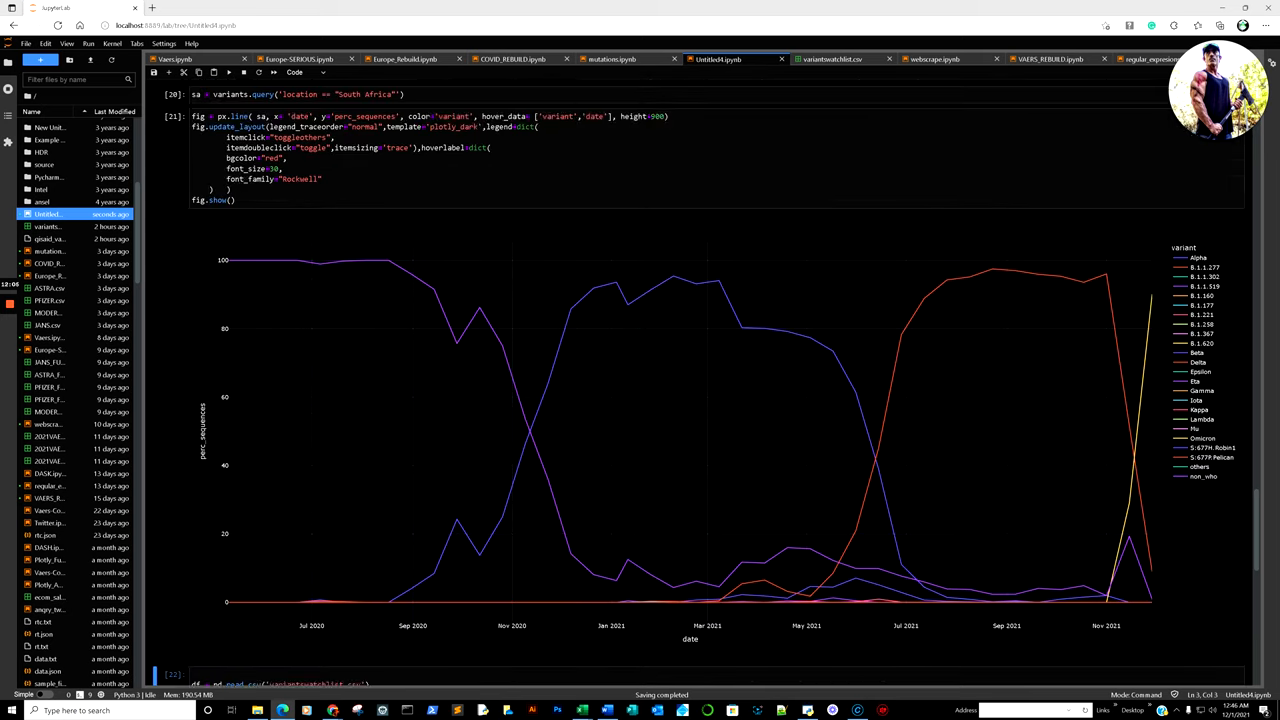
- Scroll through the notebook, select the global line chart code, then scroll back toward the top
{"action": "scroll", "scroll_direction": "down", "scroll_amount": 3}
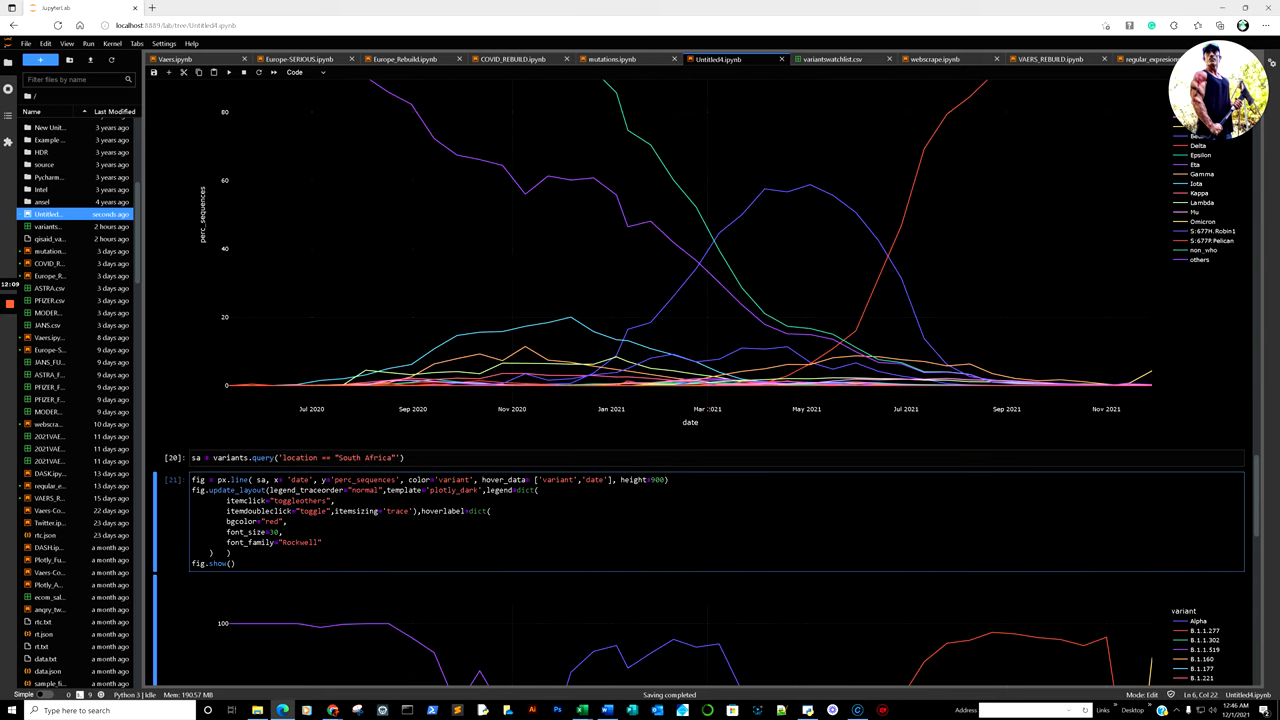
{"action": "scroll", "scroll_direction": "down", "scroll_amount": 3}
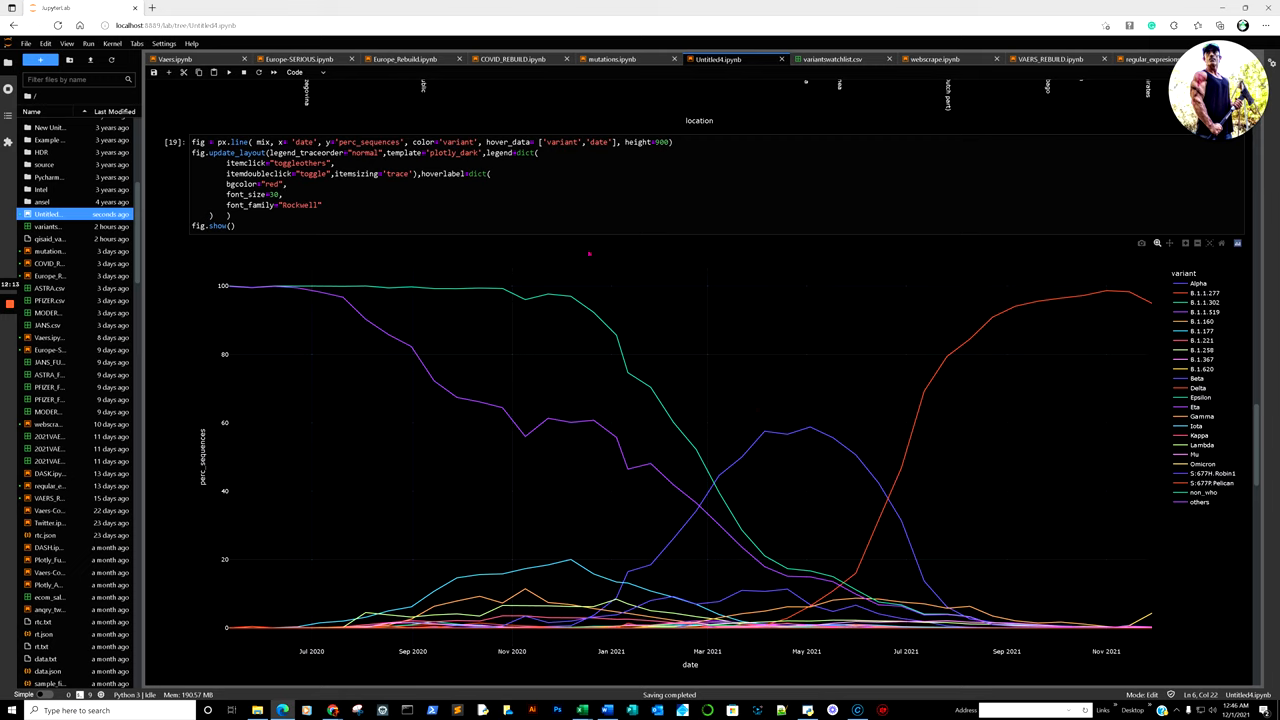
{"action": "left_click", "coordinate": [230, 215]}
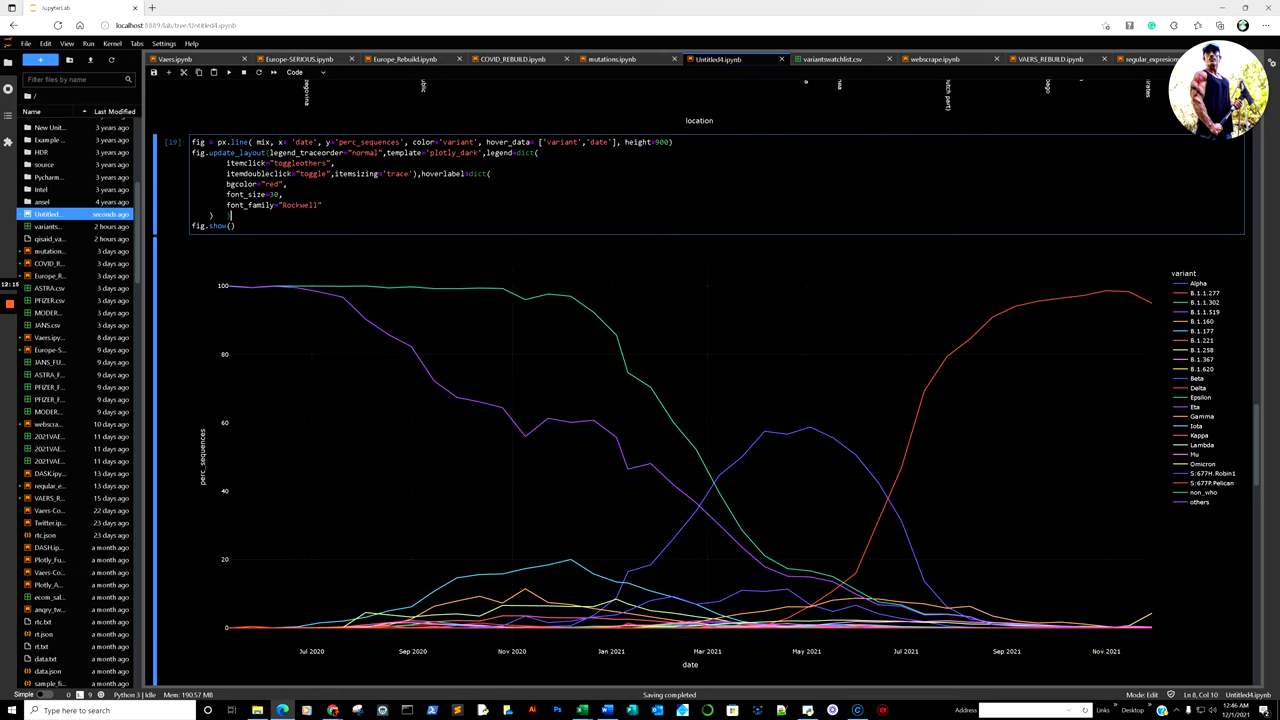
{"action": "scroll", "scroll_direction": "up", "scroll_amount": 3}
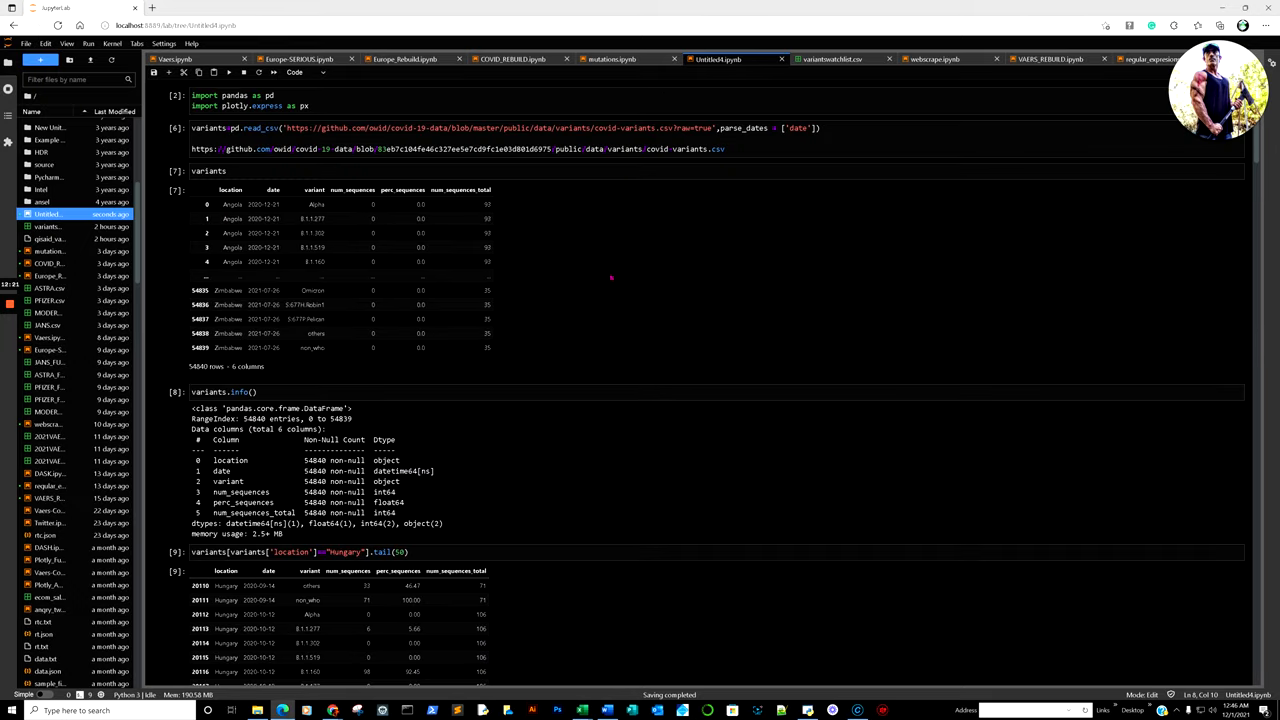
{"action": "mouse_move", "coordinate": [432, 600]}
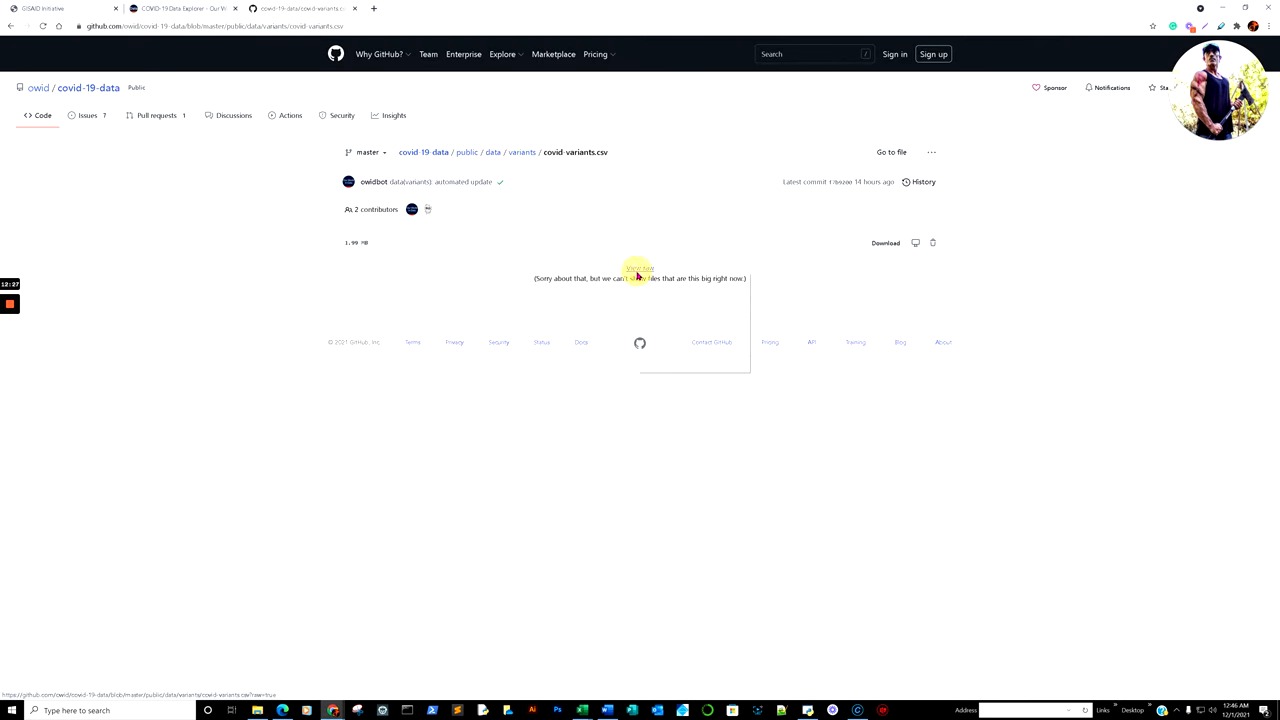
- Open the View raw context menu and the file's ⋯ menu to copy the permalink
{"action": "right_click", "coordinate": [639, 268]}
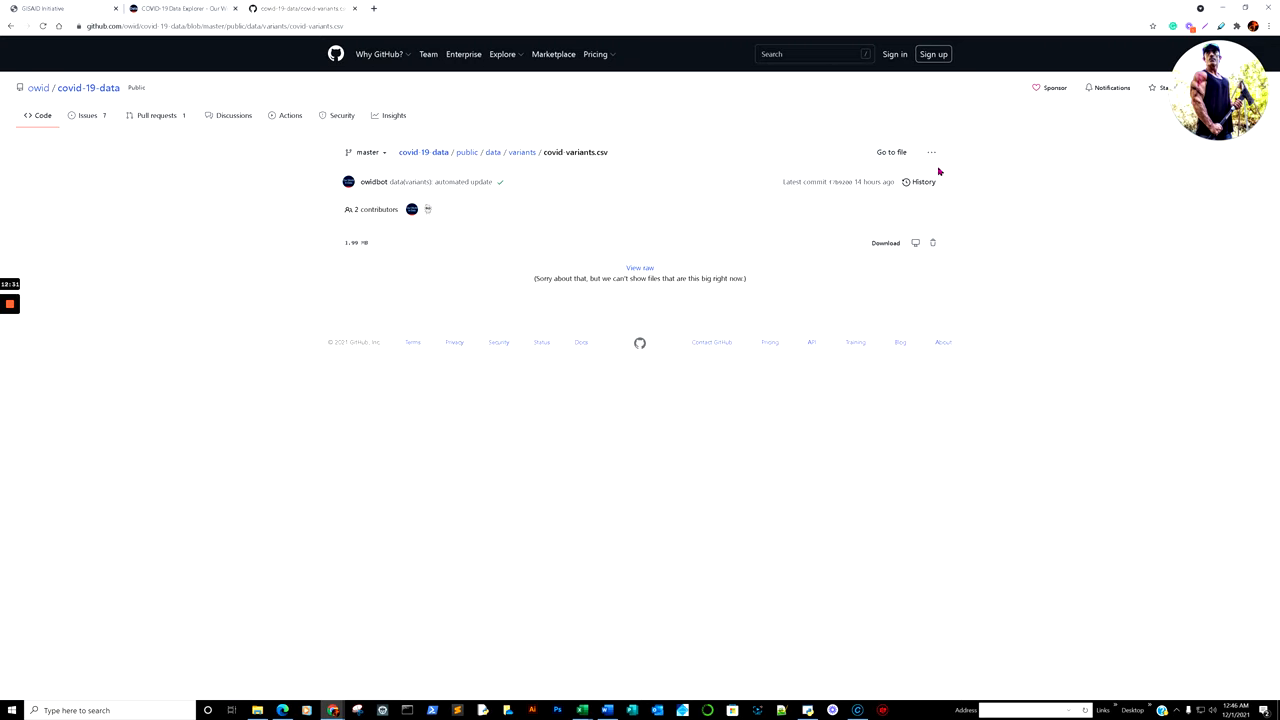
{"action": "left_click", "coordinate": [931, 152]}
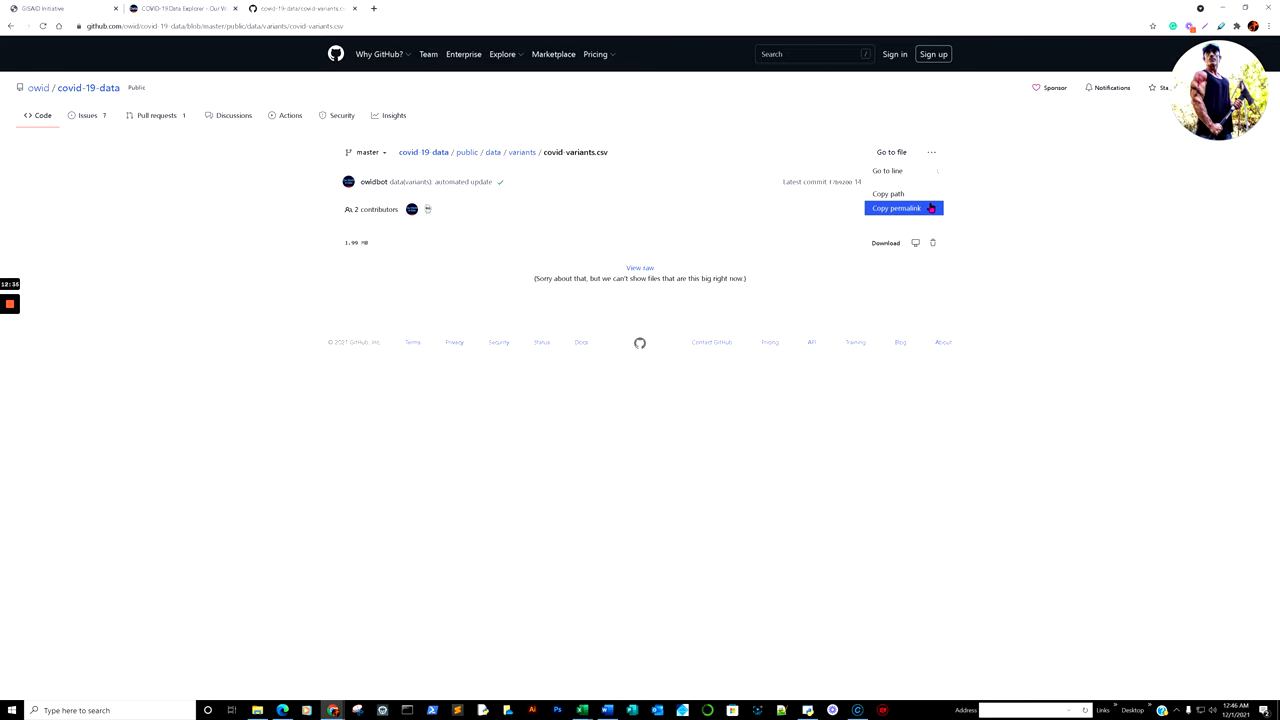
{"action": "mouse_move", "coordinate": [671, 432]}
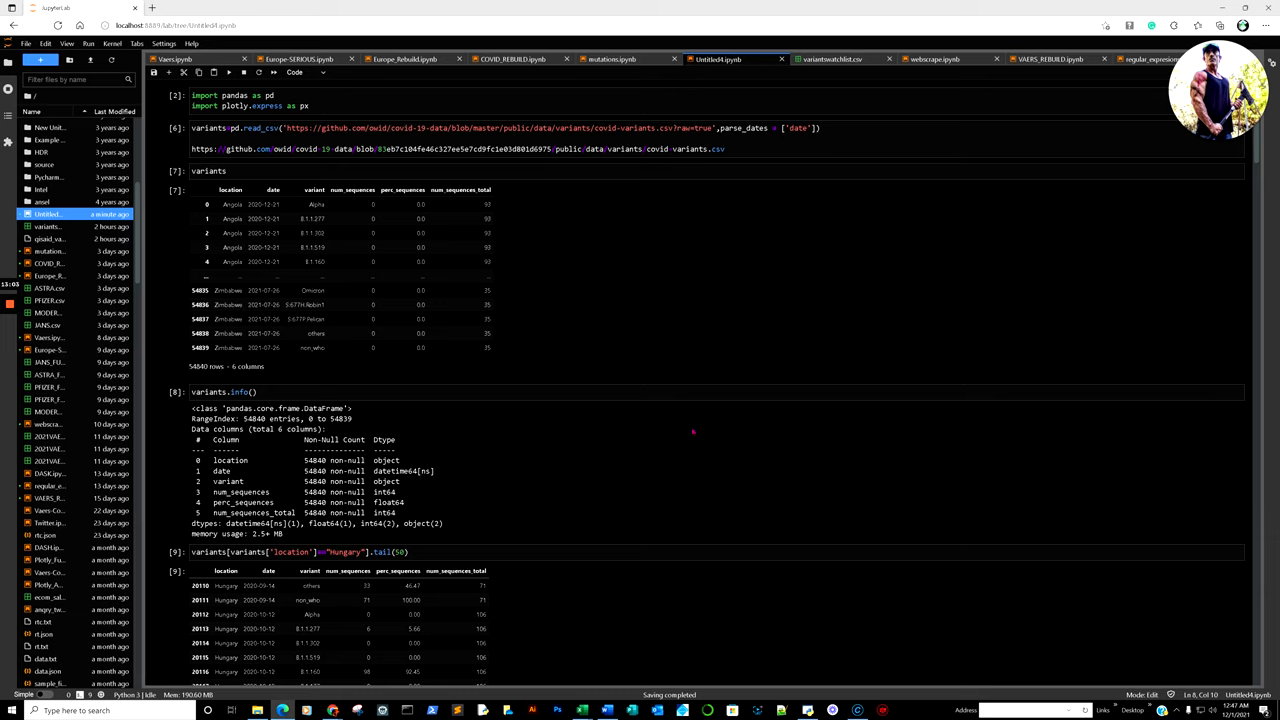
{"action": "left_click", "coordinate": [335, 600]}
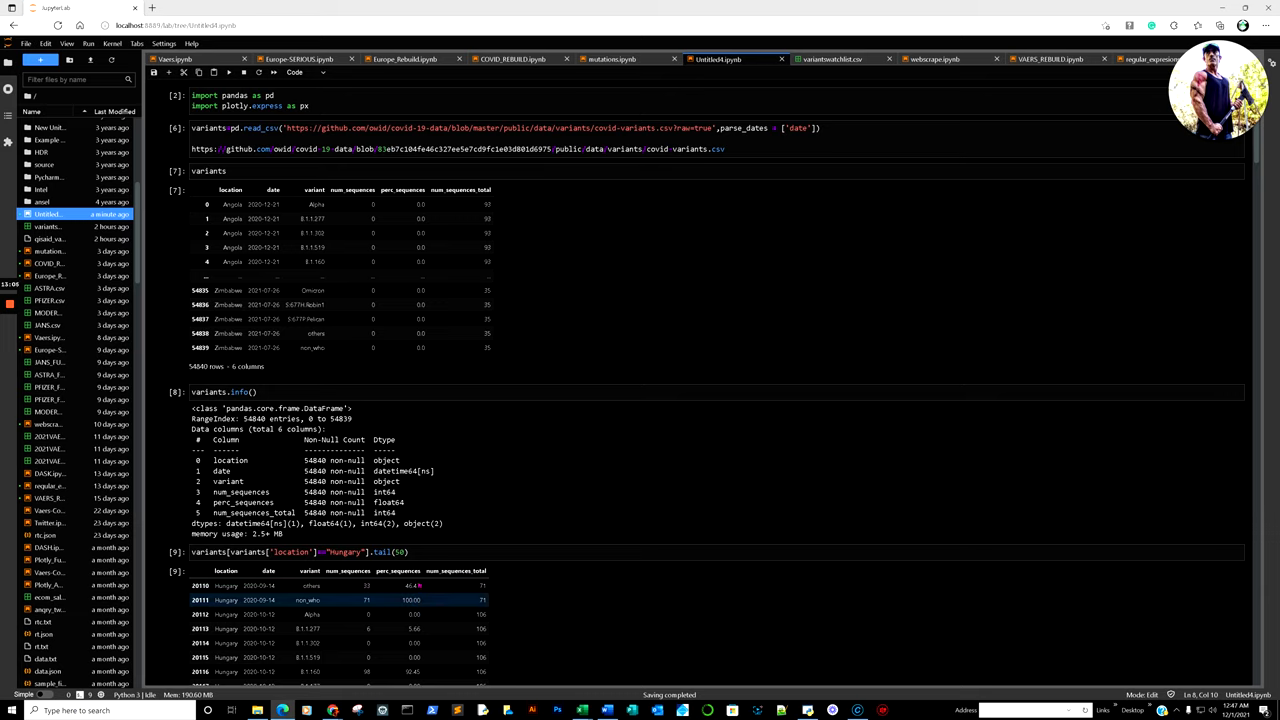